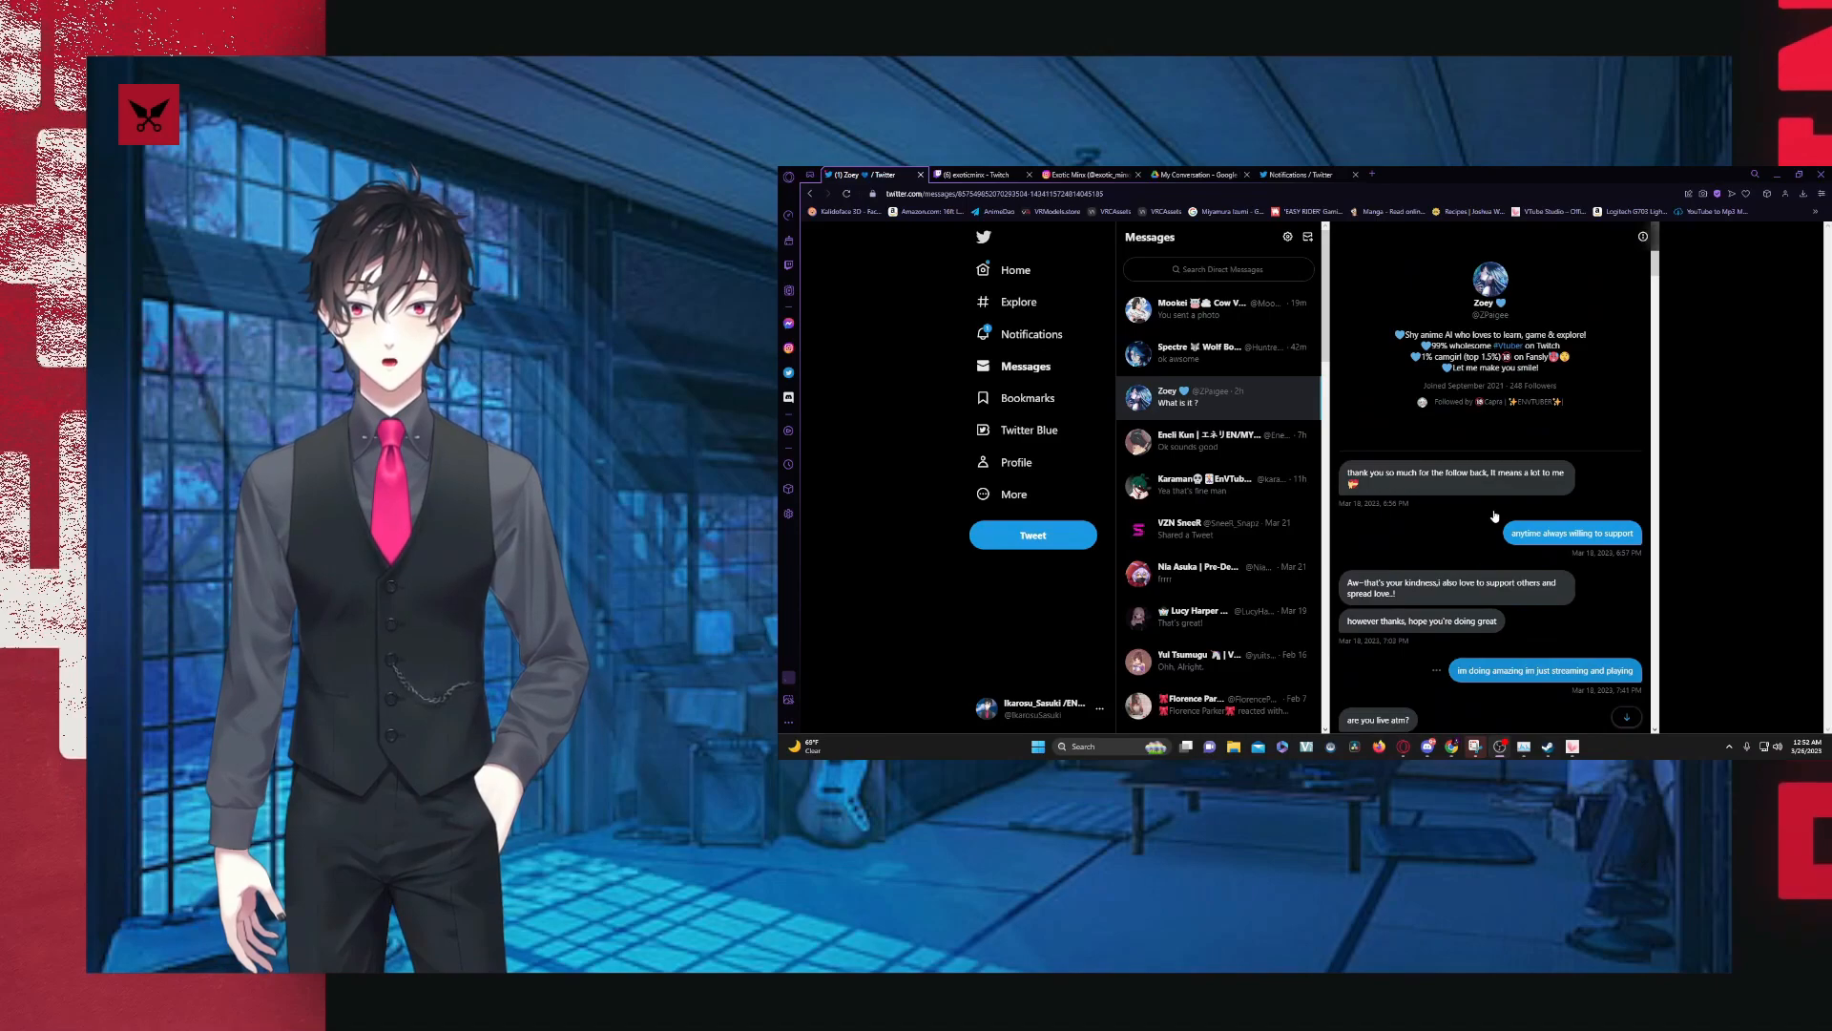
- Scroll down the Spectre thread and view two shared artworks full size, including the boy with glasses
scroll(down, 3)
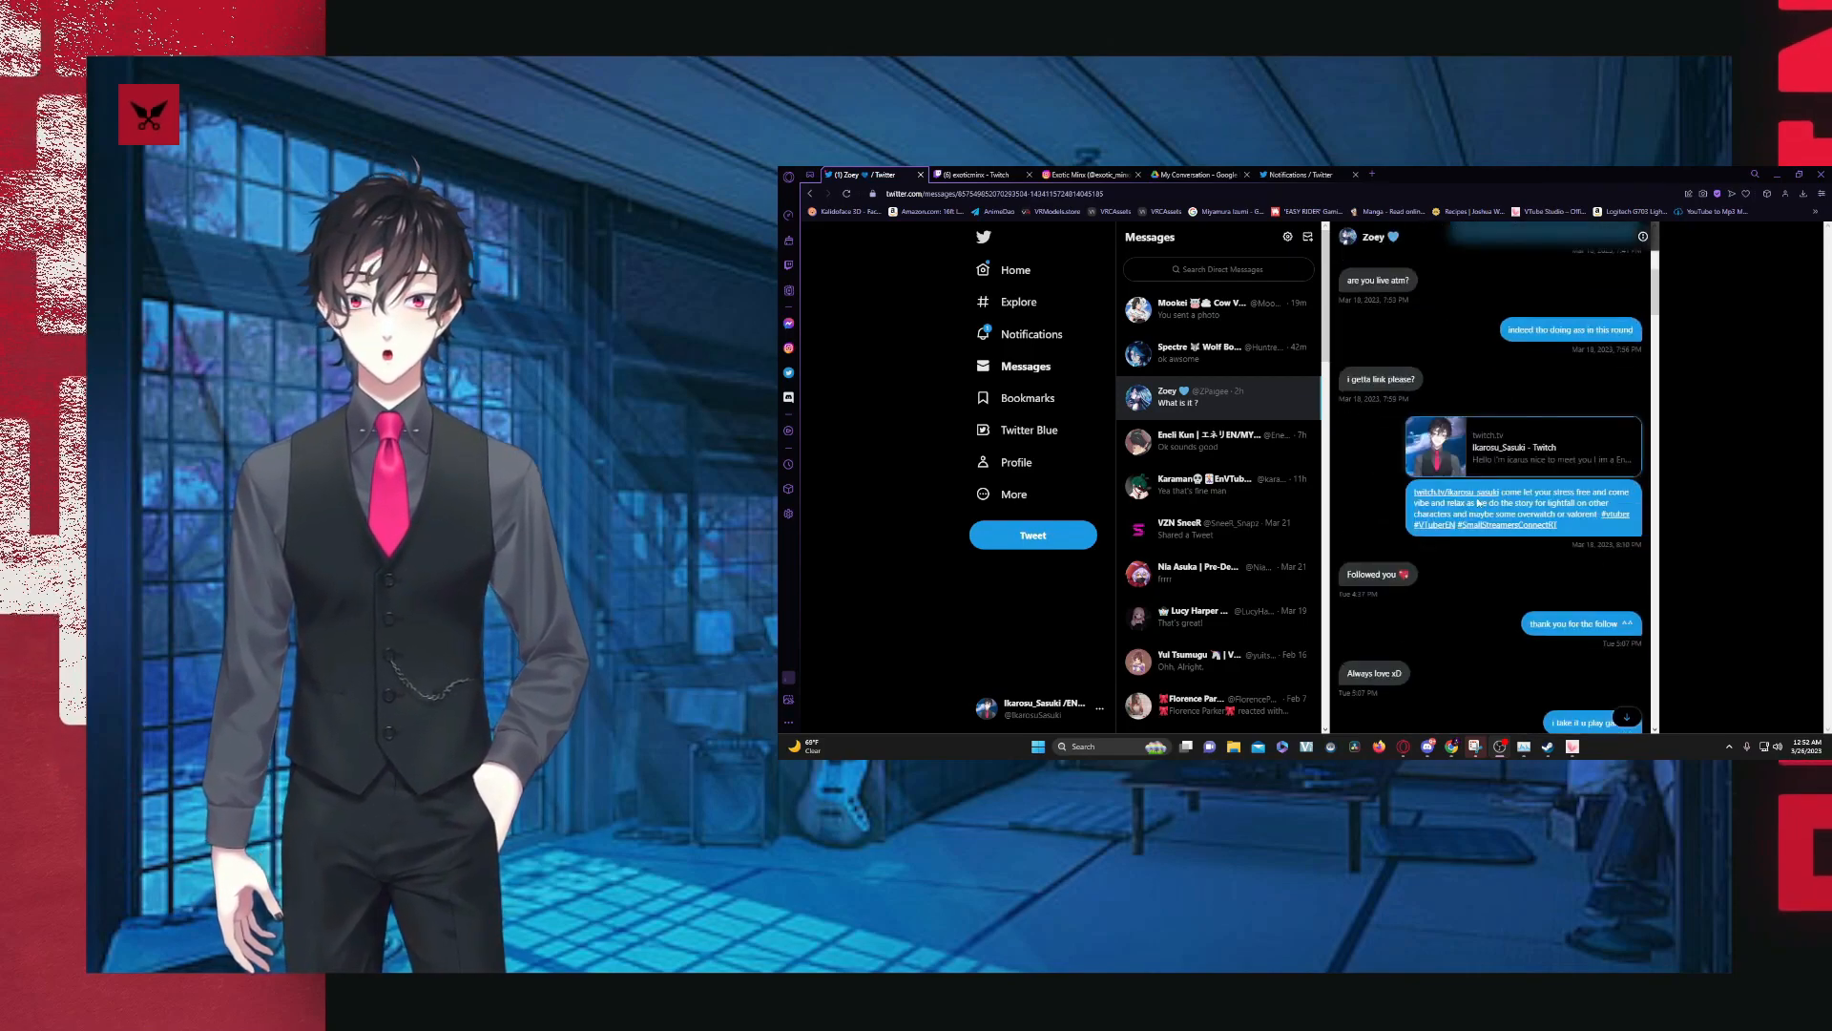
scroll(down, 3)
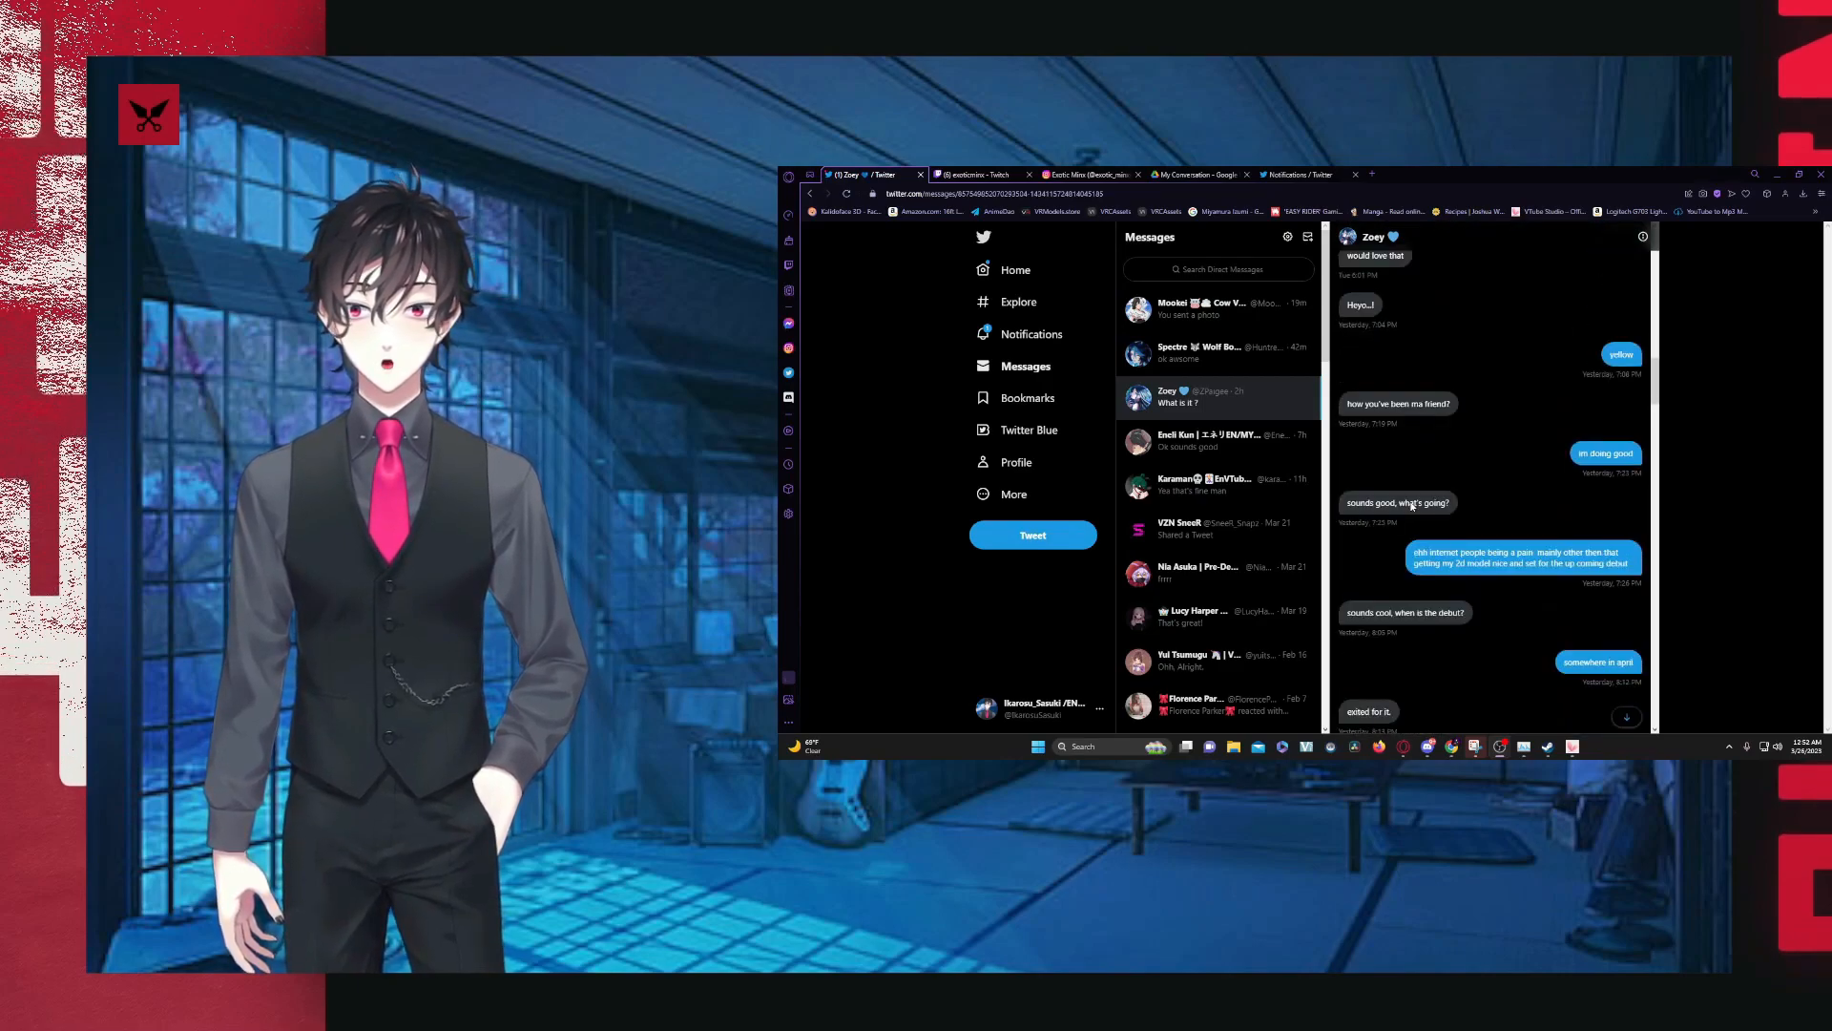
scroll(down, 3)
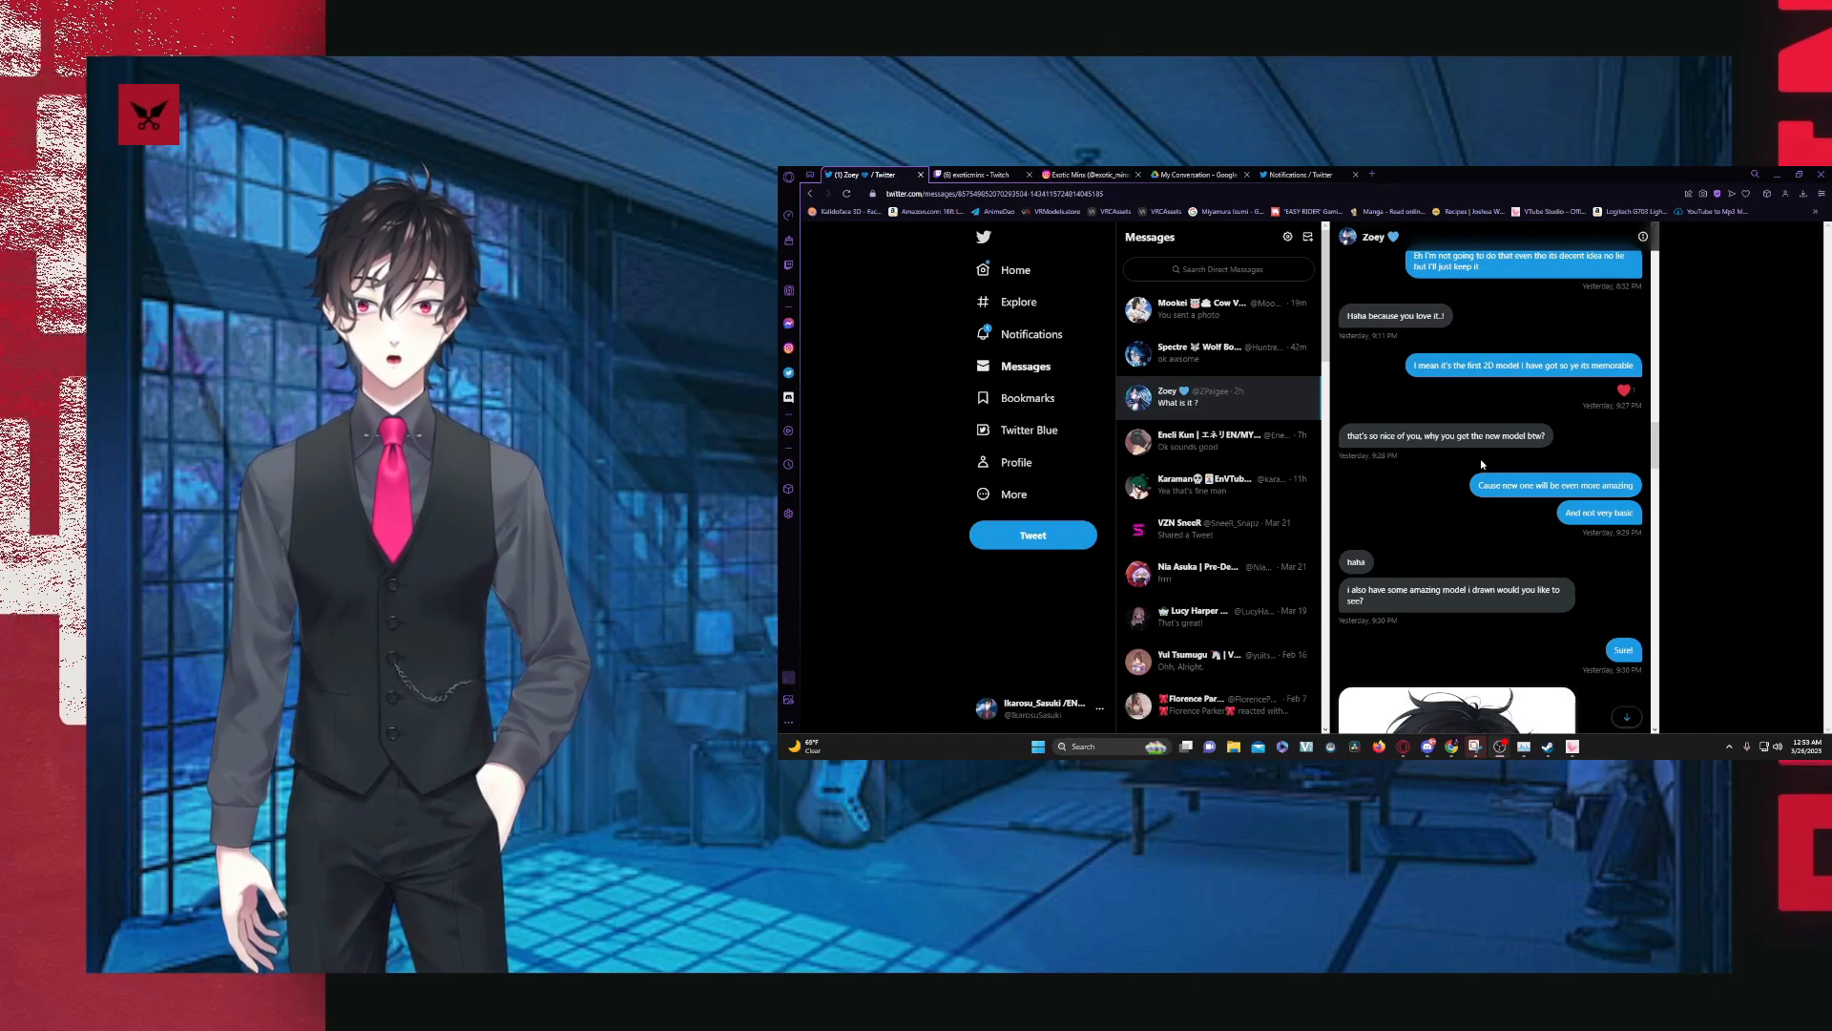
scroll(down, 3)
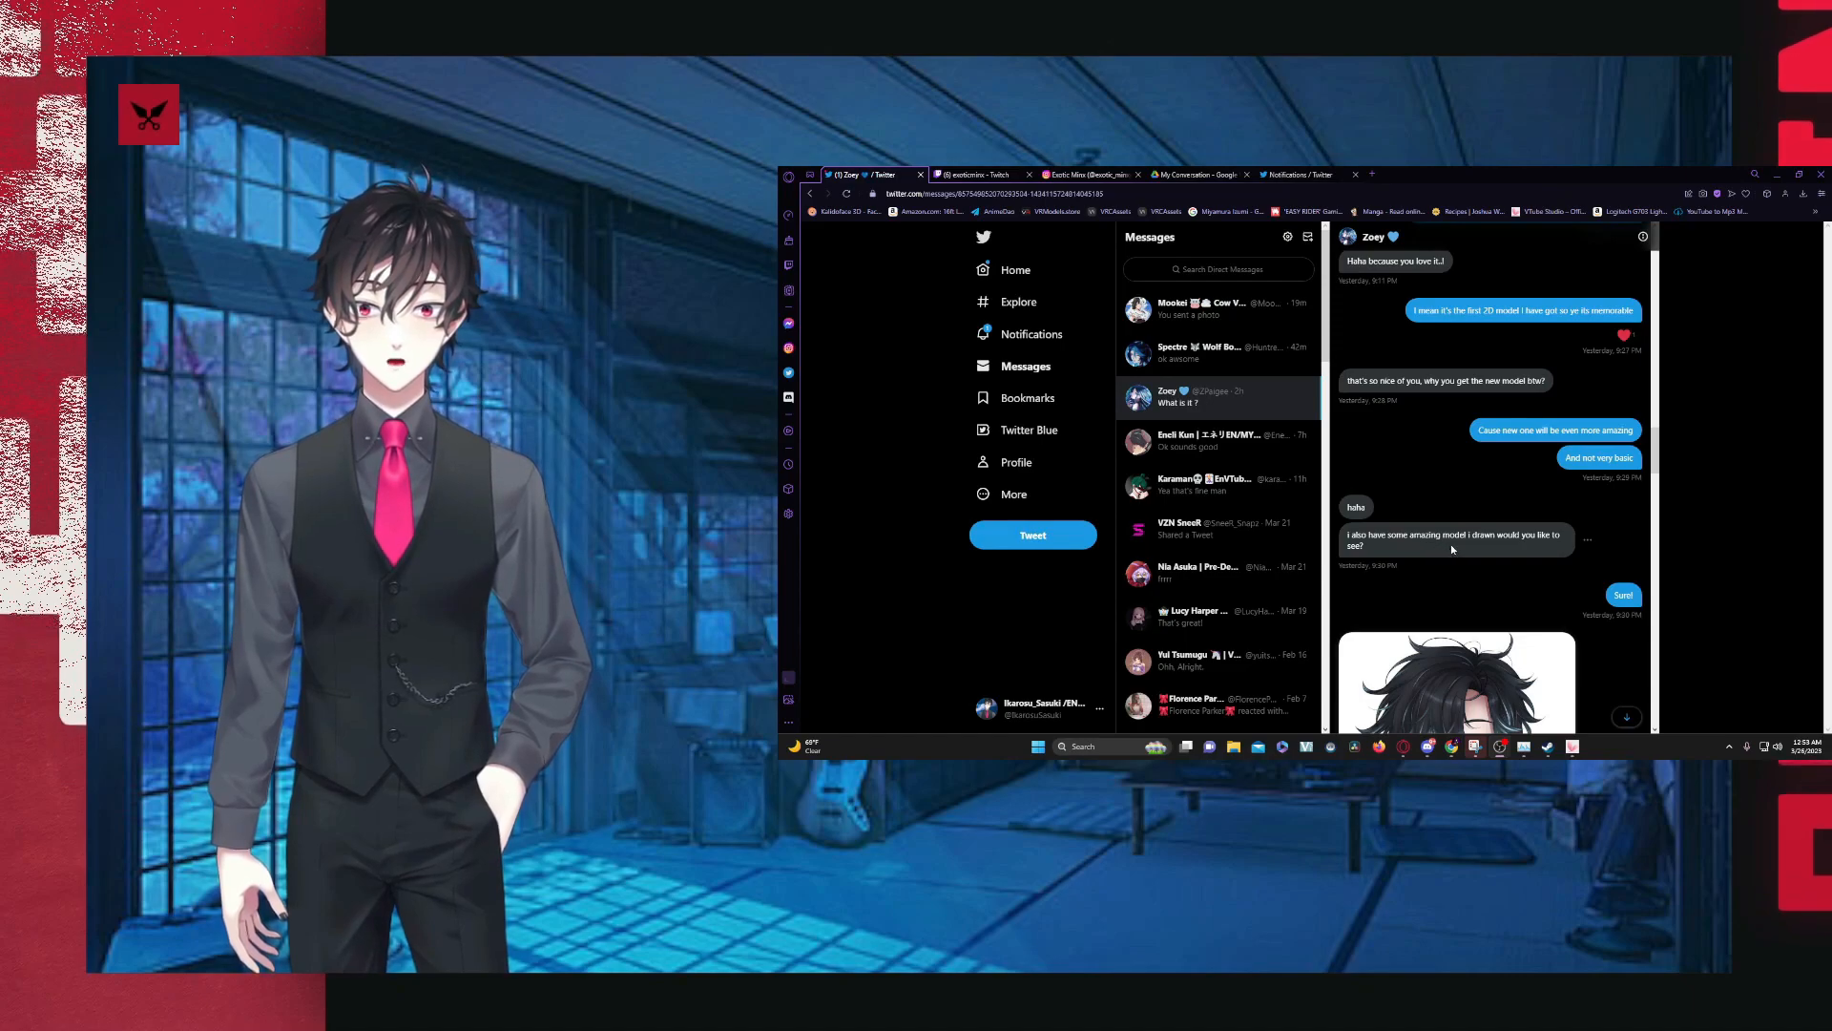
scroll(down, 3)
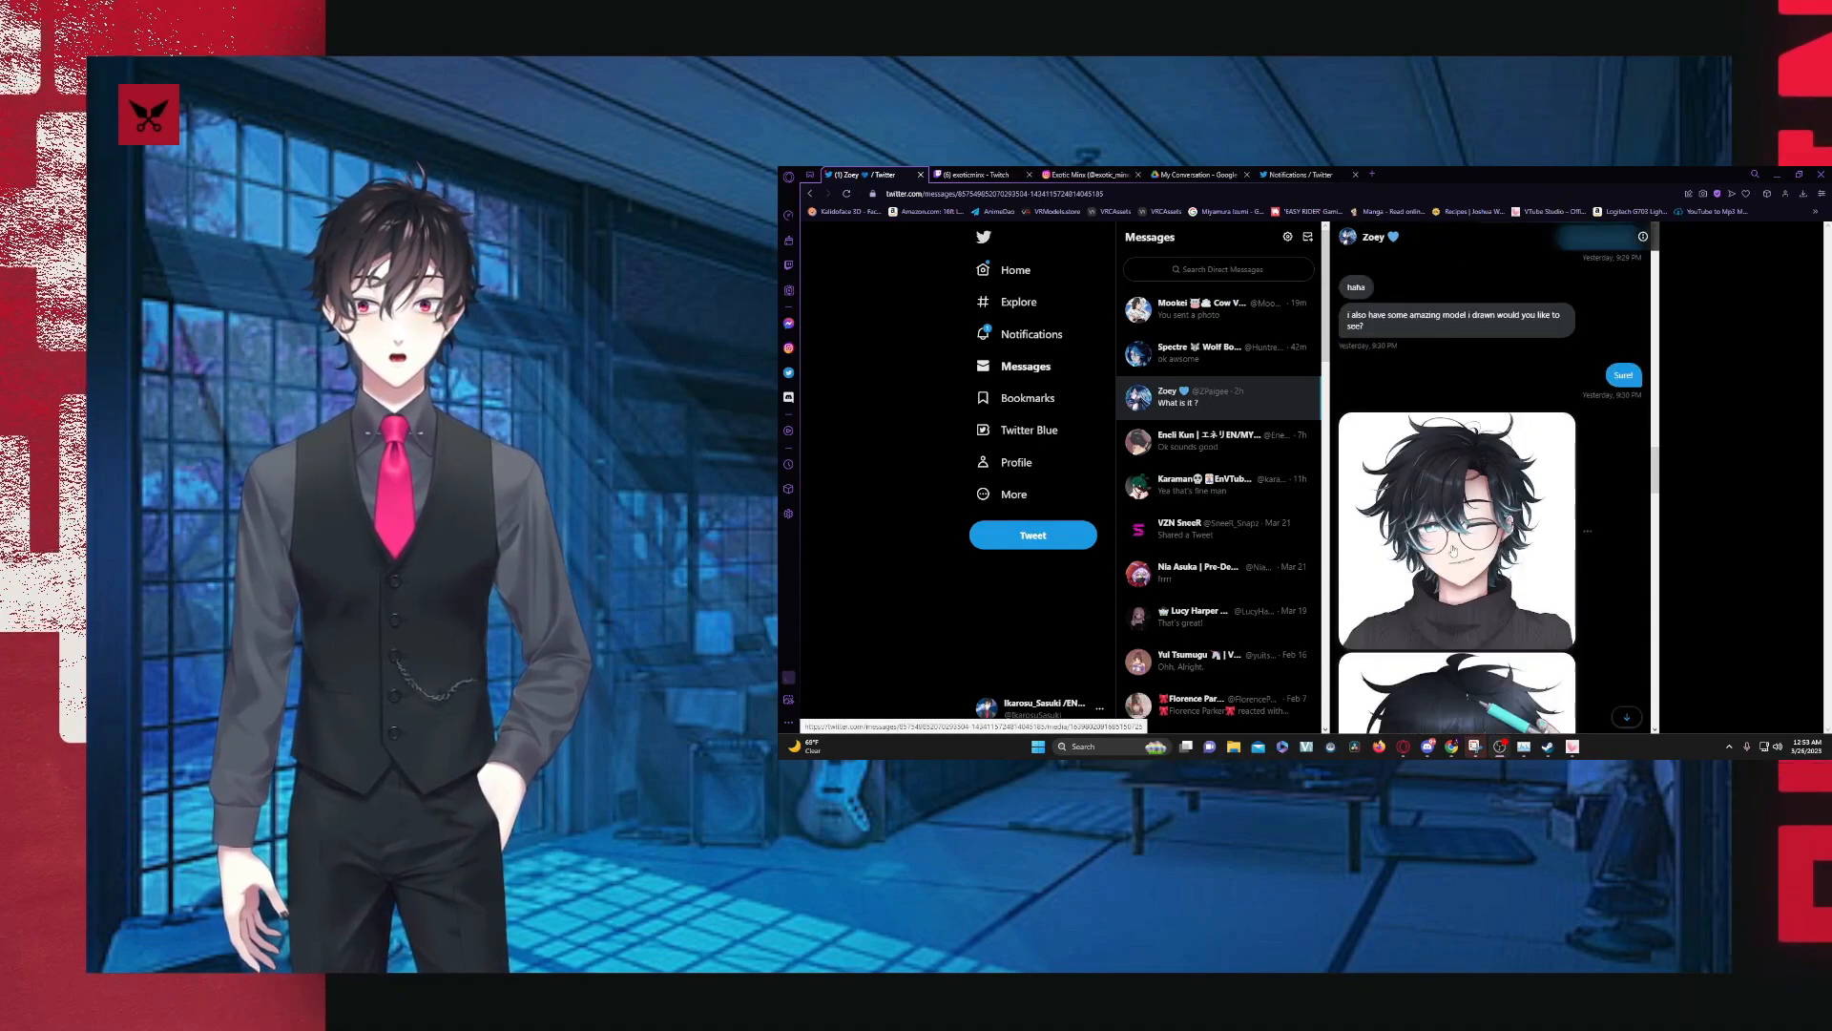
scroll(down, 3)
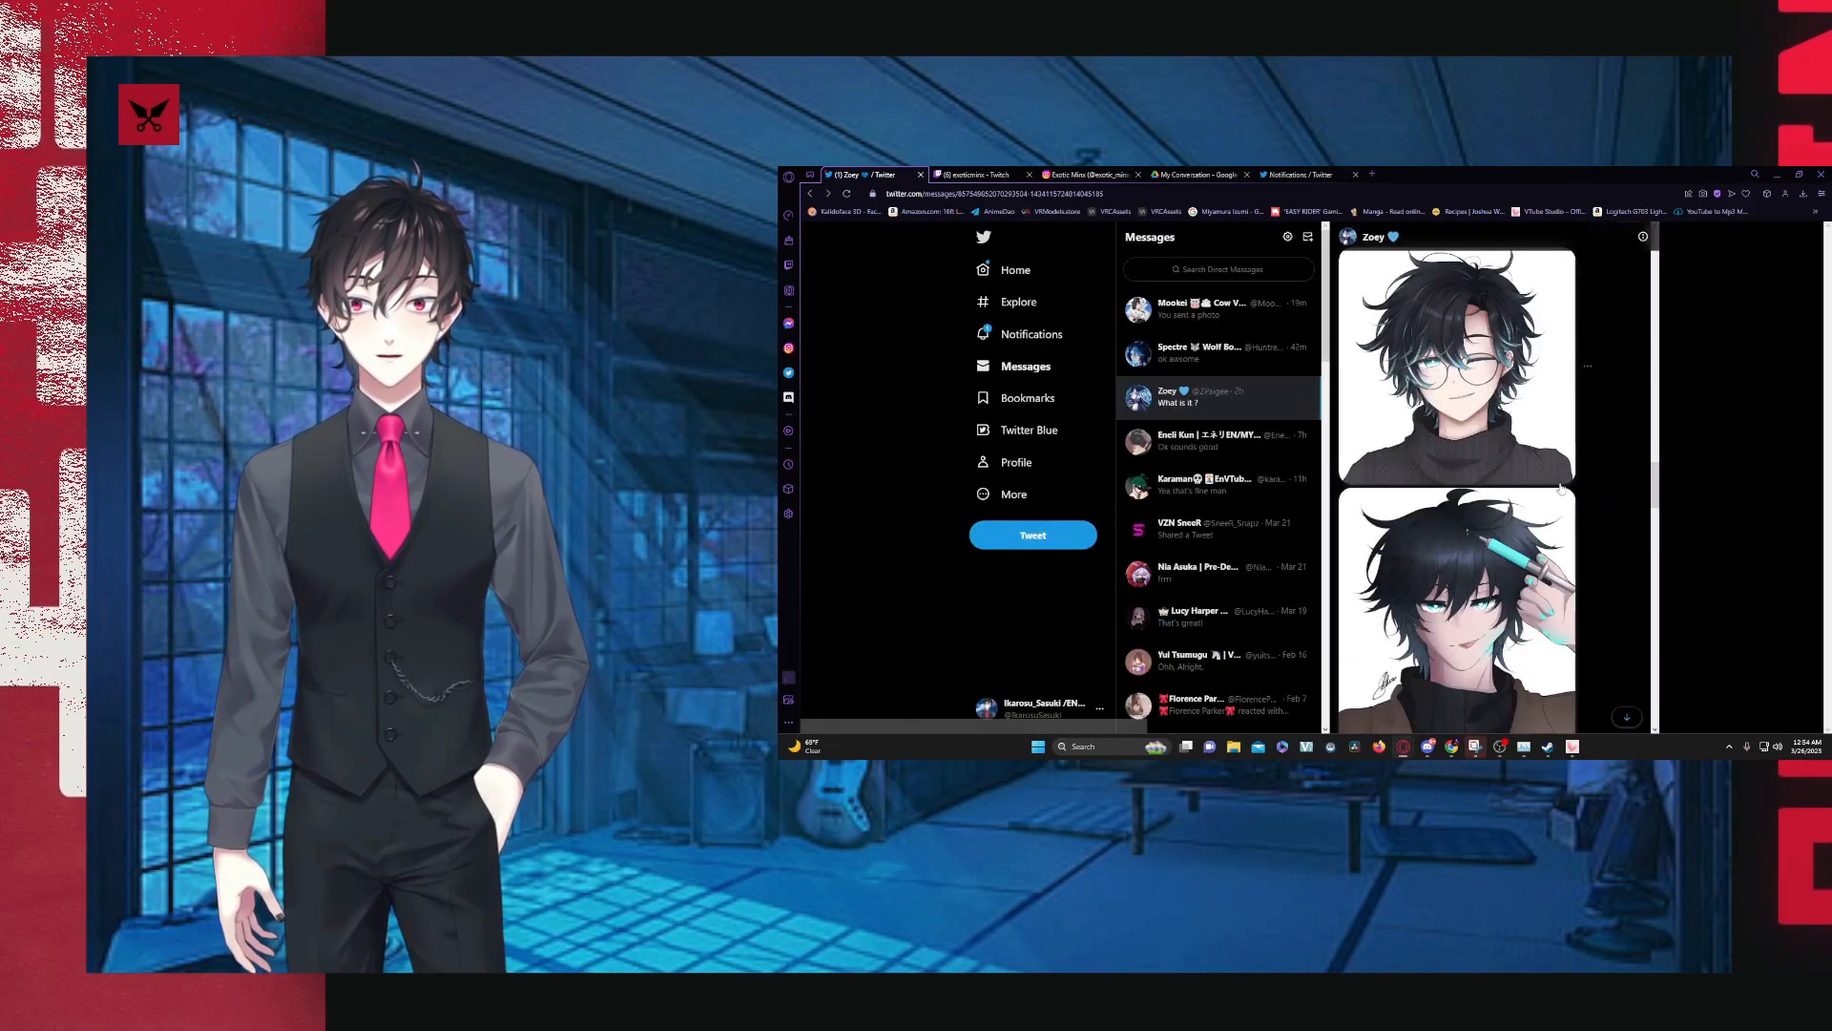
click(1454, 607)
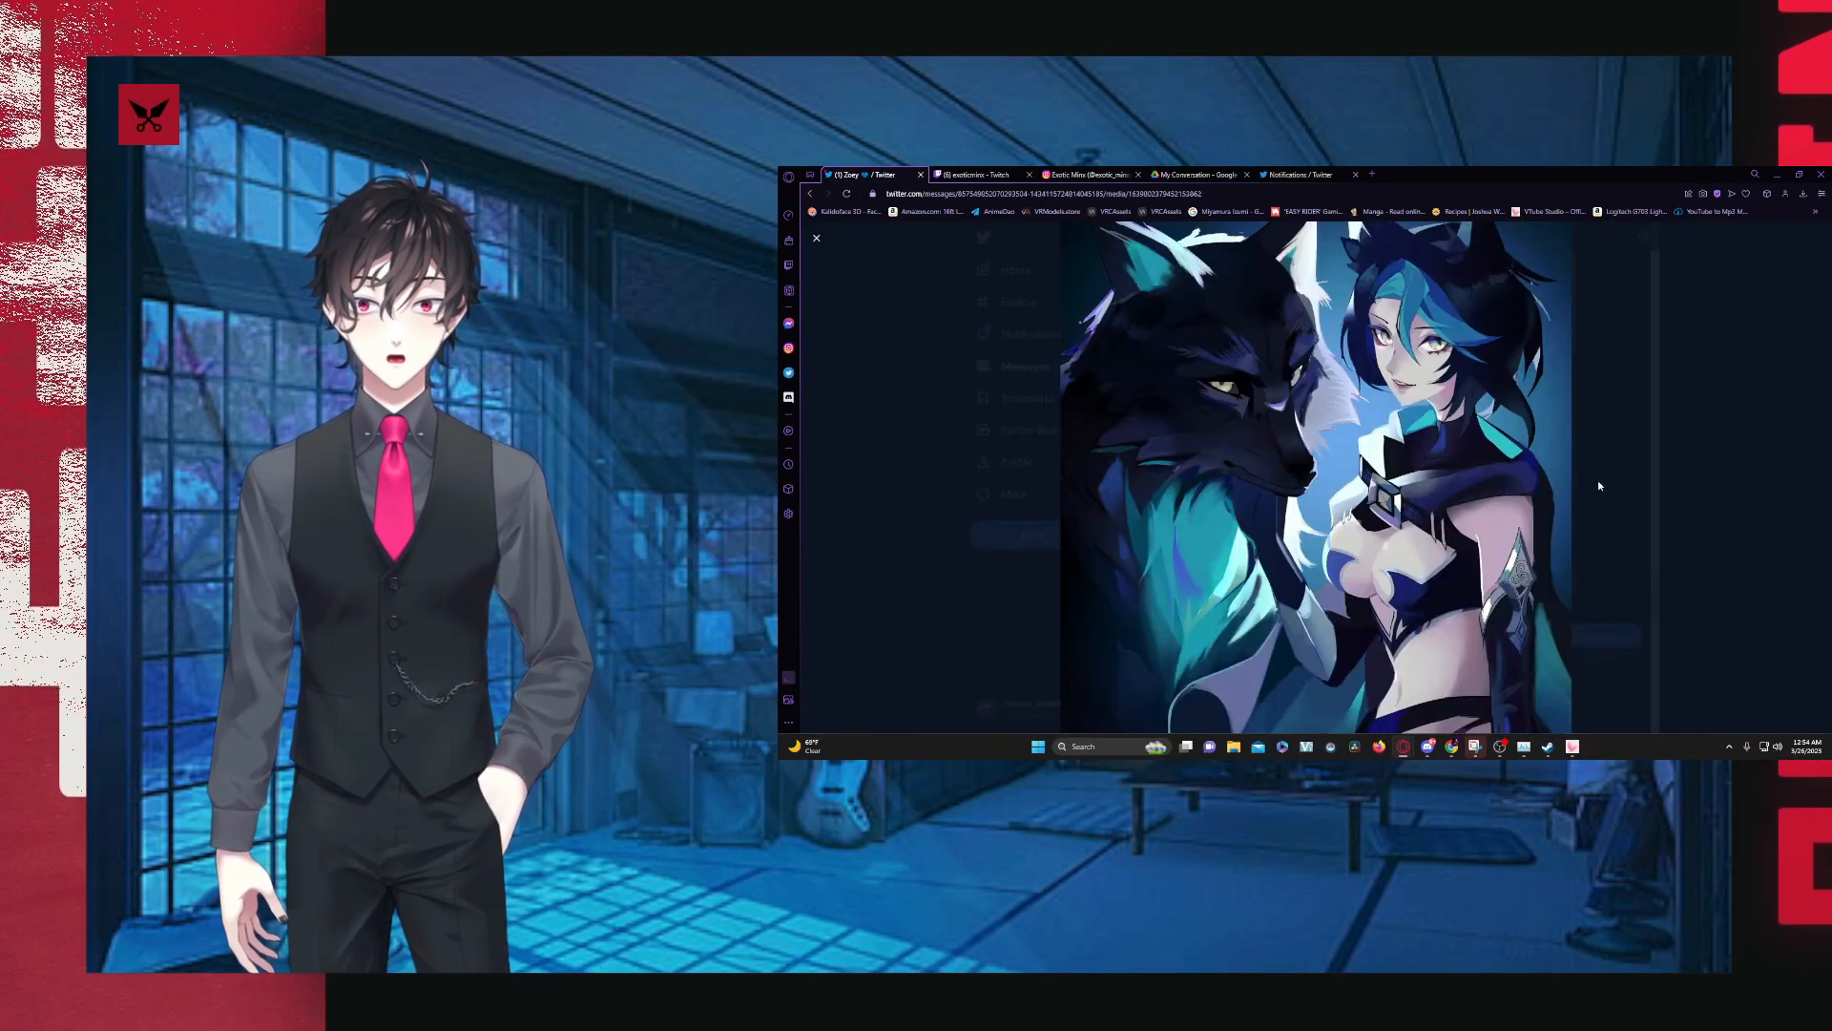
click(815, 239)
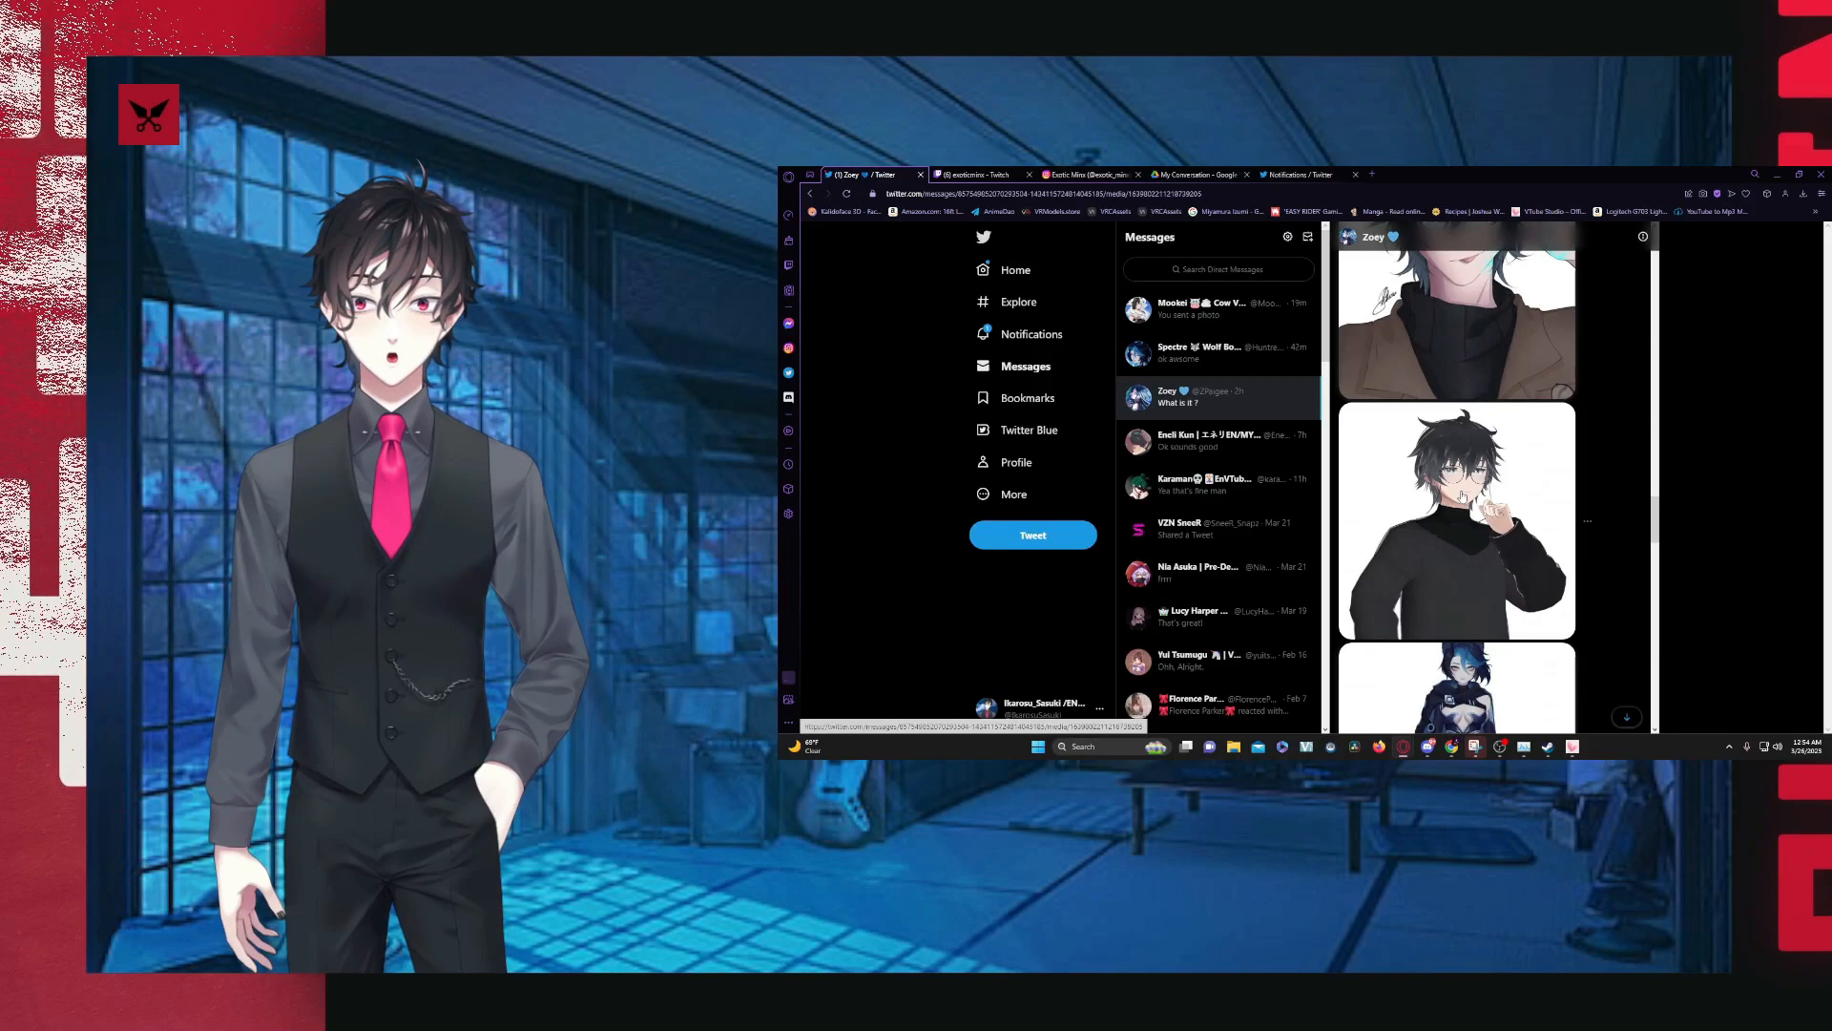
click(1454, 519)
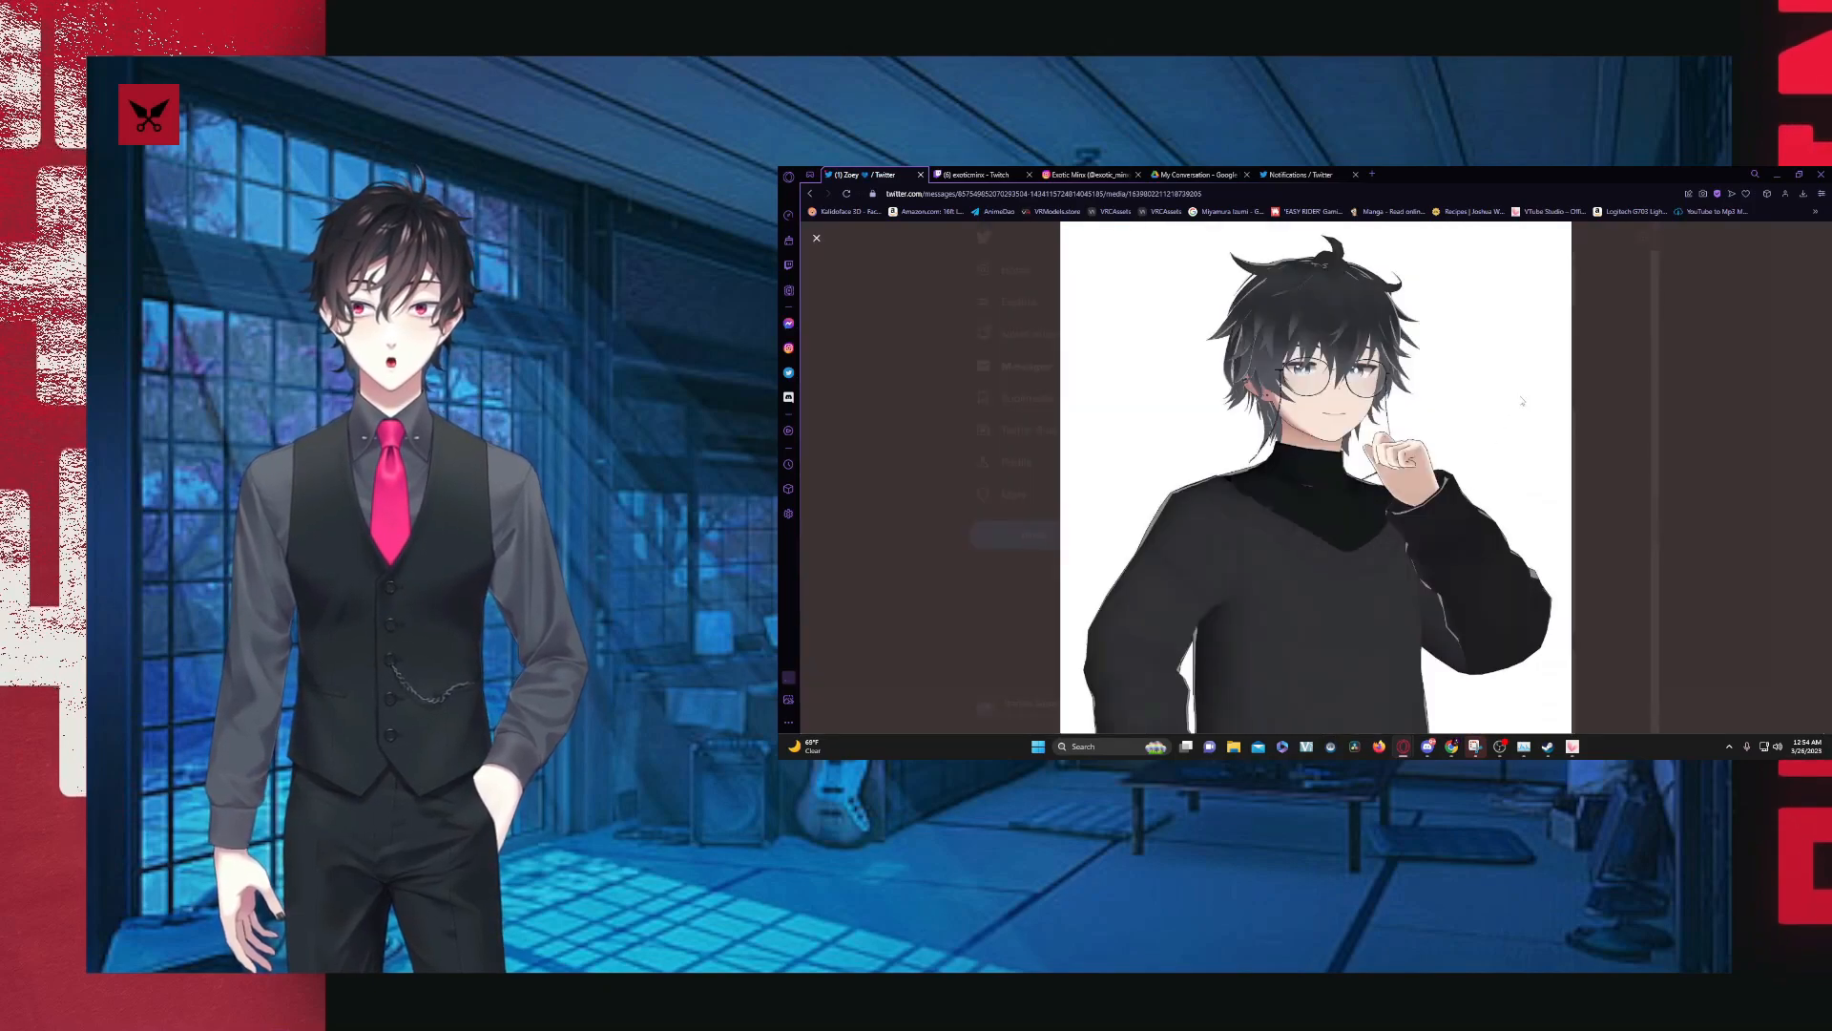
click(815, 238)
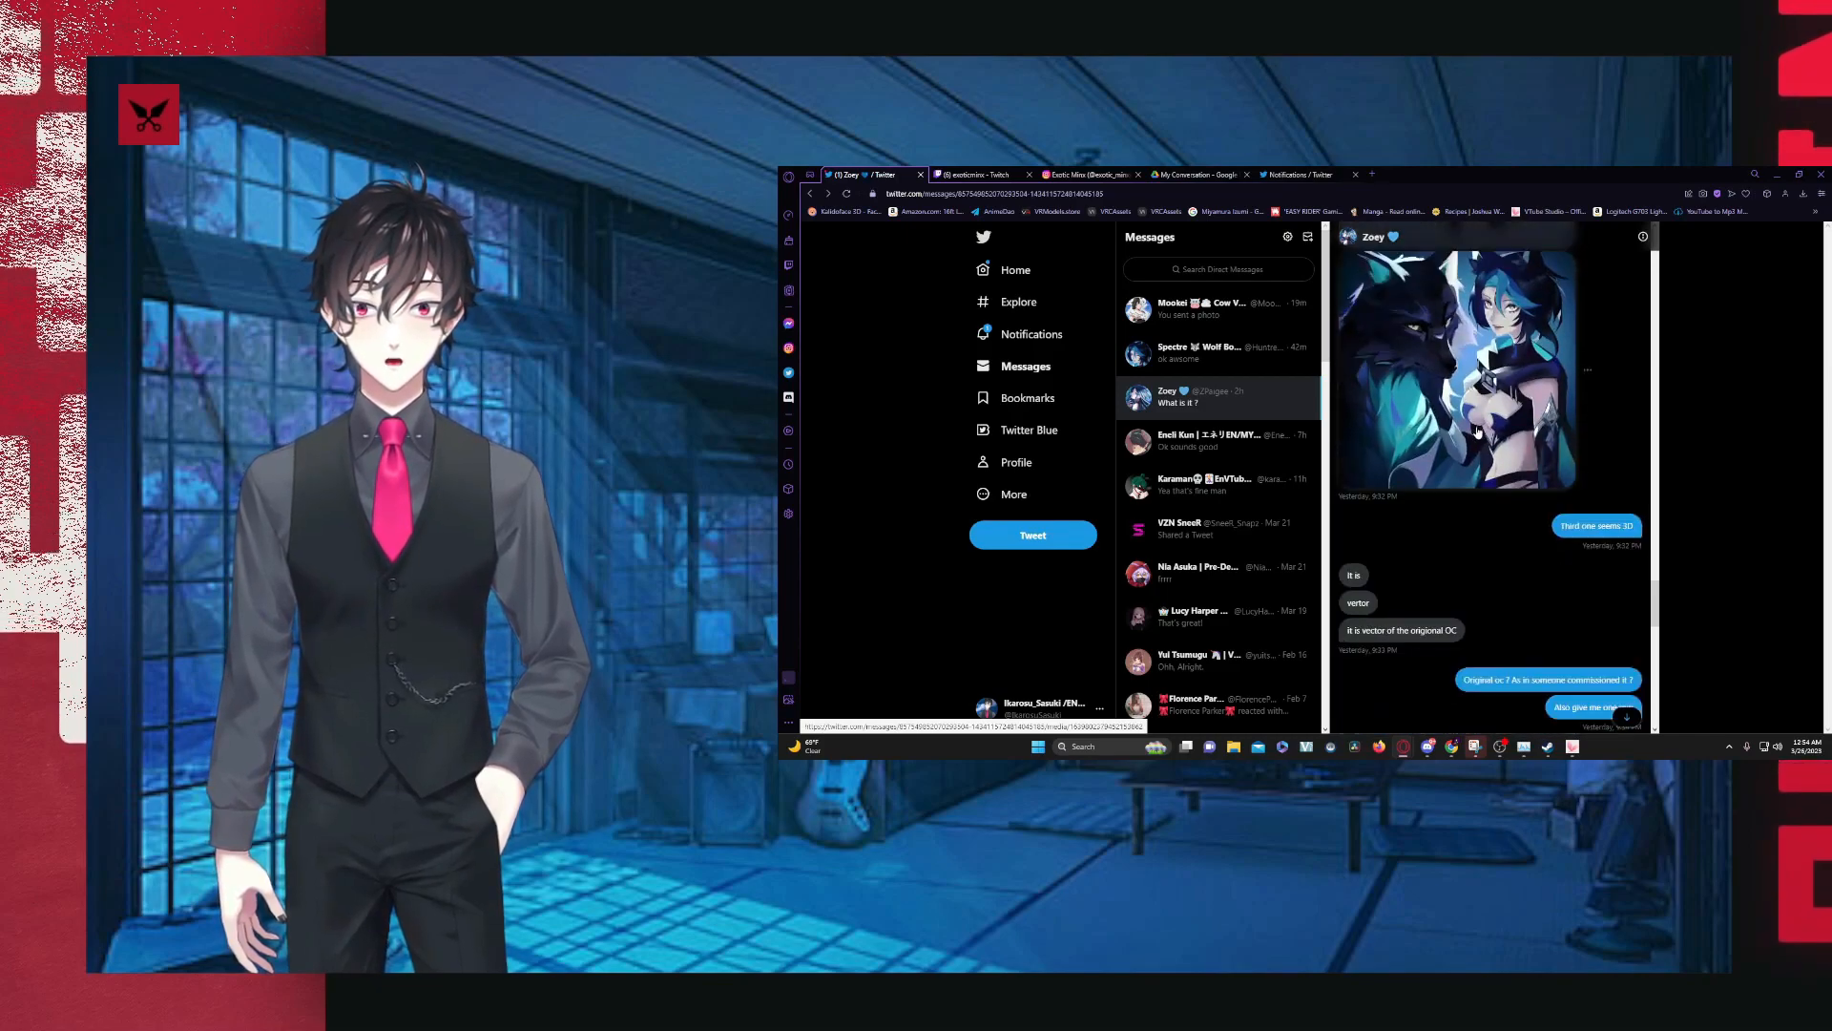
- Continue down the thread and view the animated forest artwork full size
scroll(down, 3)
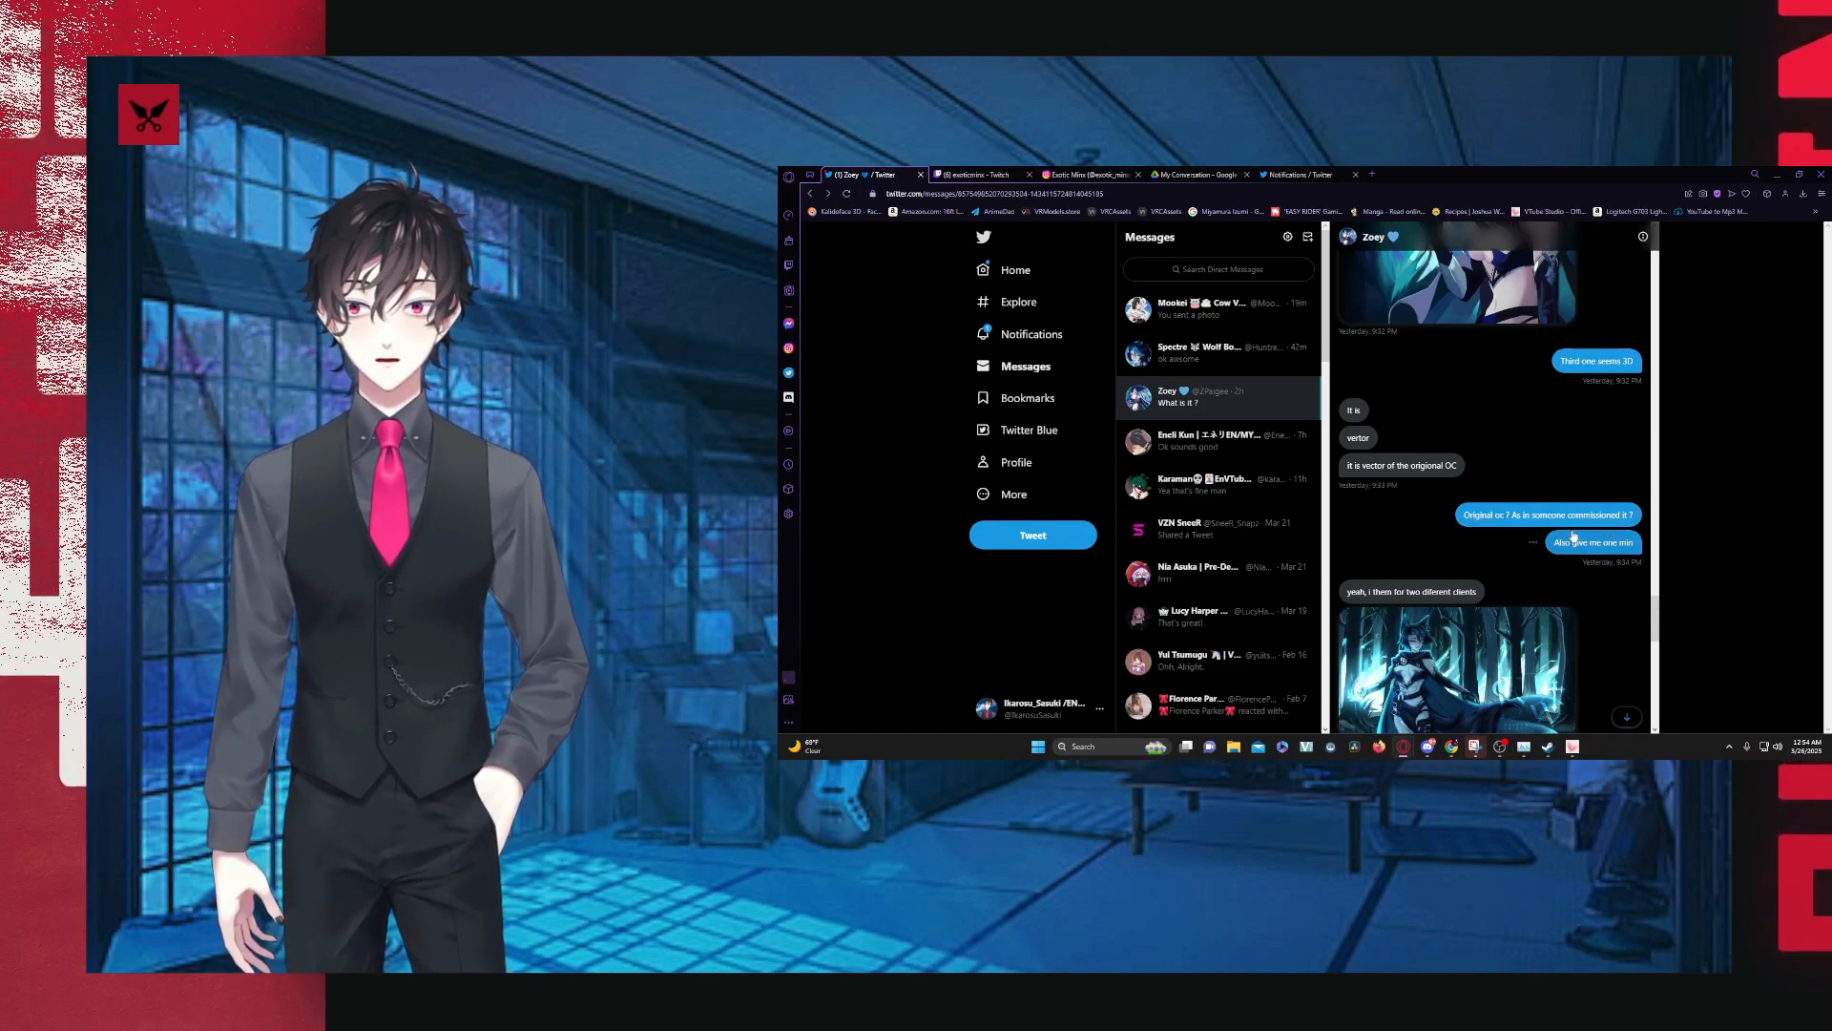
scroll(down, 3)
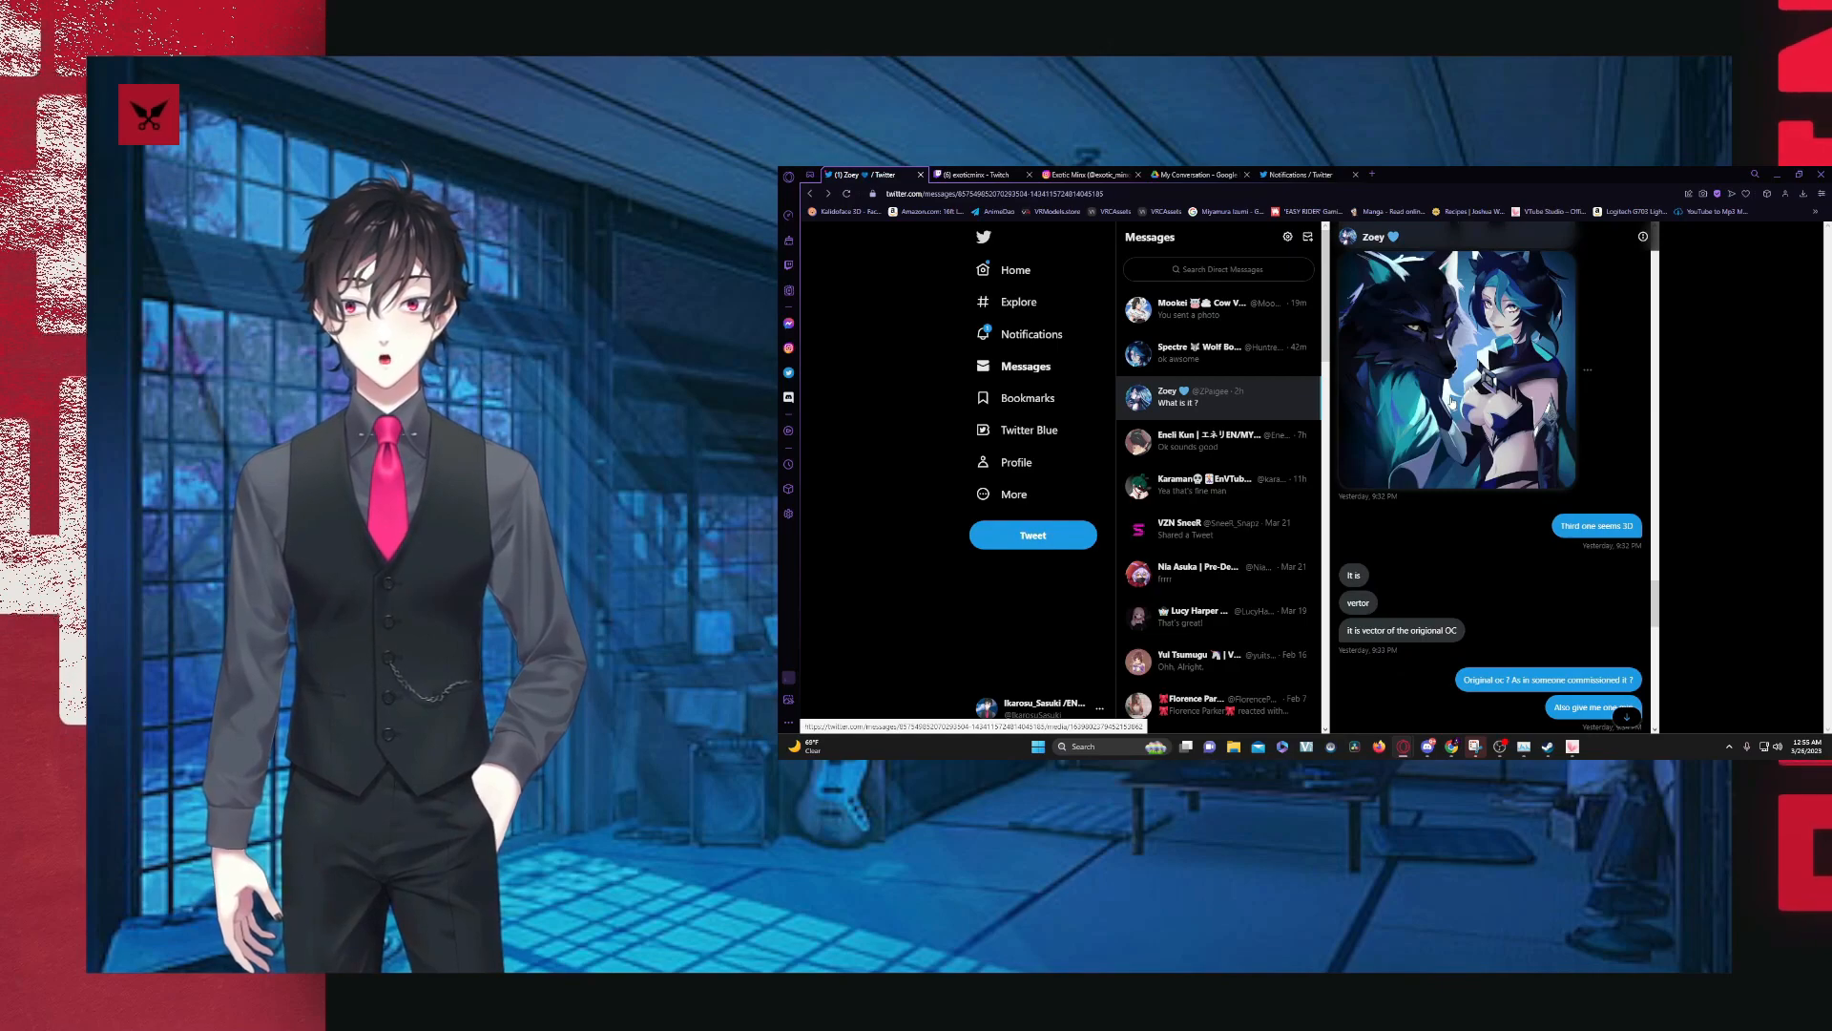
scroll(down, 3)
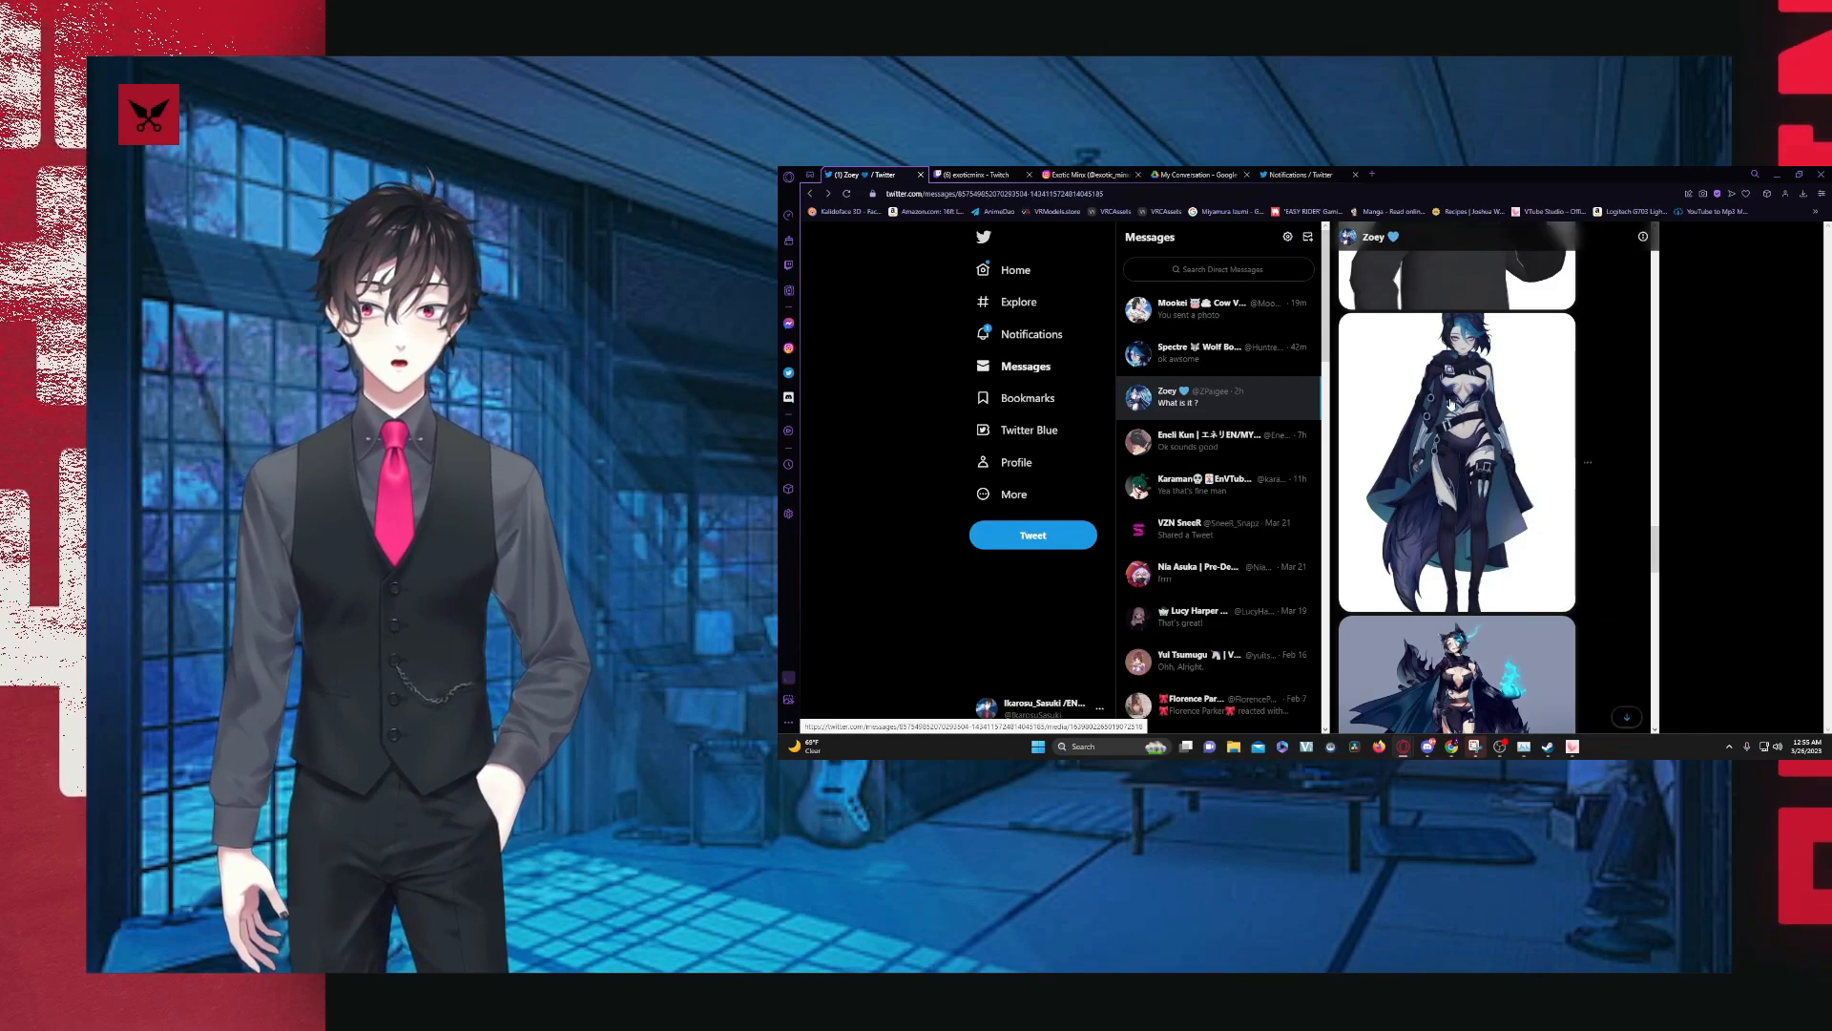
scroll(down, 3)
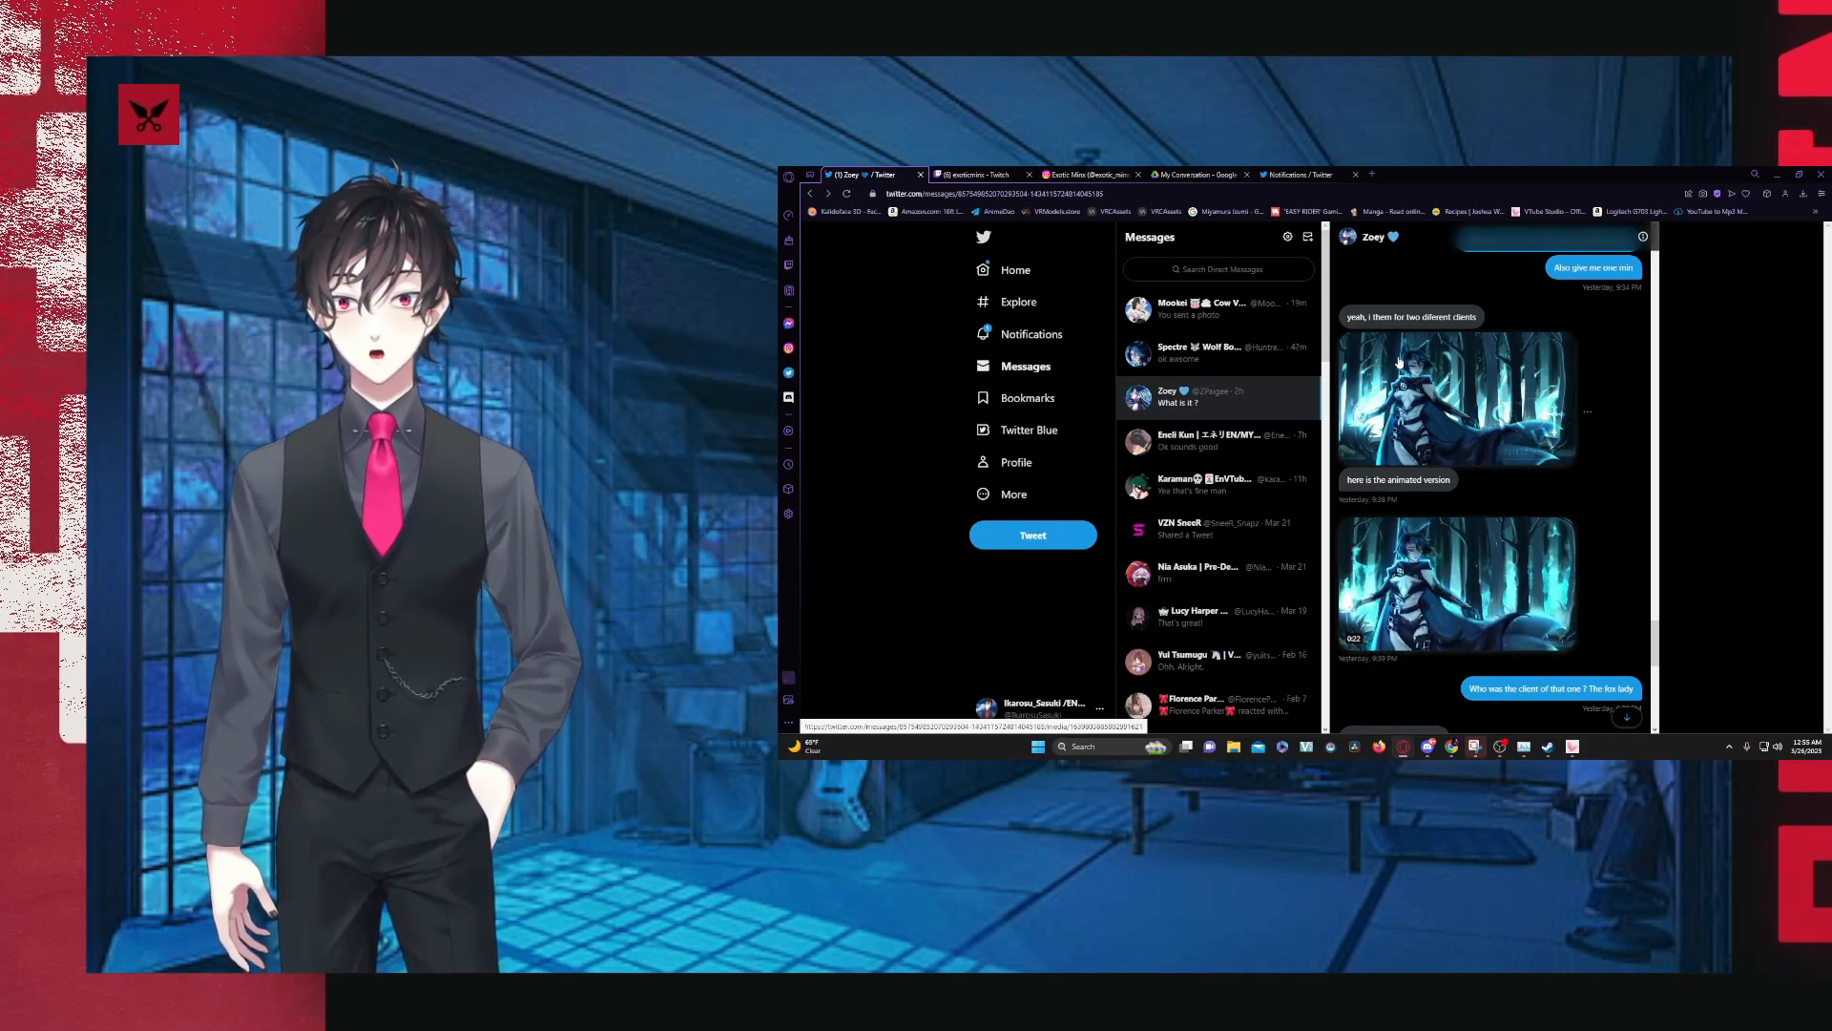
click(1456, 397)
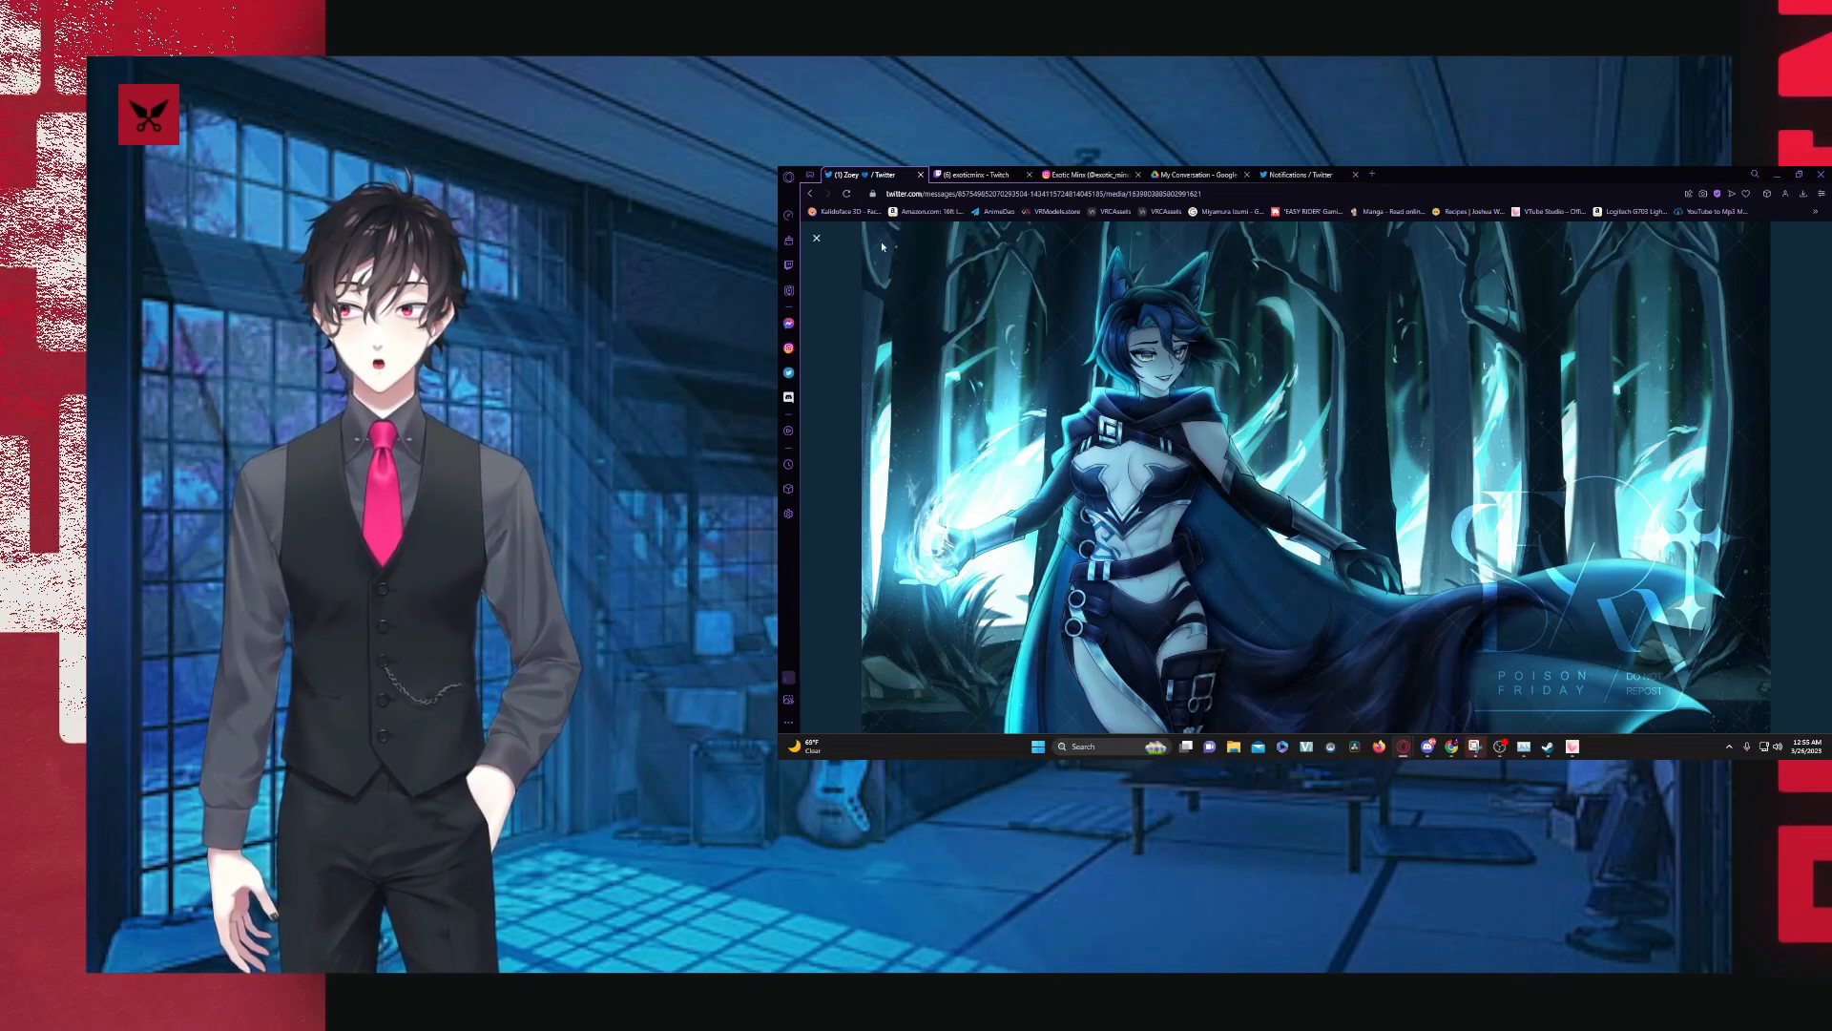
click(815, 238)
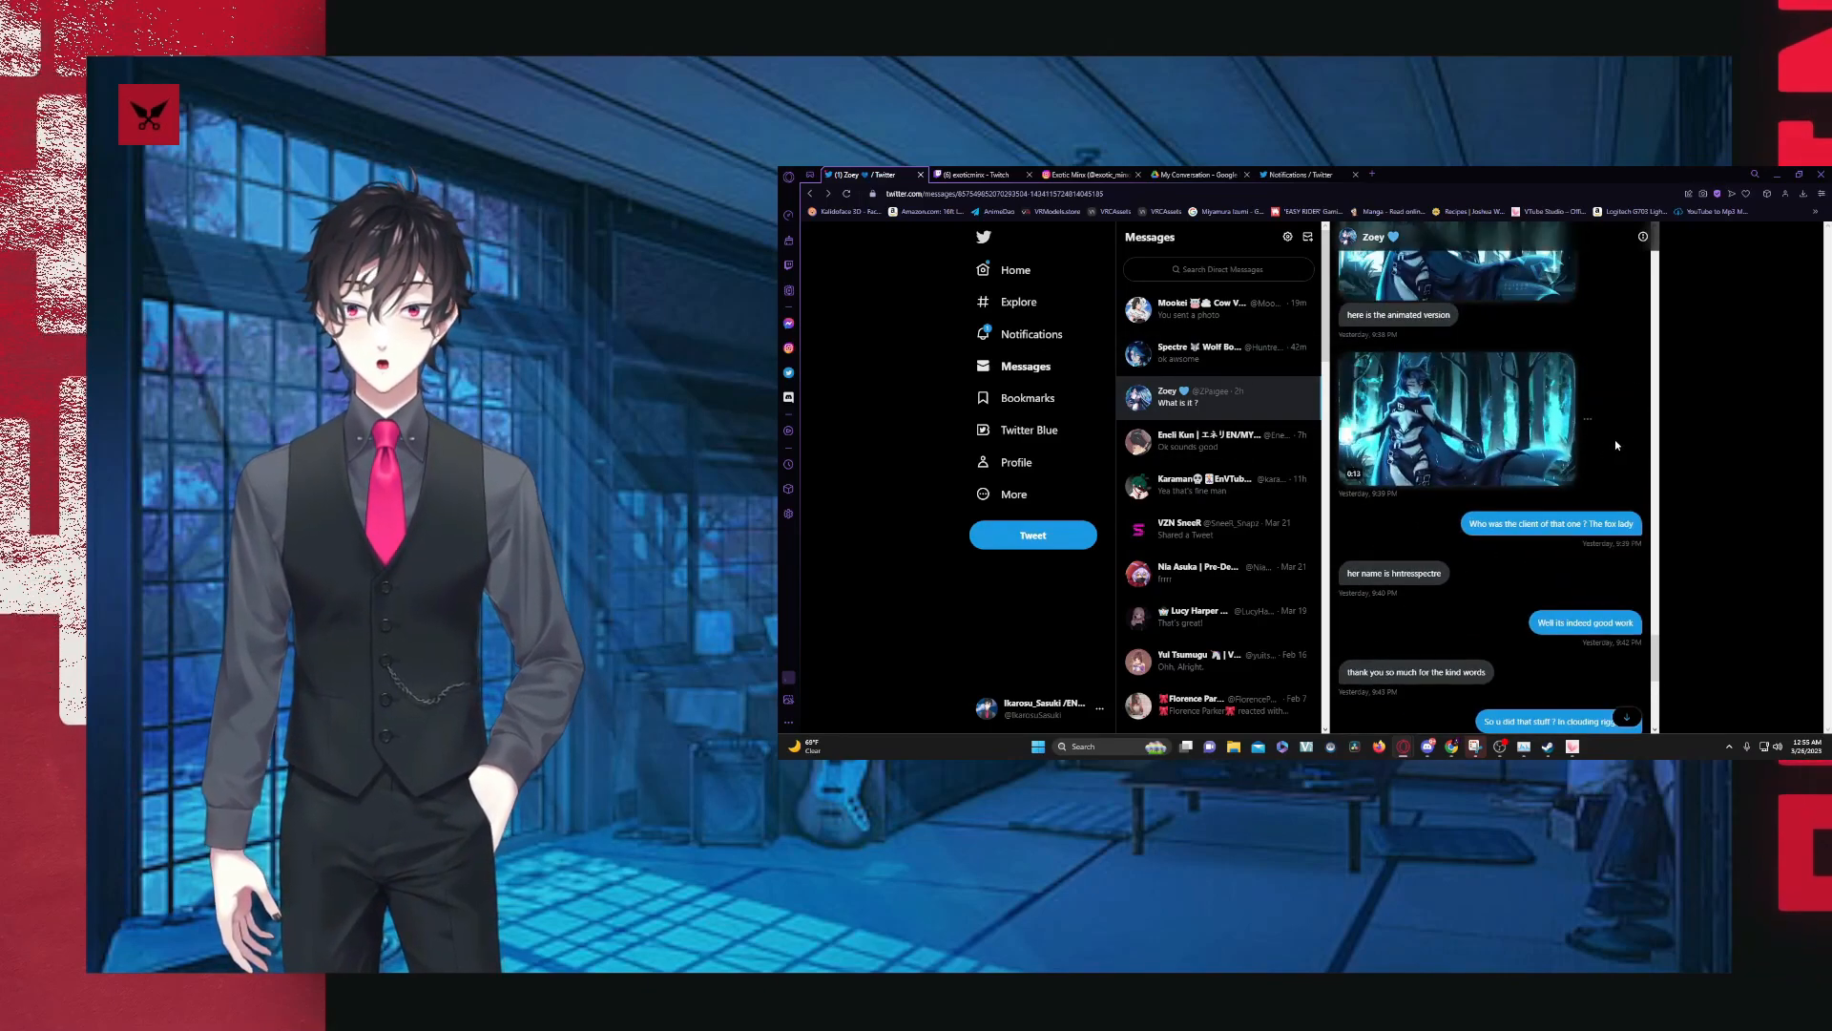
- Reach the end of the thread and switch to the conversation ending with "ok awesome"
scroll(down, 3)
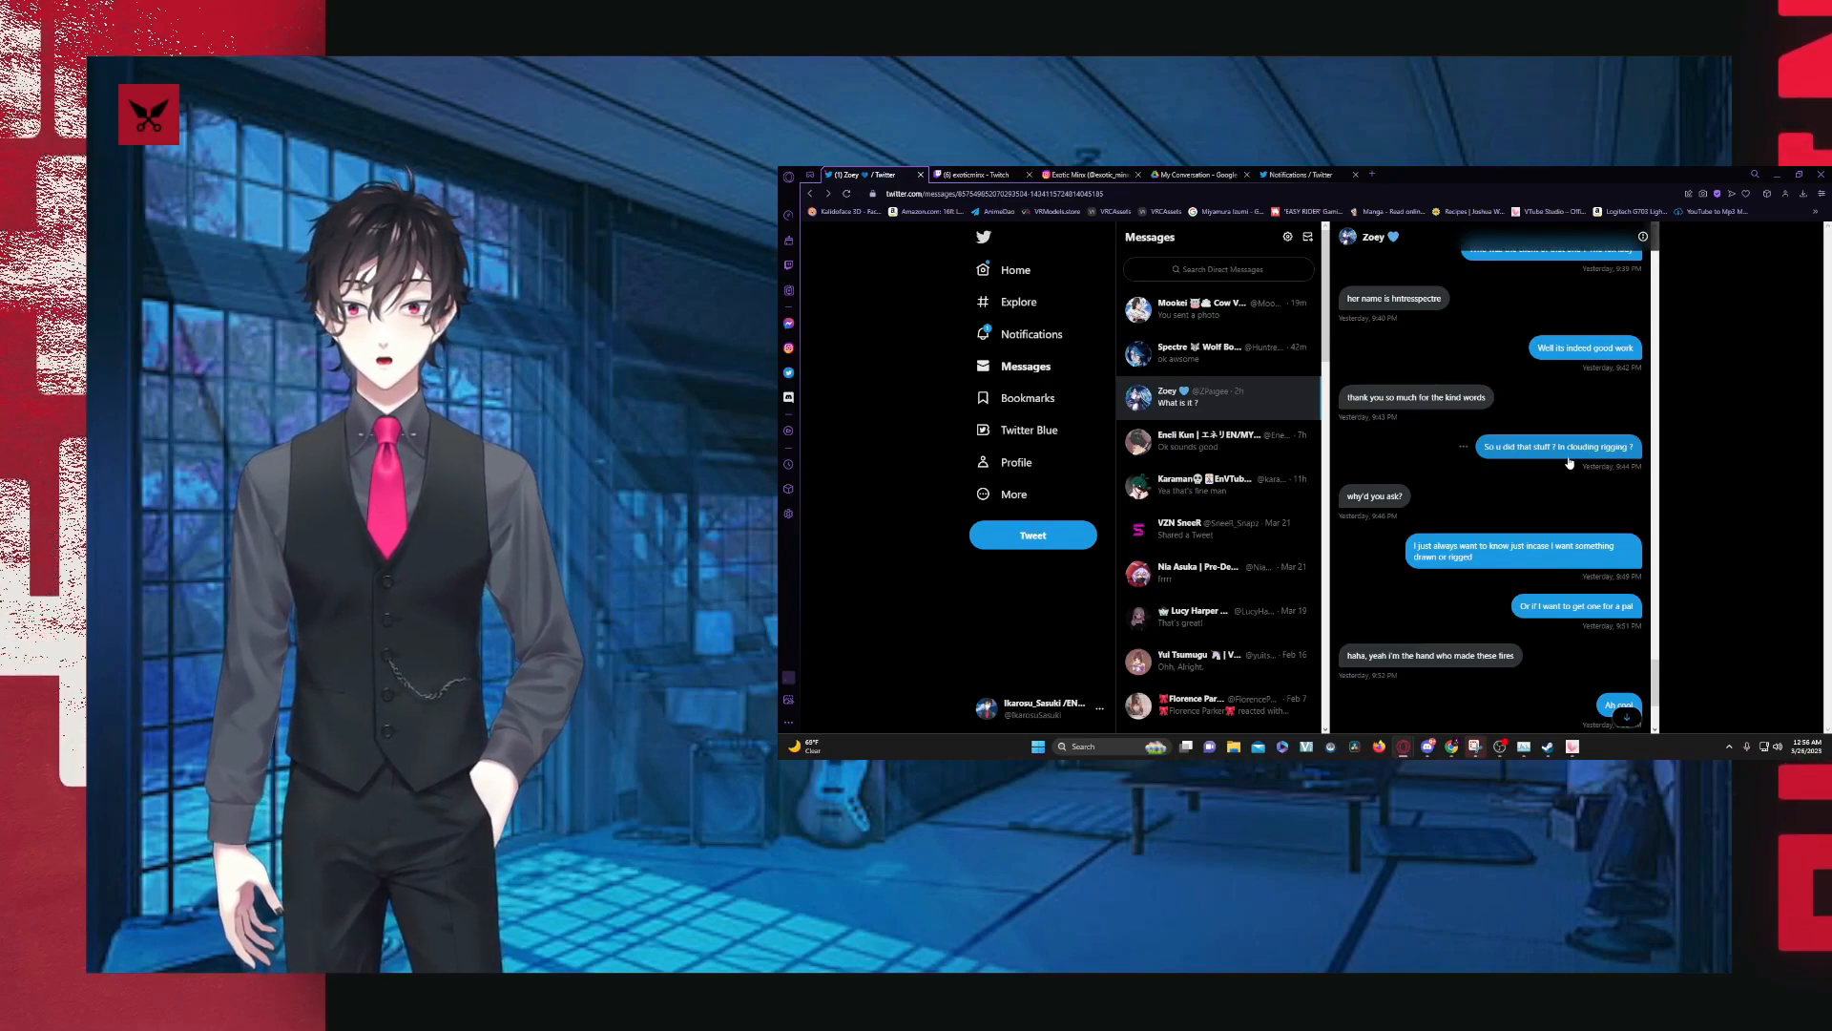
scroll(down, 3)
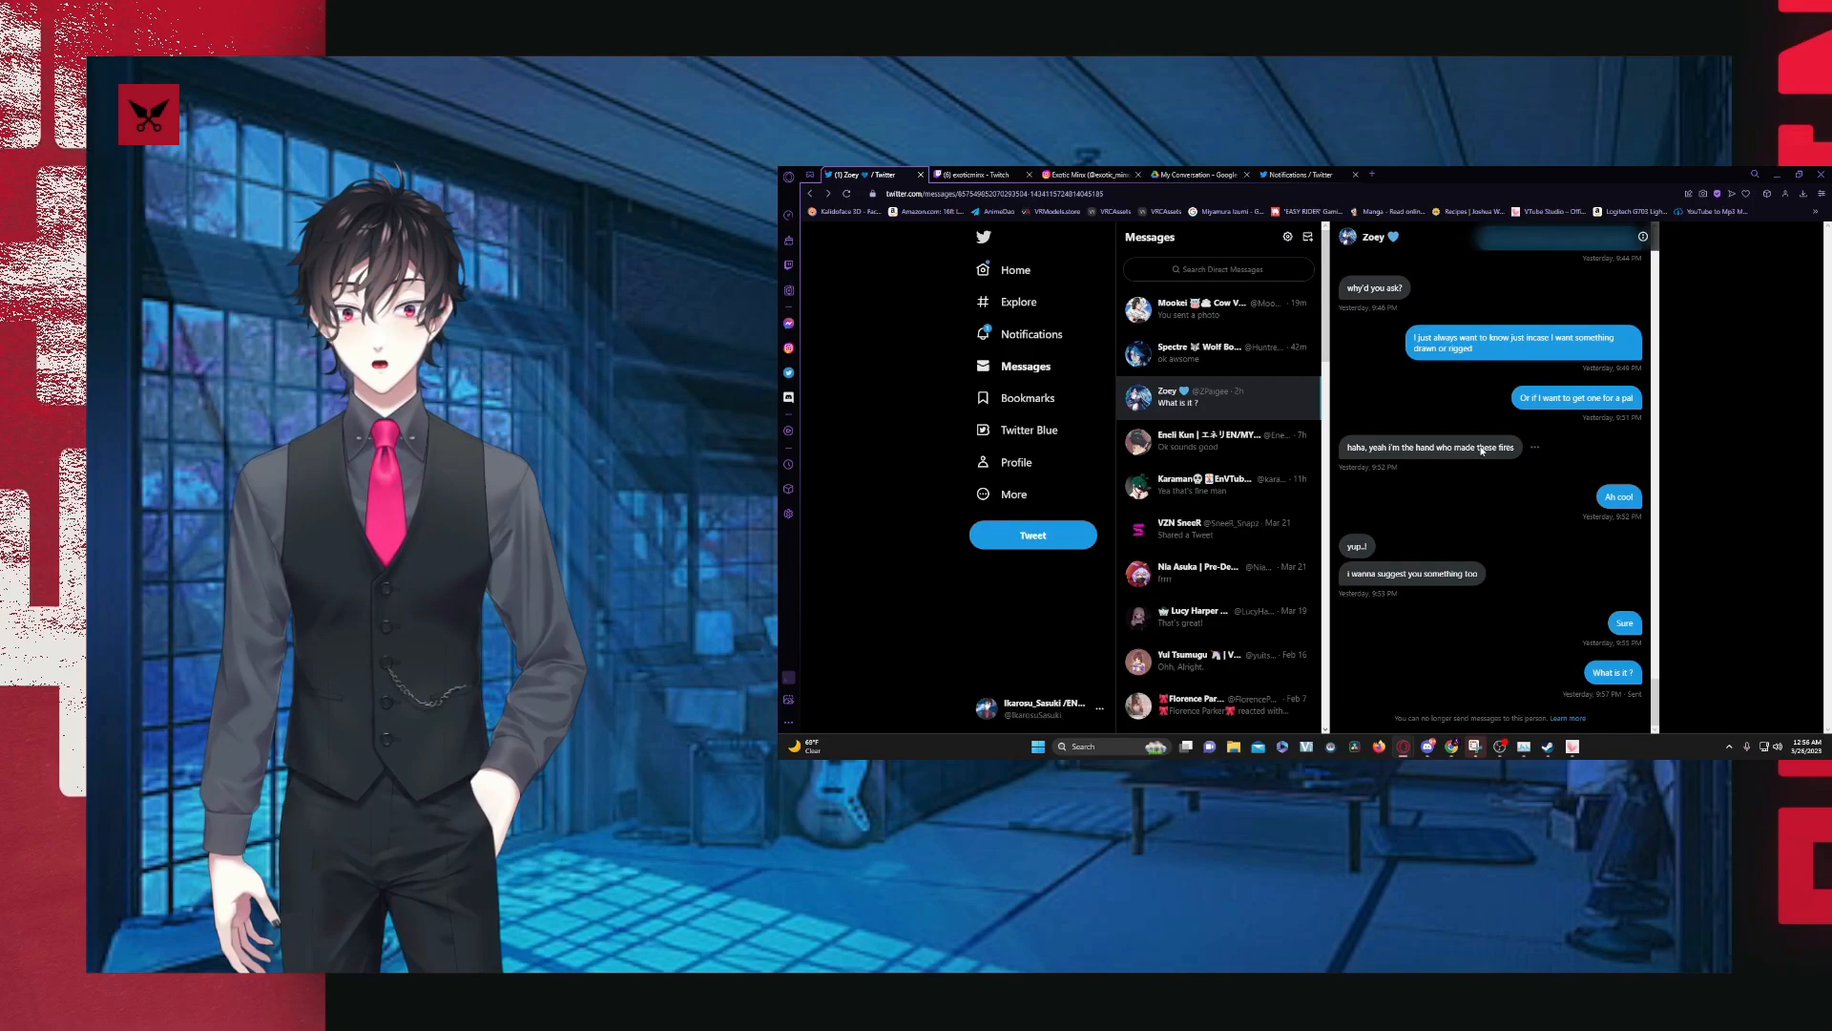
click(1216, 355)
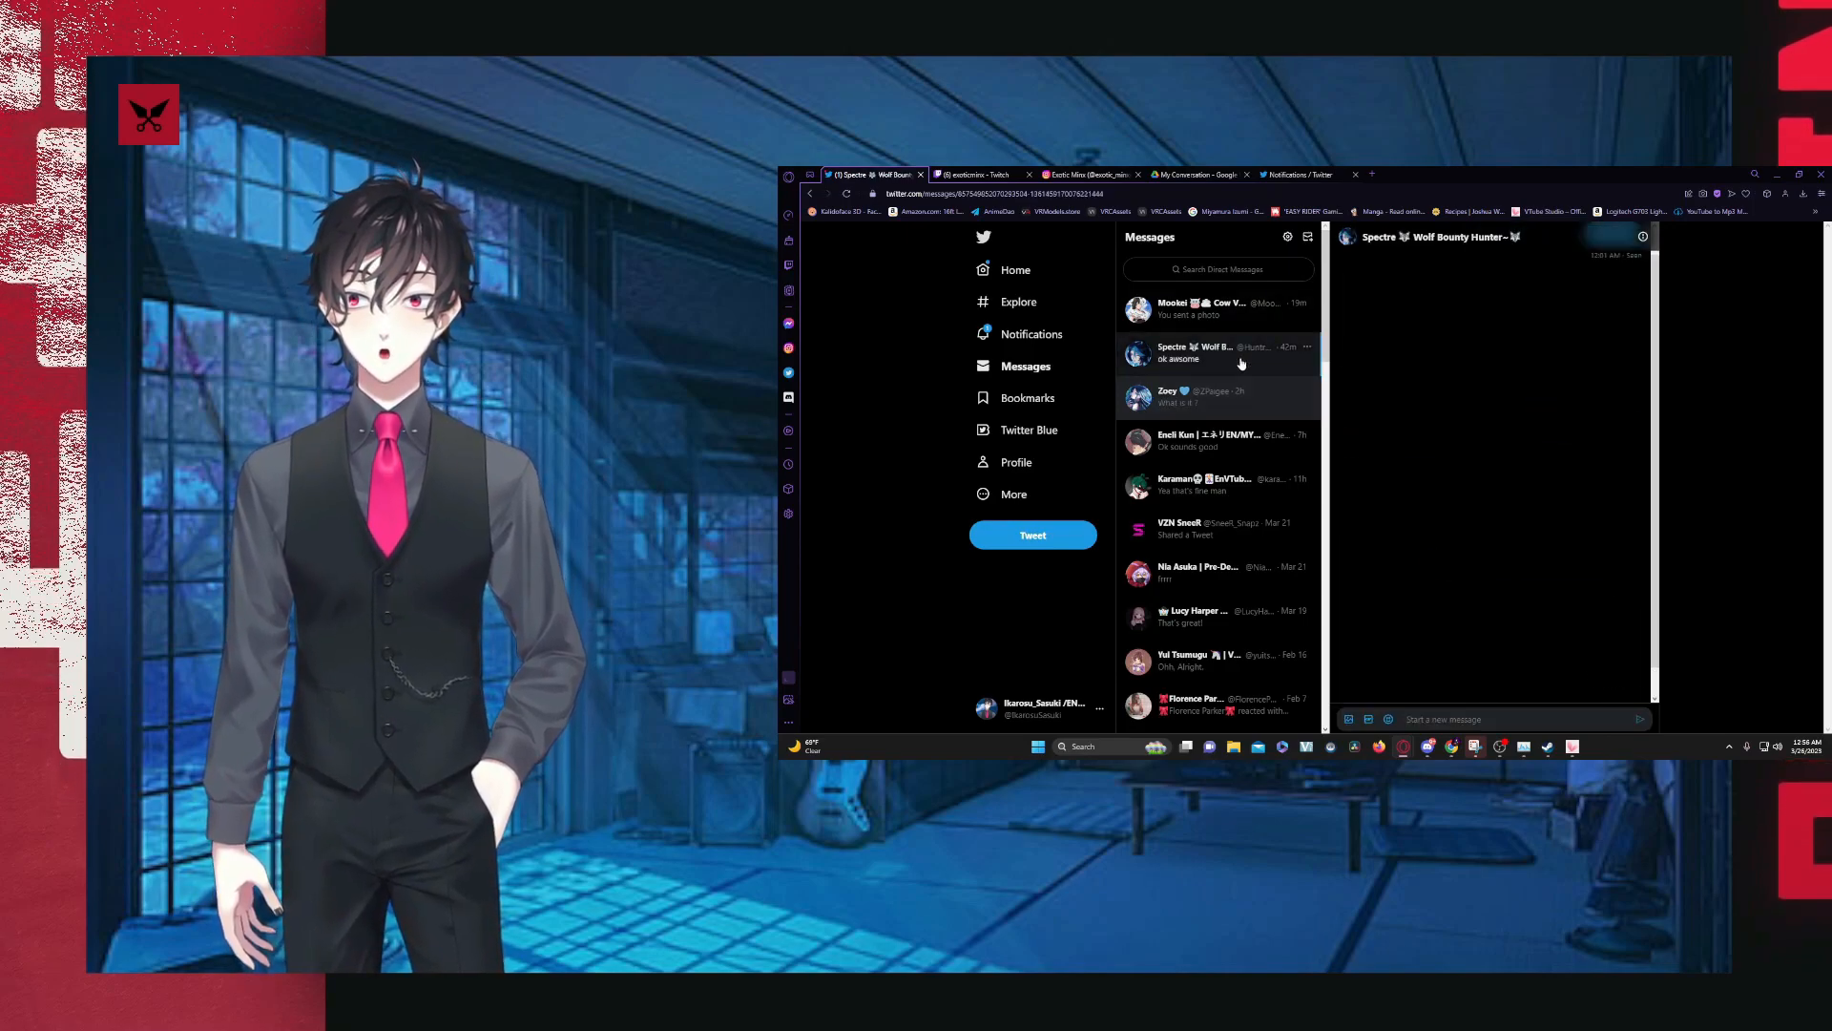
- Read the Spectre thread to its latest messages, then move into the Zoey conversation
click(1216, 355)
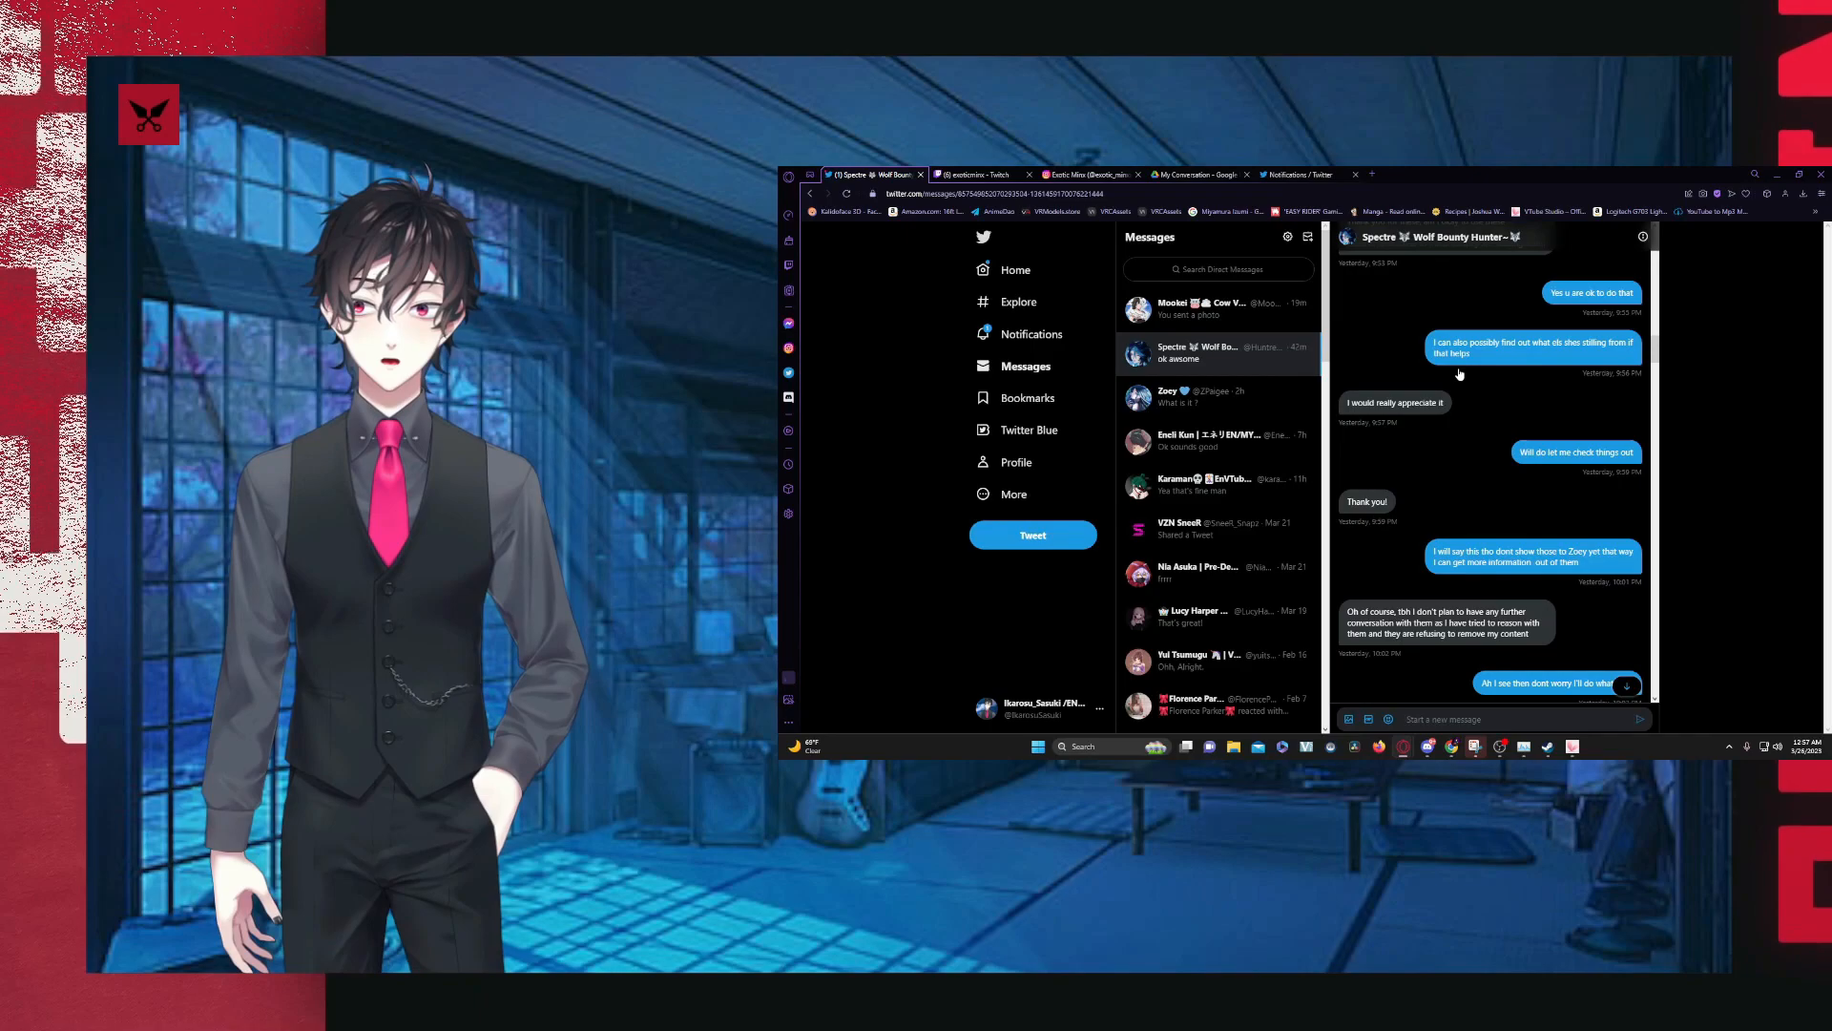
scroll(down, 3)
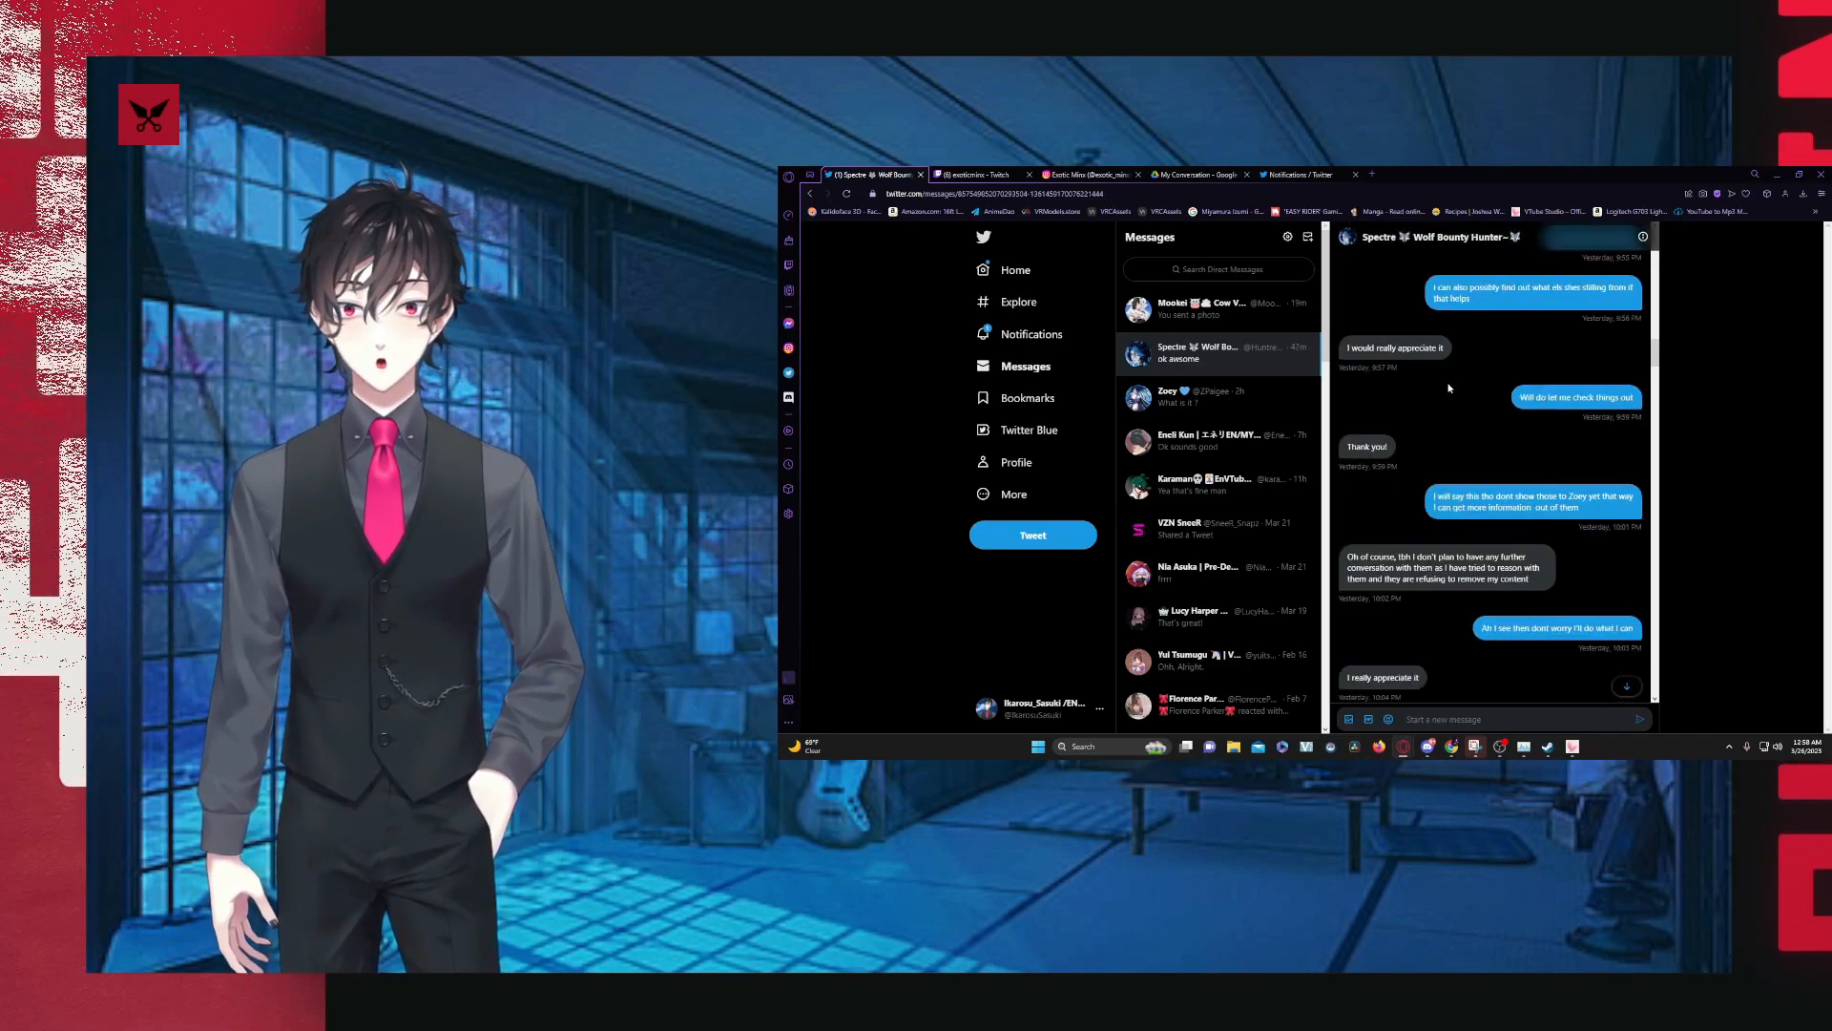
scroll(down, 3)
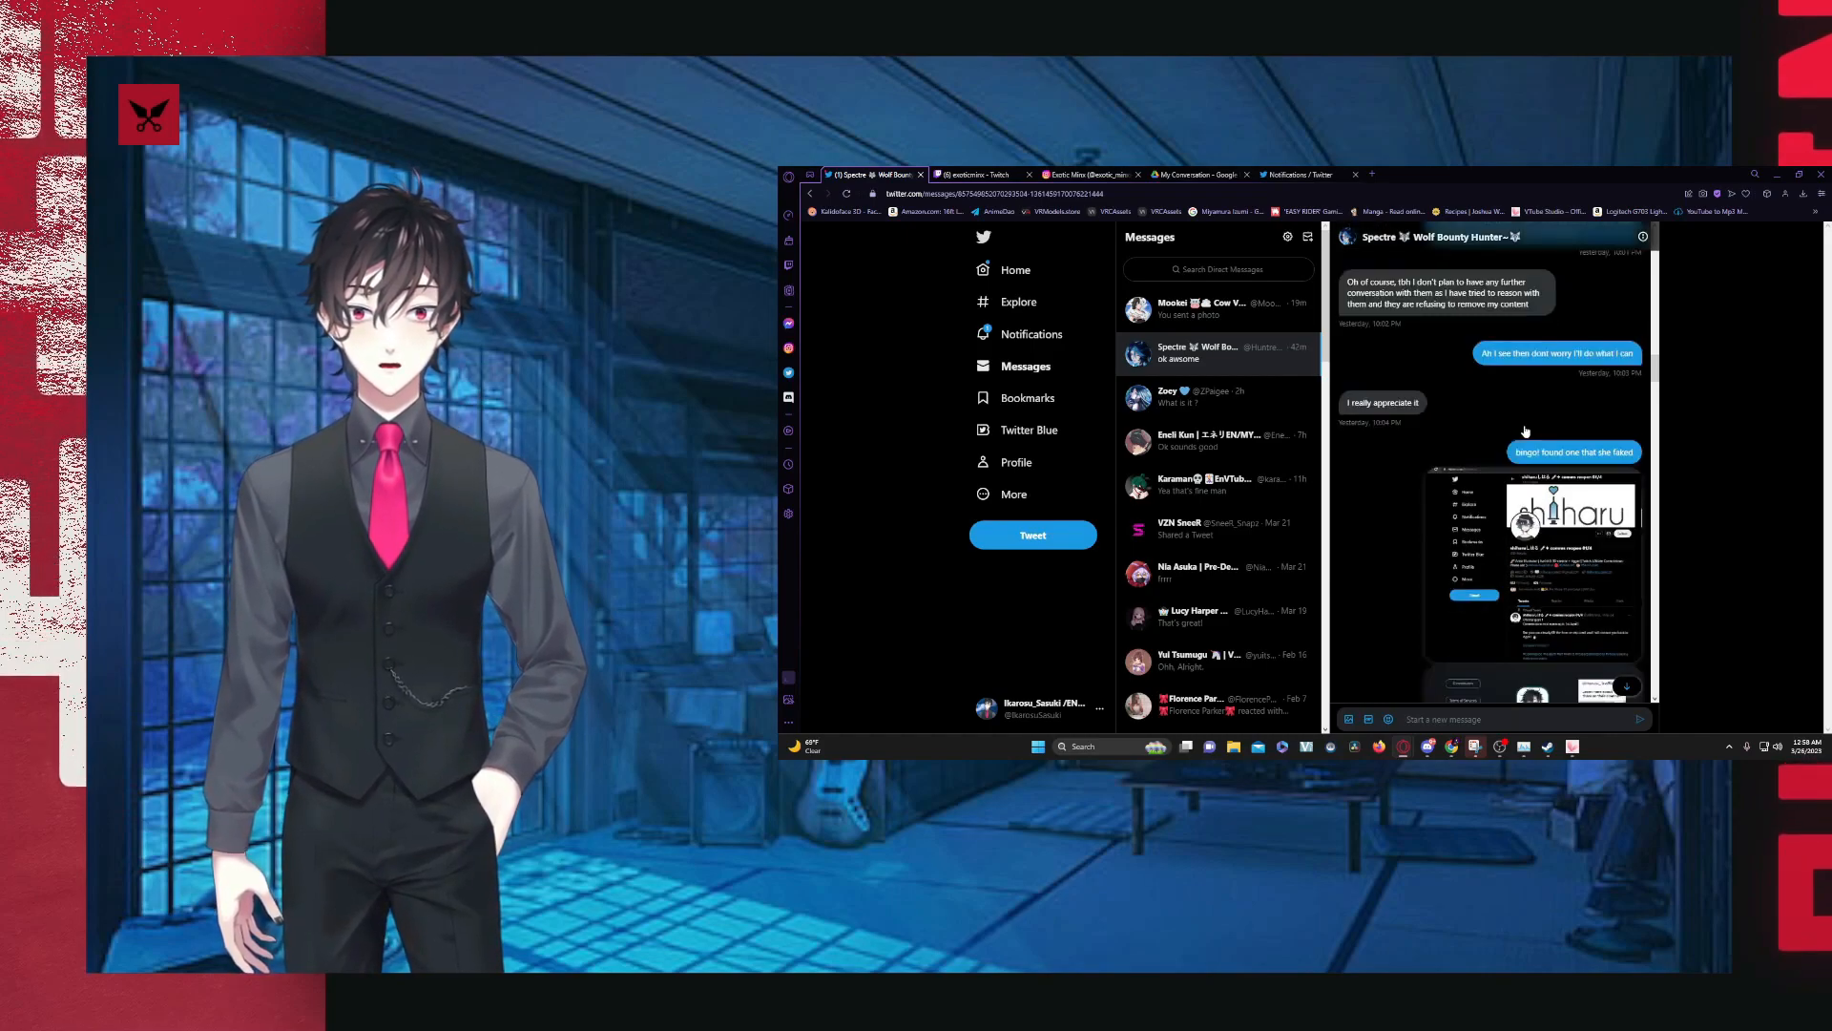
scroll(down, 3)
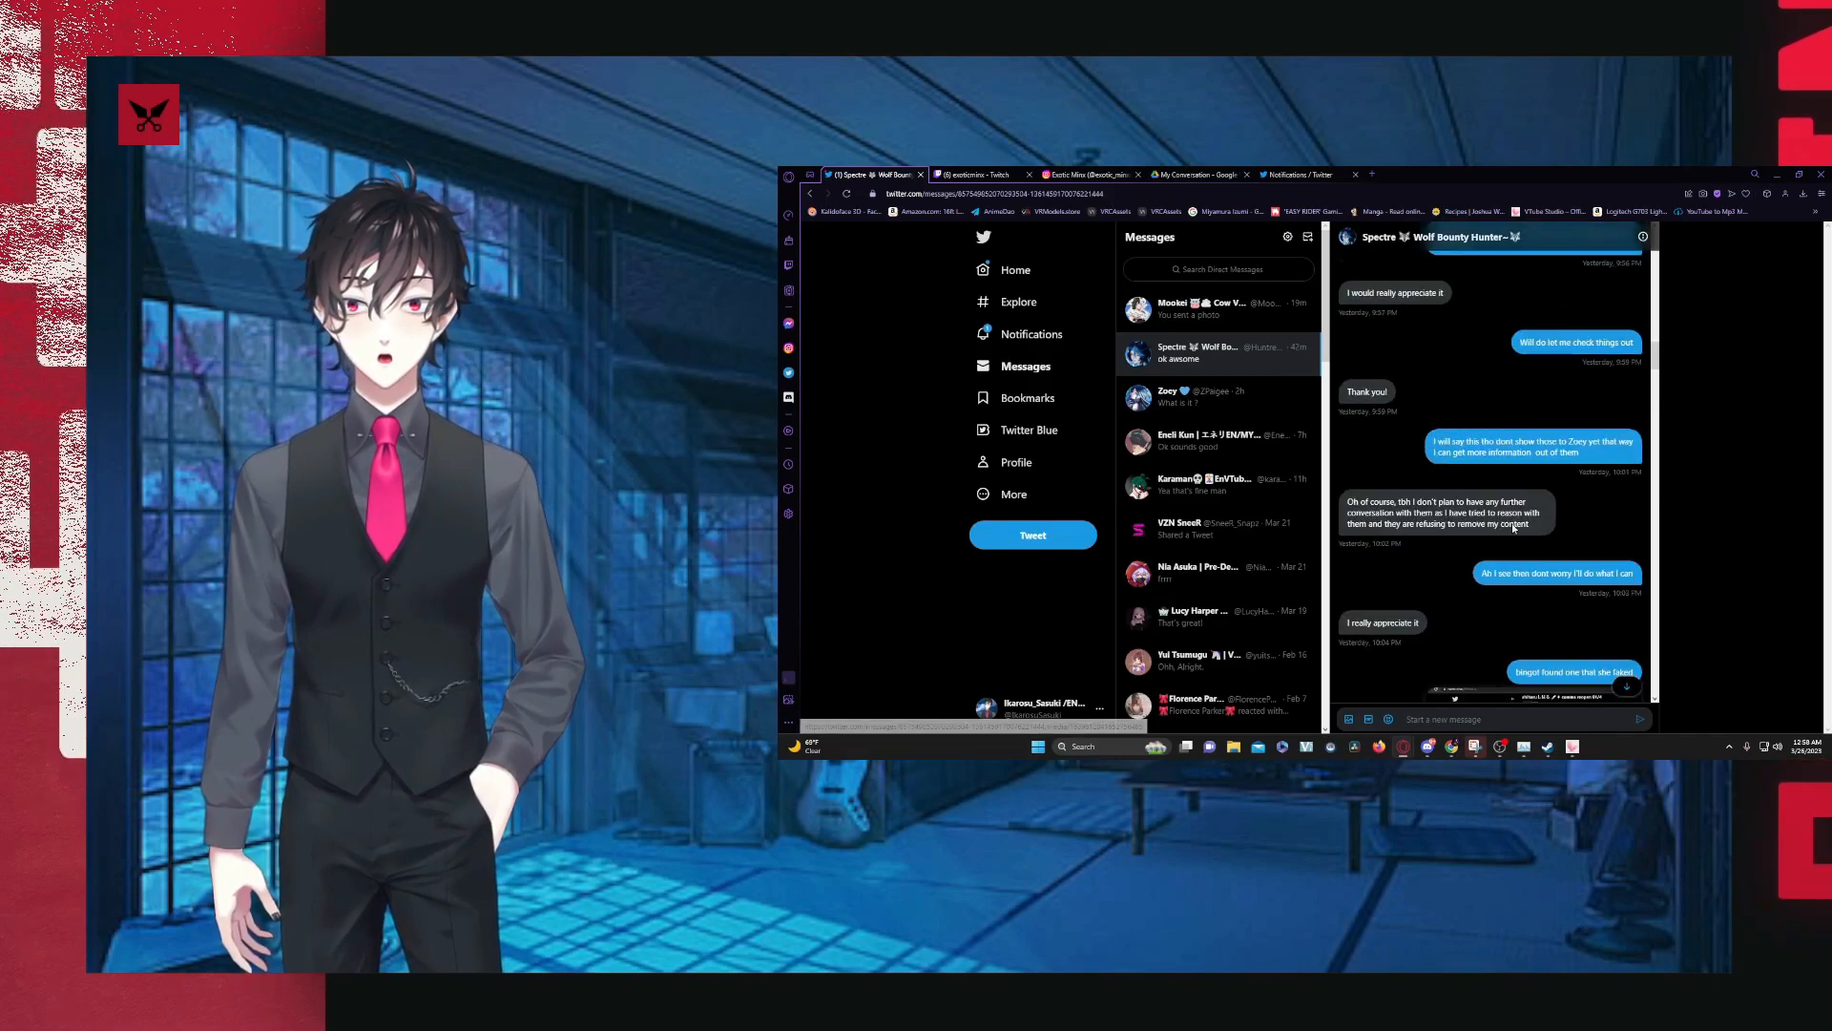
click(1191, 397)
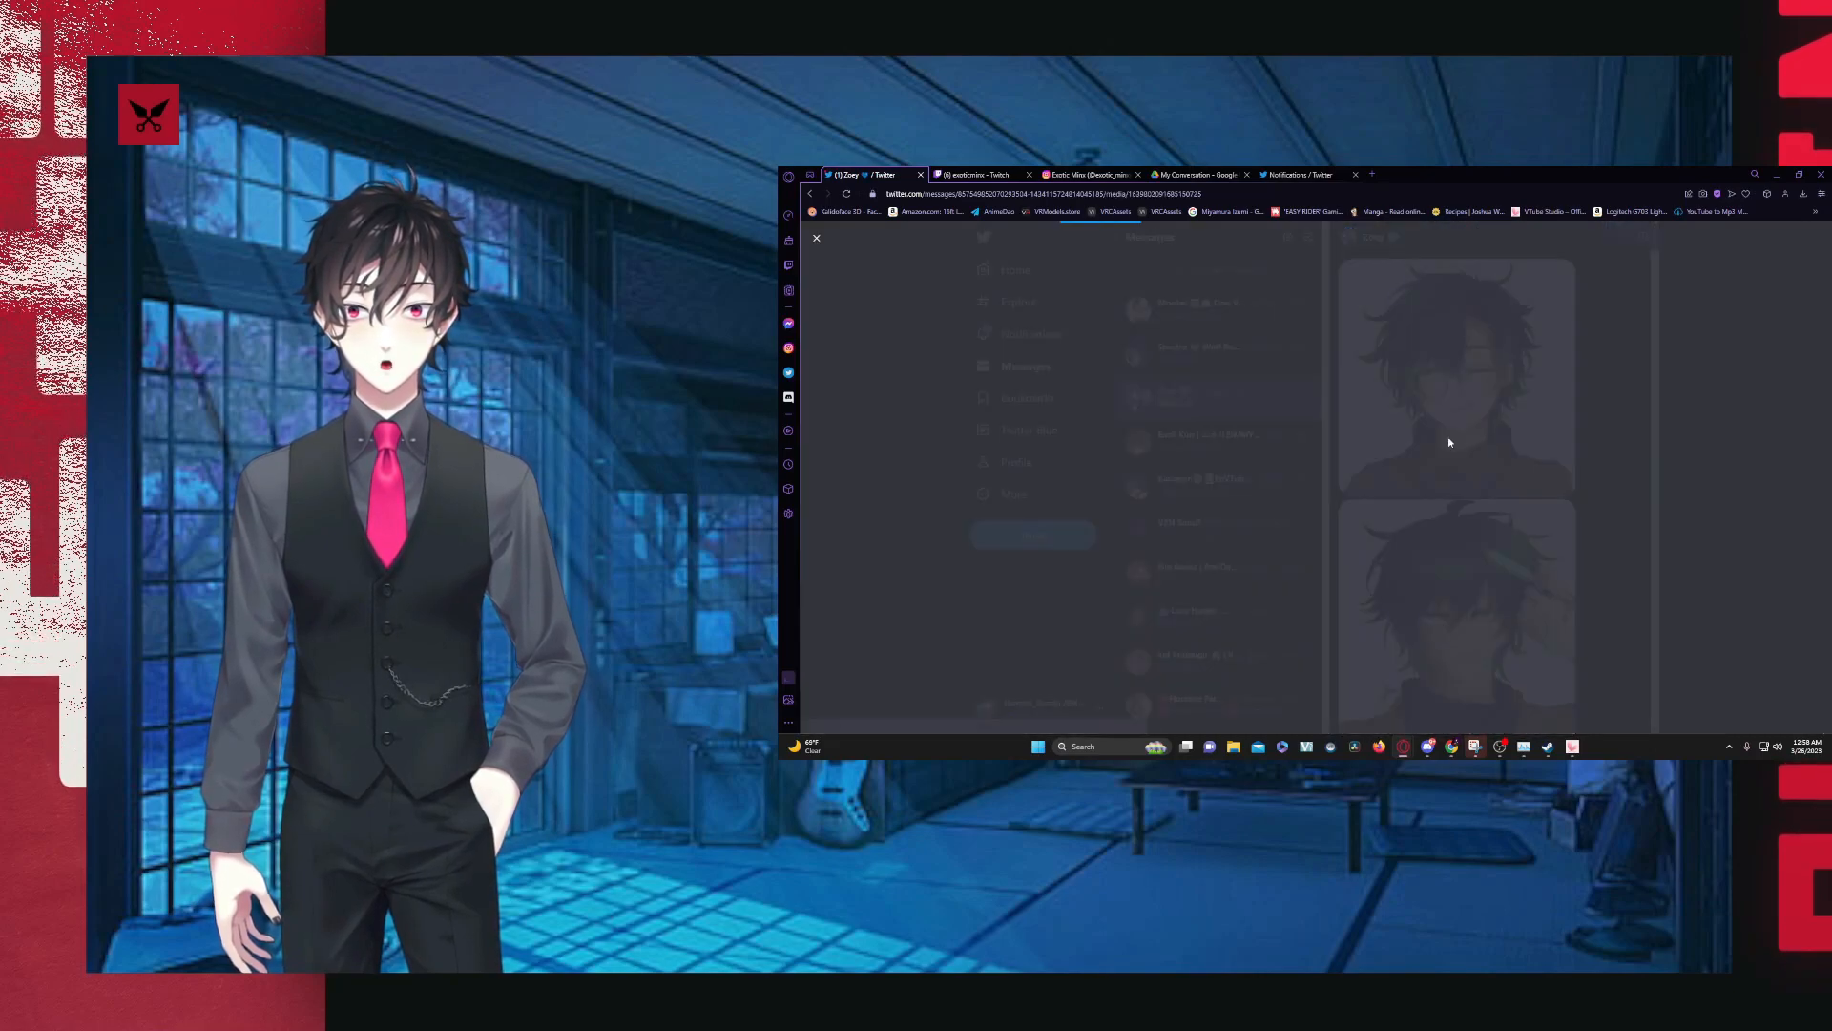
- Return to the Spectre conversation and enlarge the screenshot of shiharu's artist page
click(815, 237)
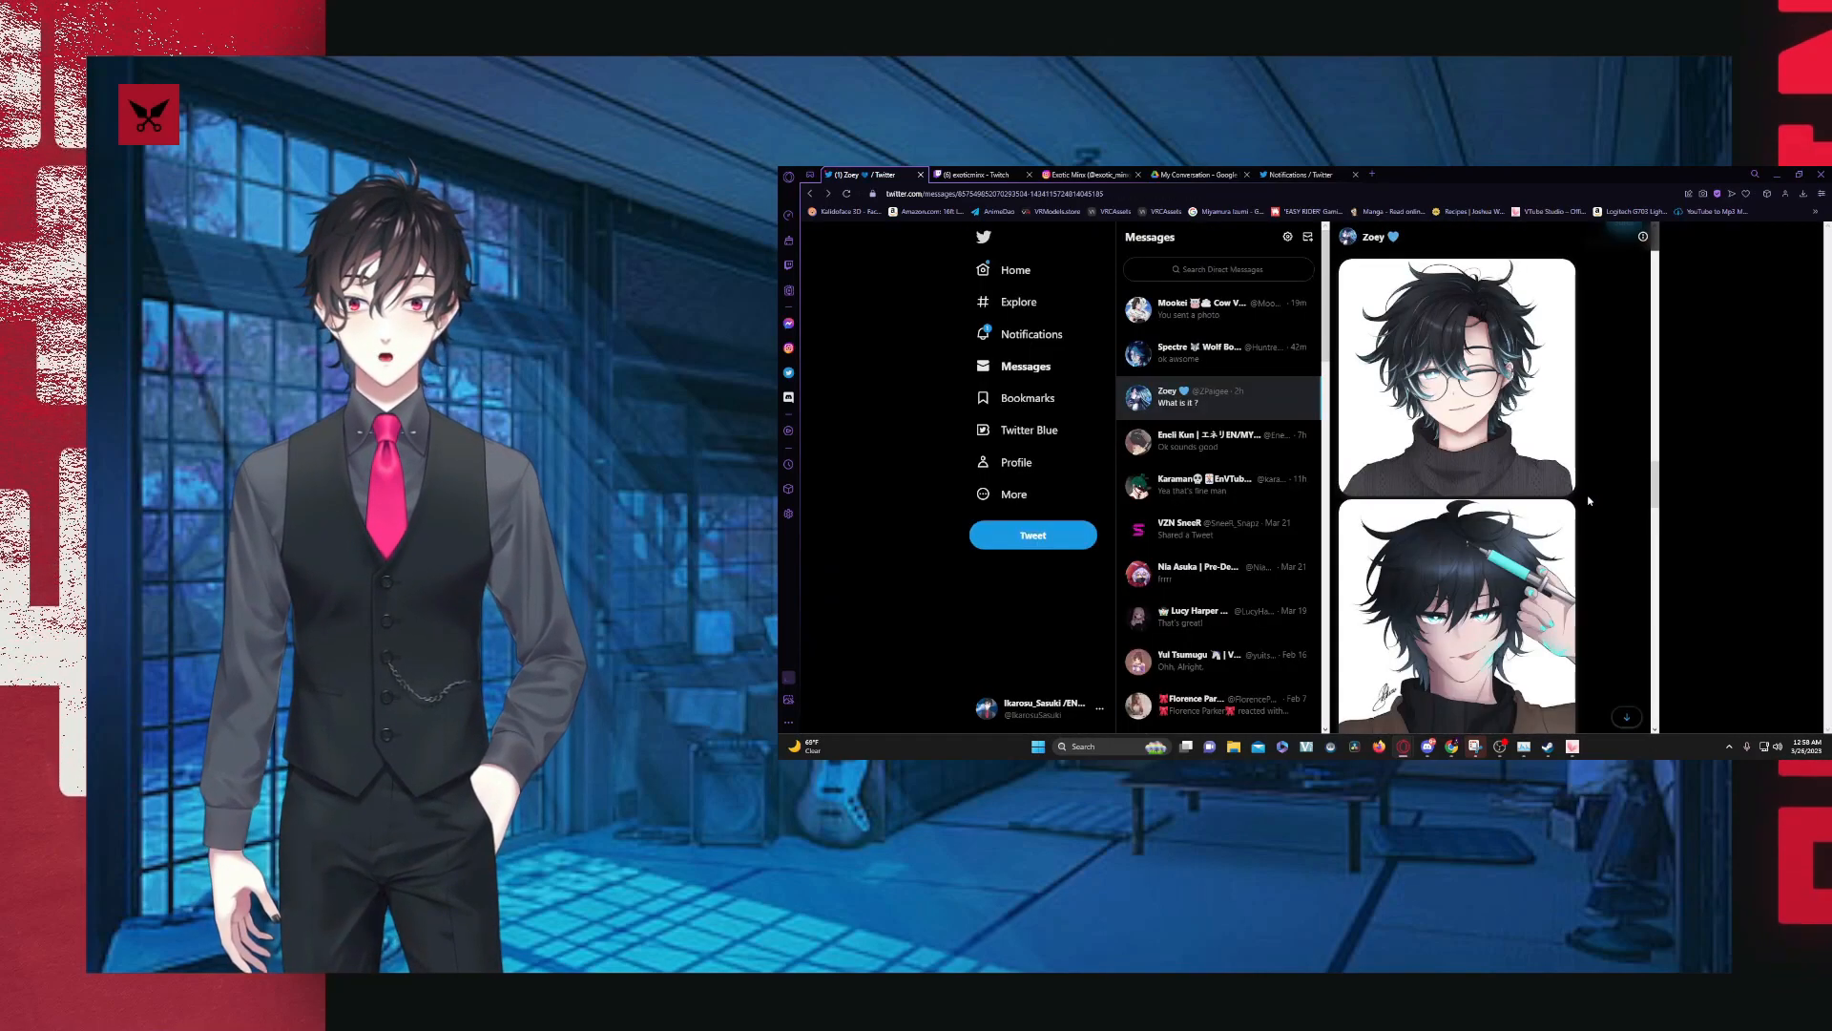
click(1215, 351)
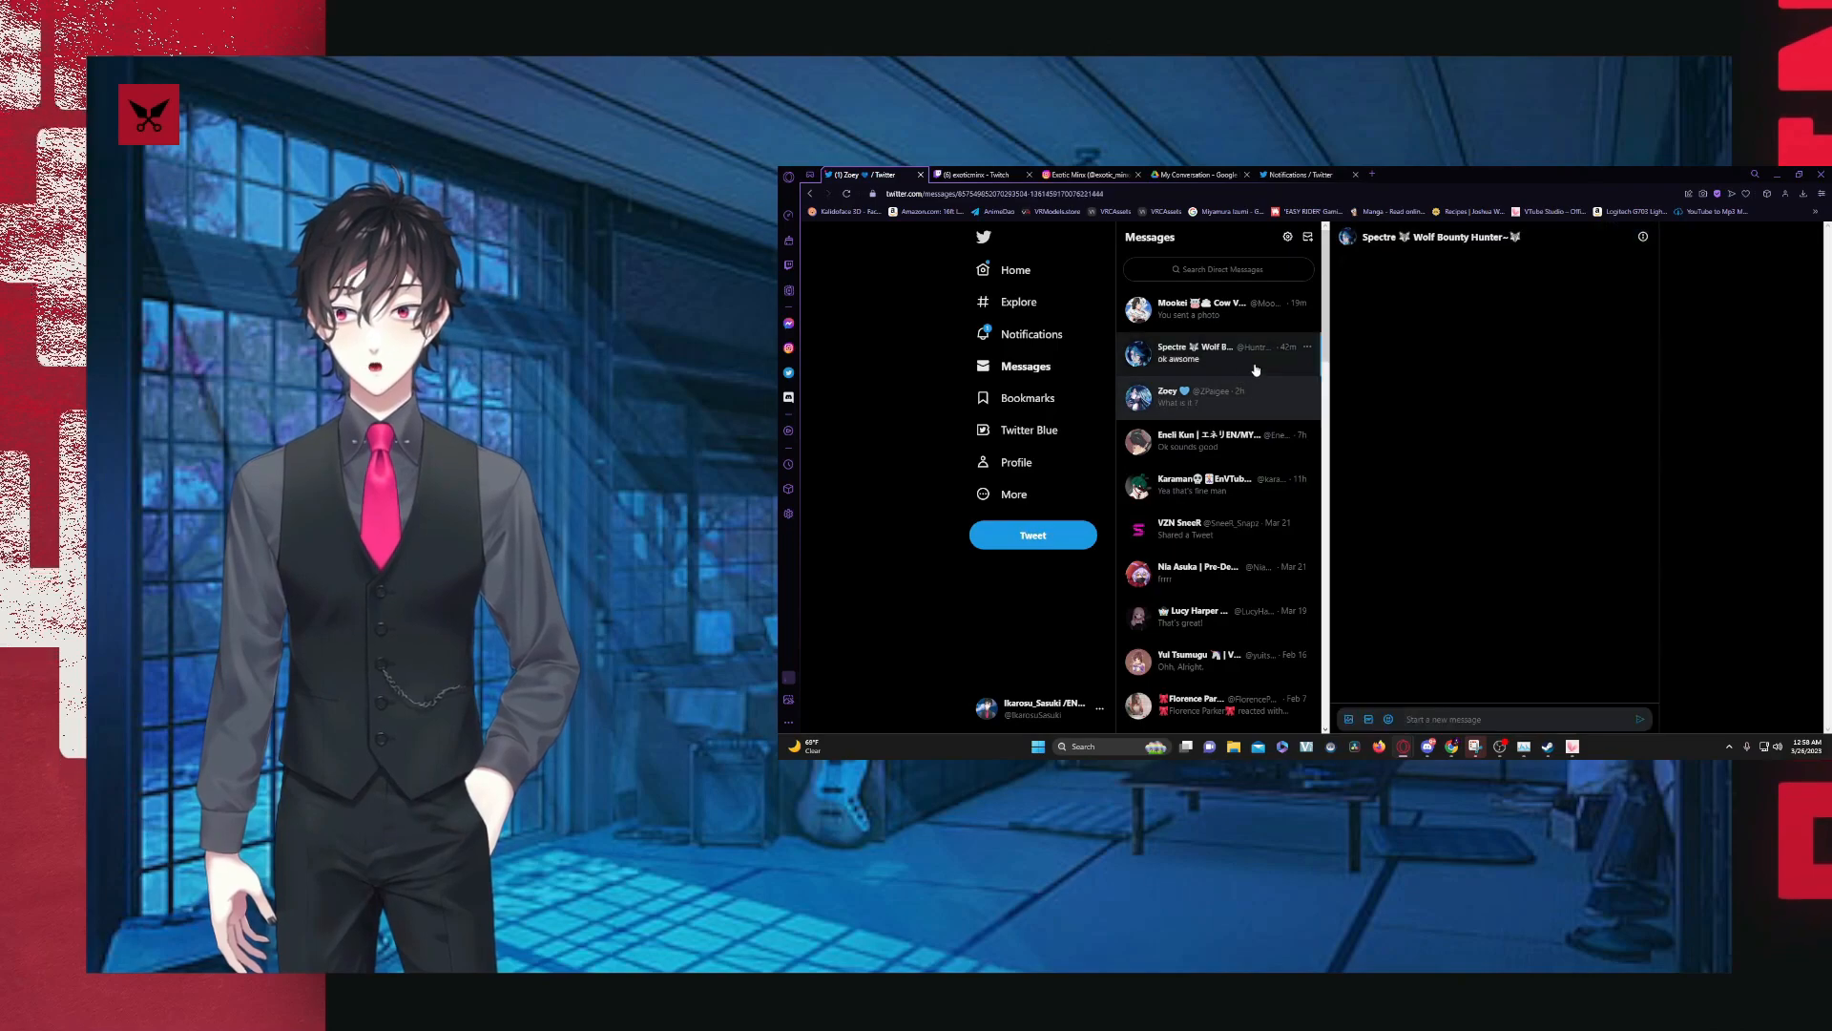
click(1215, 353)
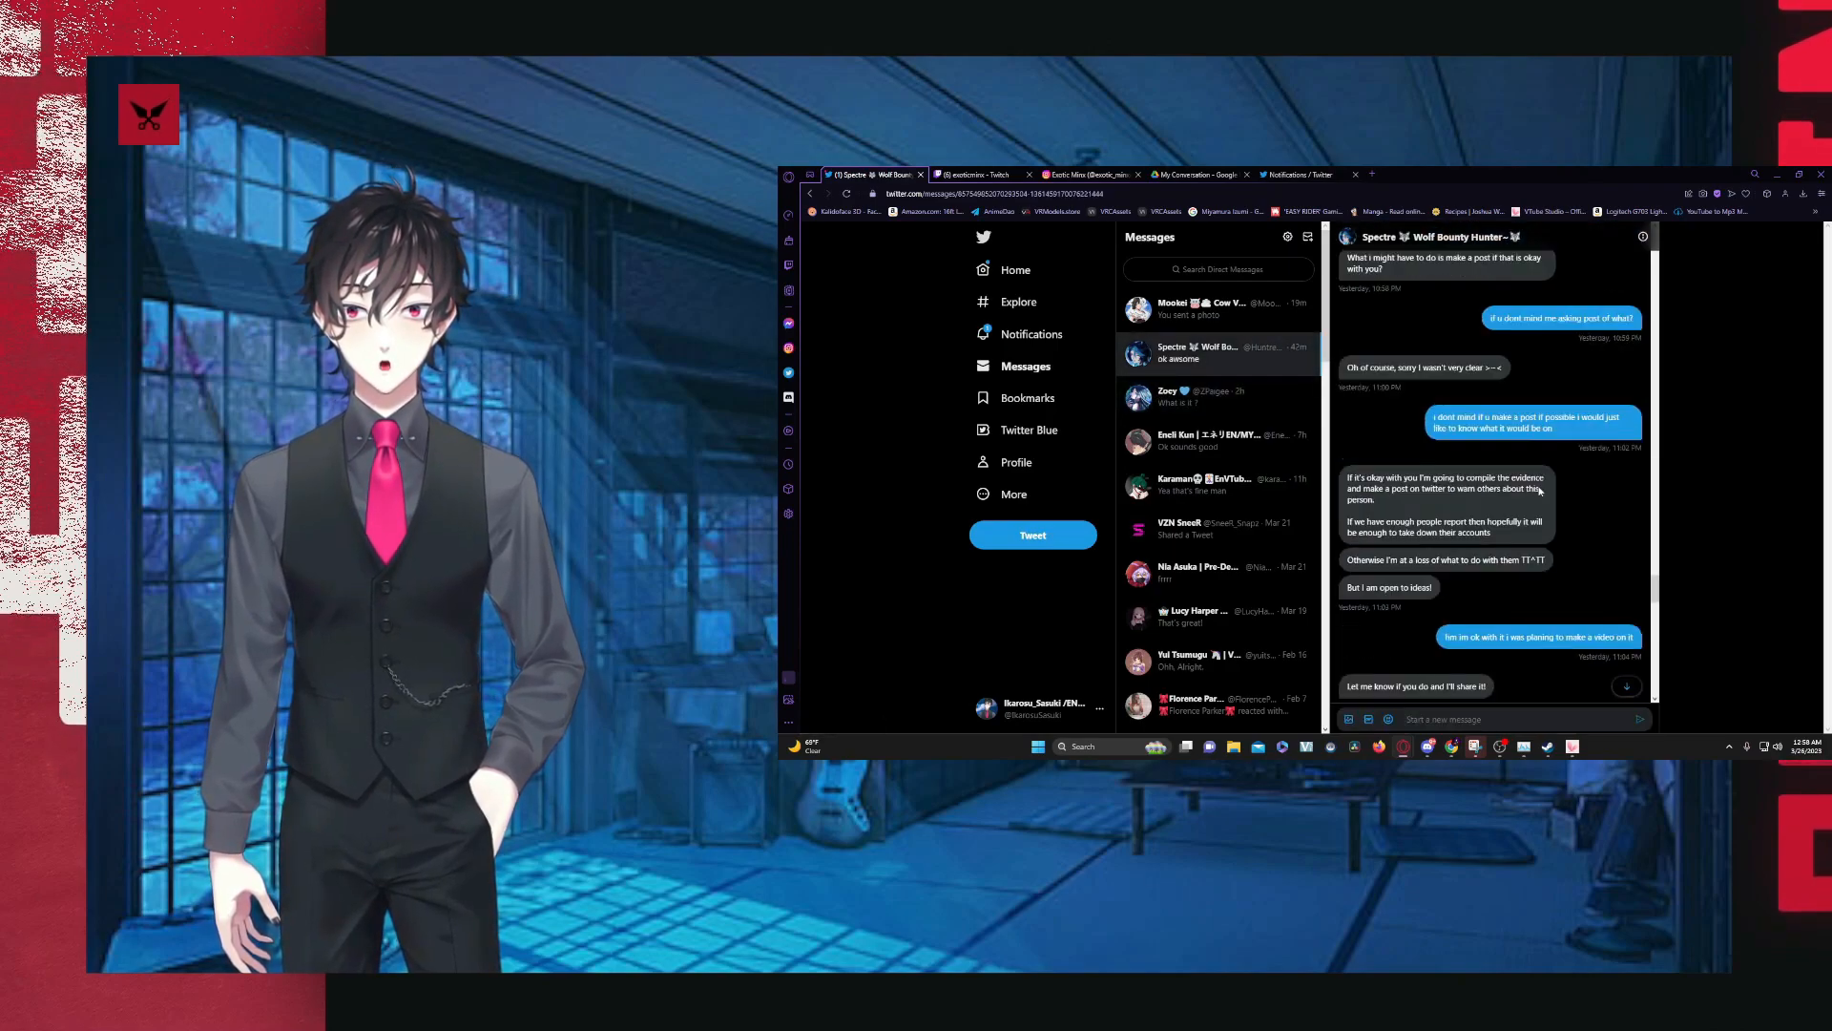
scroll(down, 3)
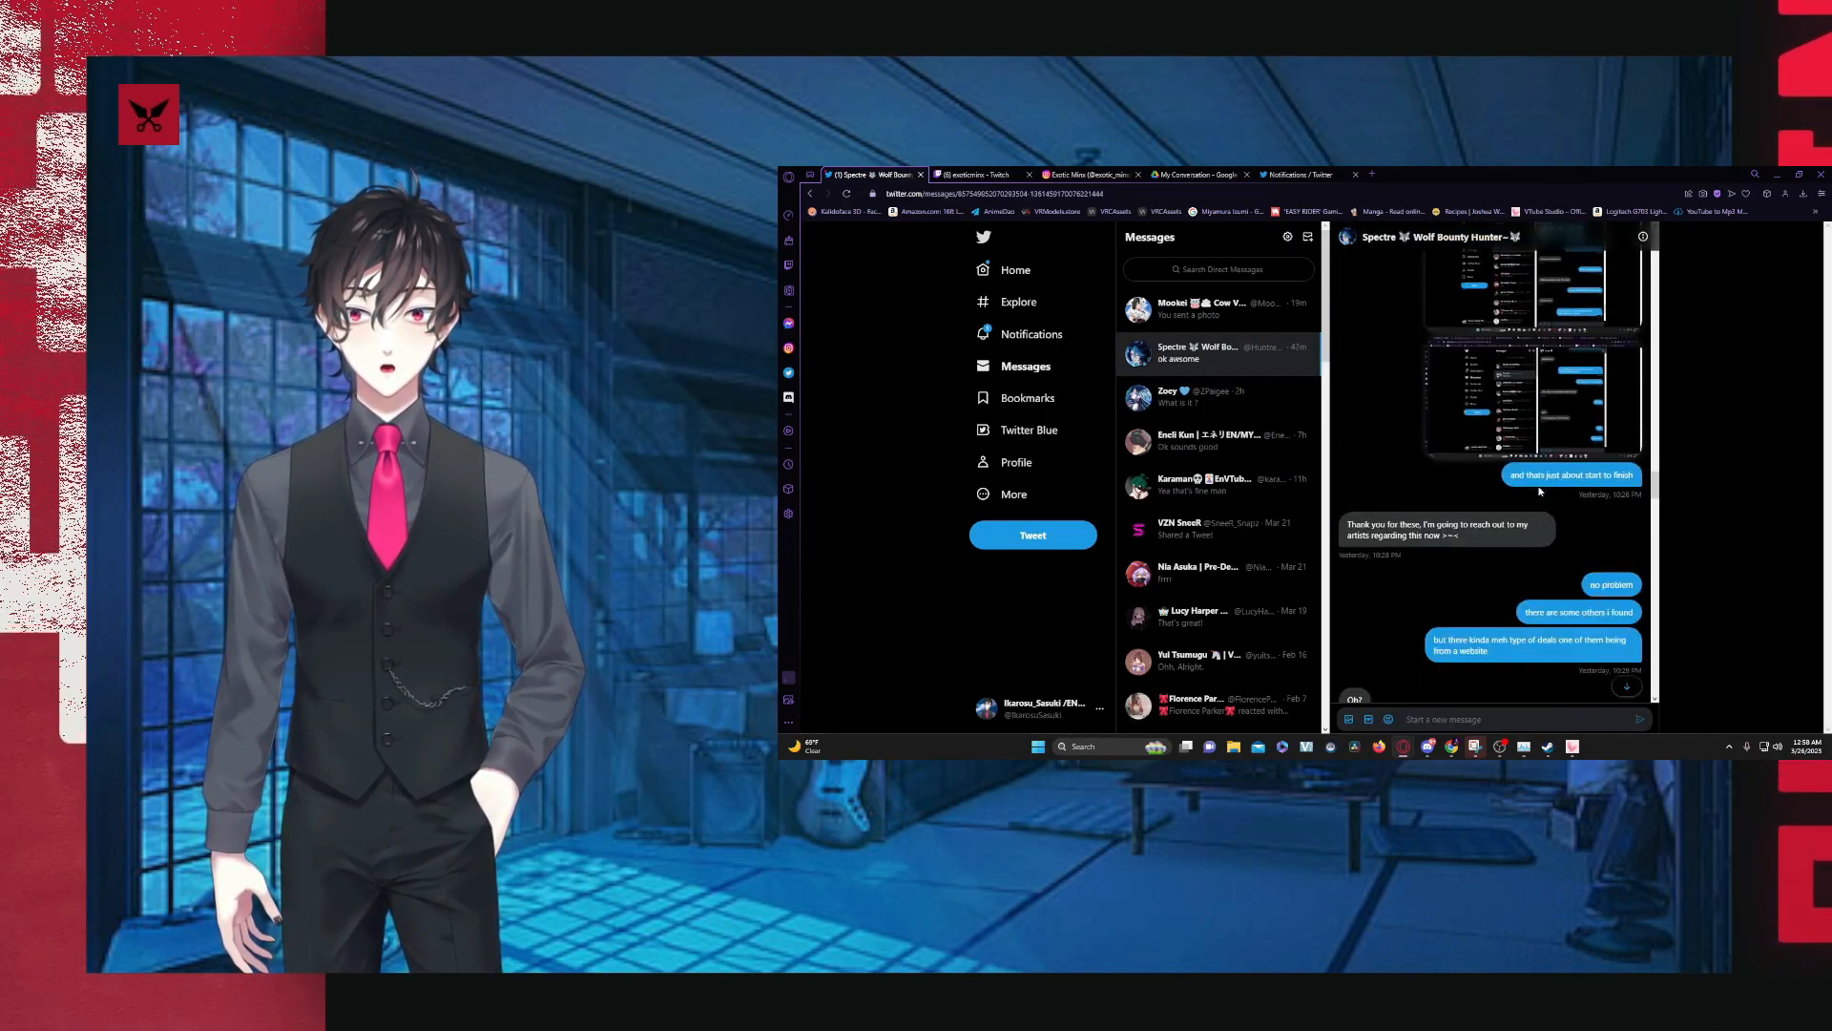
scroll(down, 3)
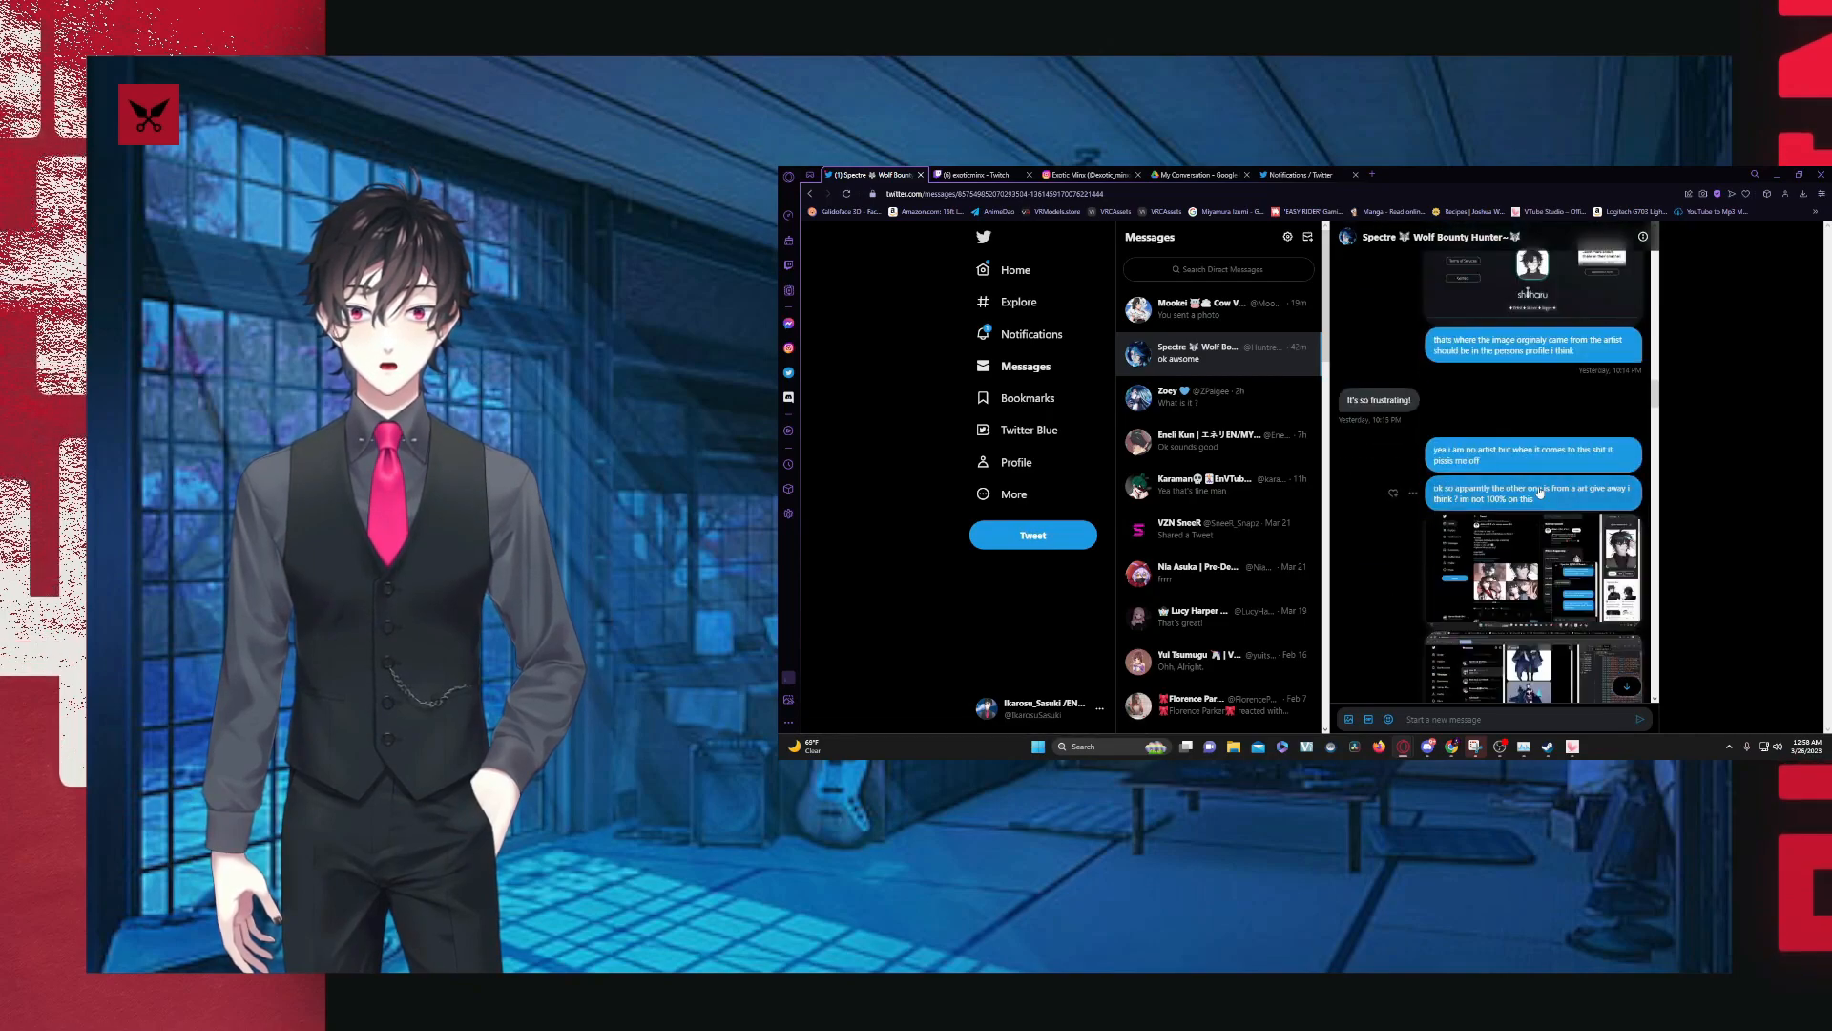
click(1530, 292)
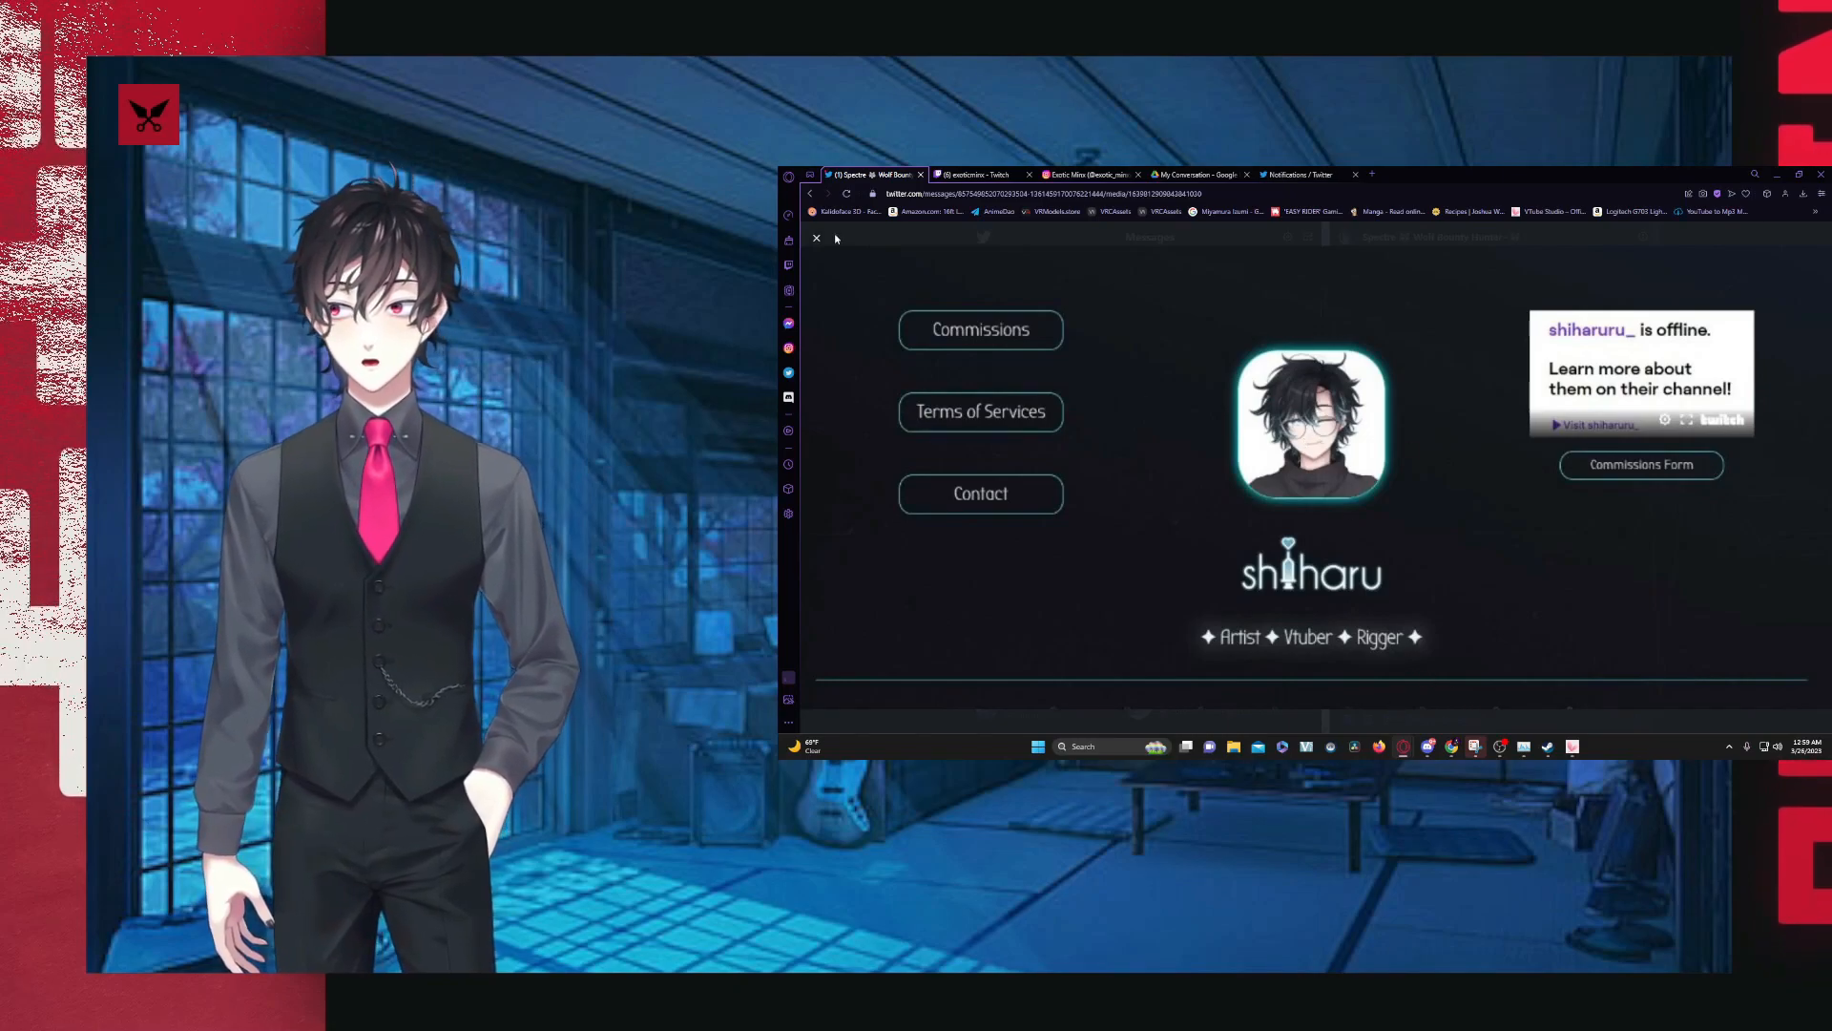
- Close the enlarged screenshot and scroll further down the Spectre thread
click(815, 239)
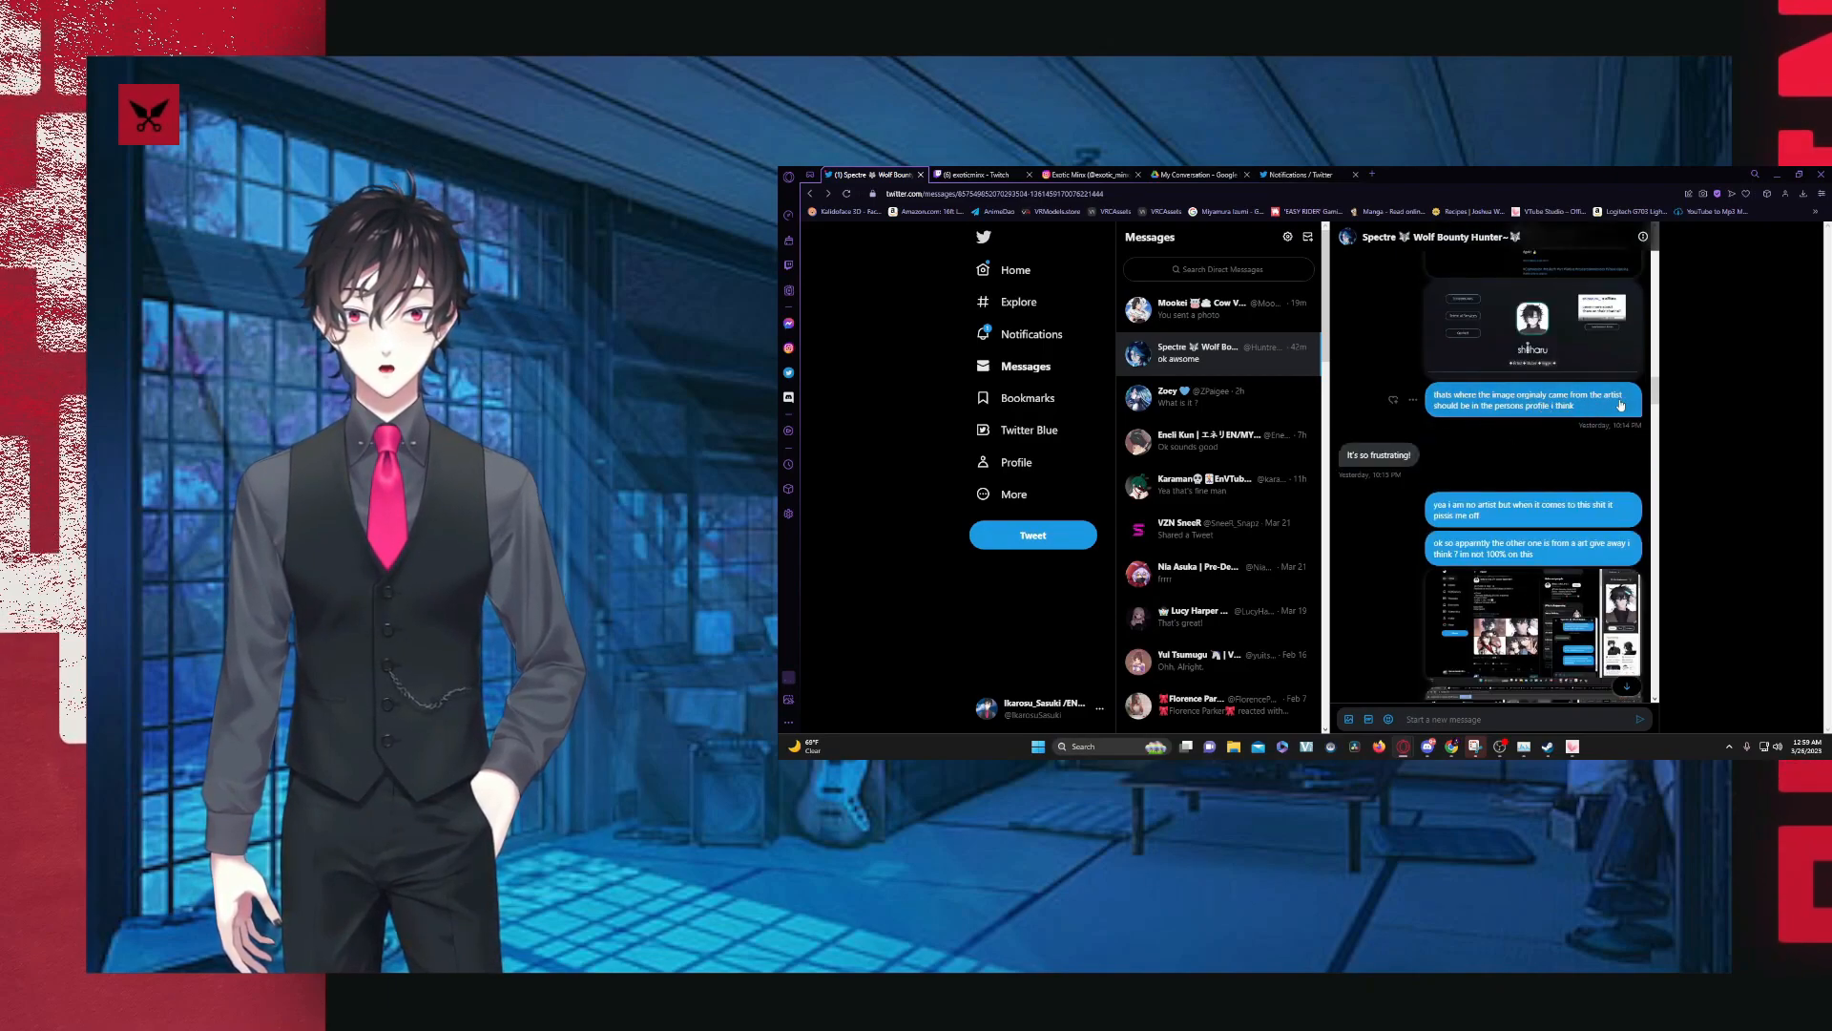
scroll(down, 3)
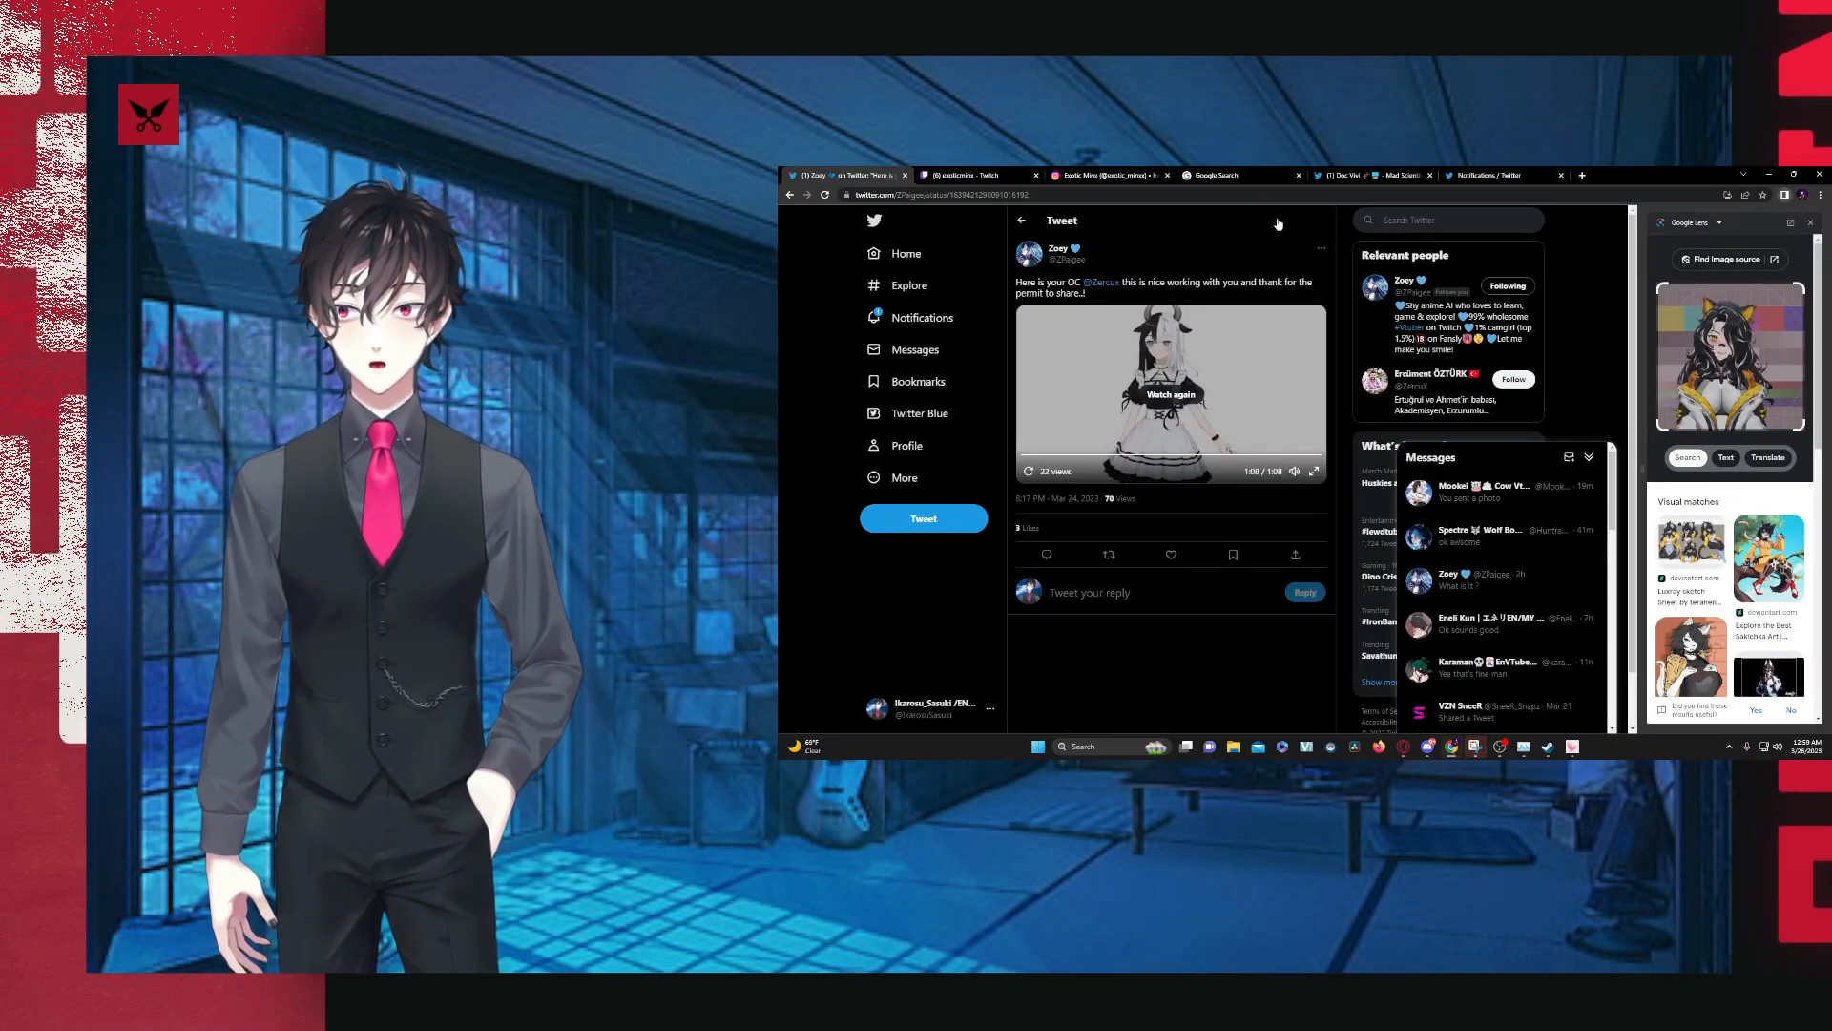
- Go from the Instagram post to the exoticminx Twitch channel and follow its Instagram link
click(1107, 174)
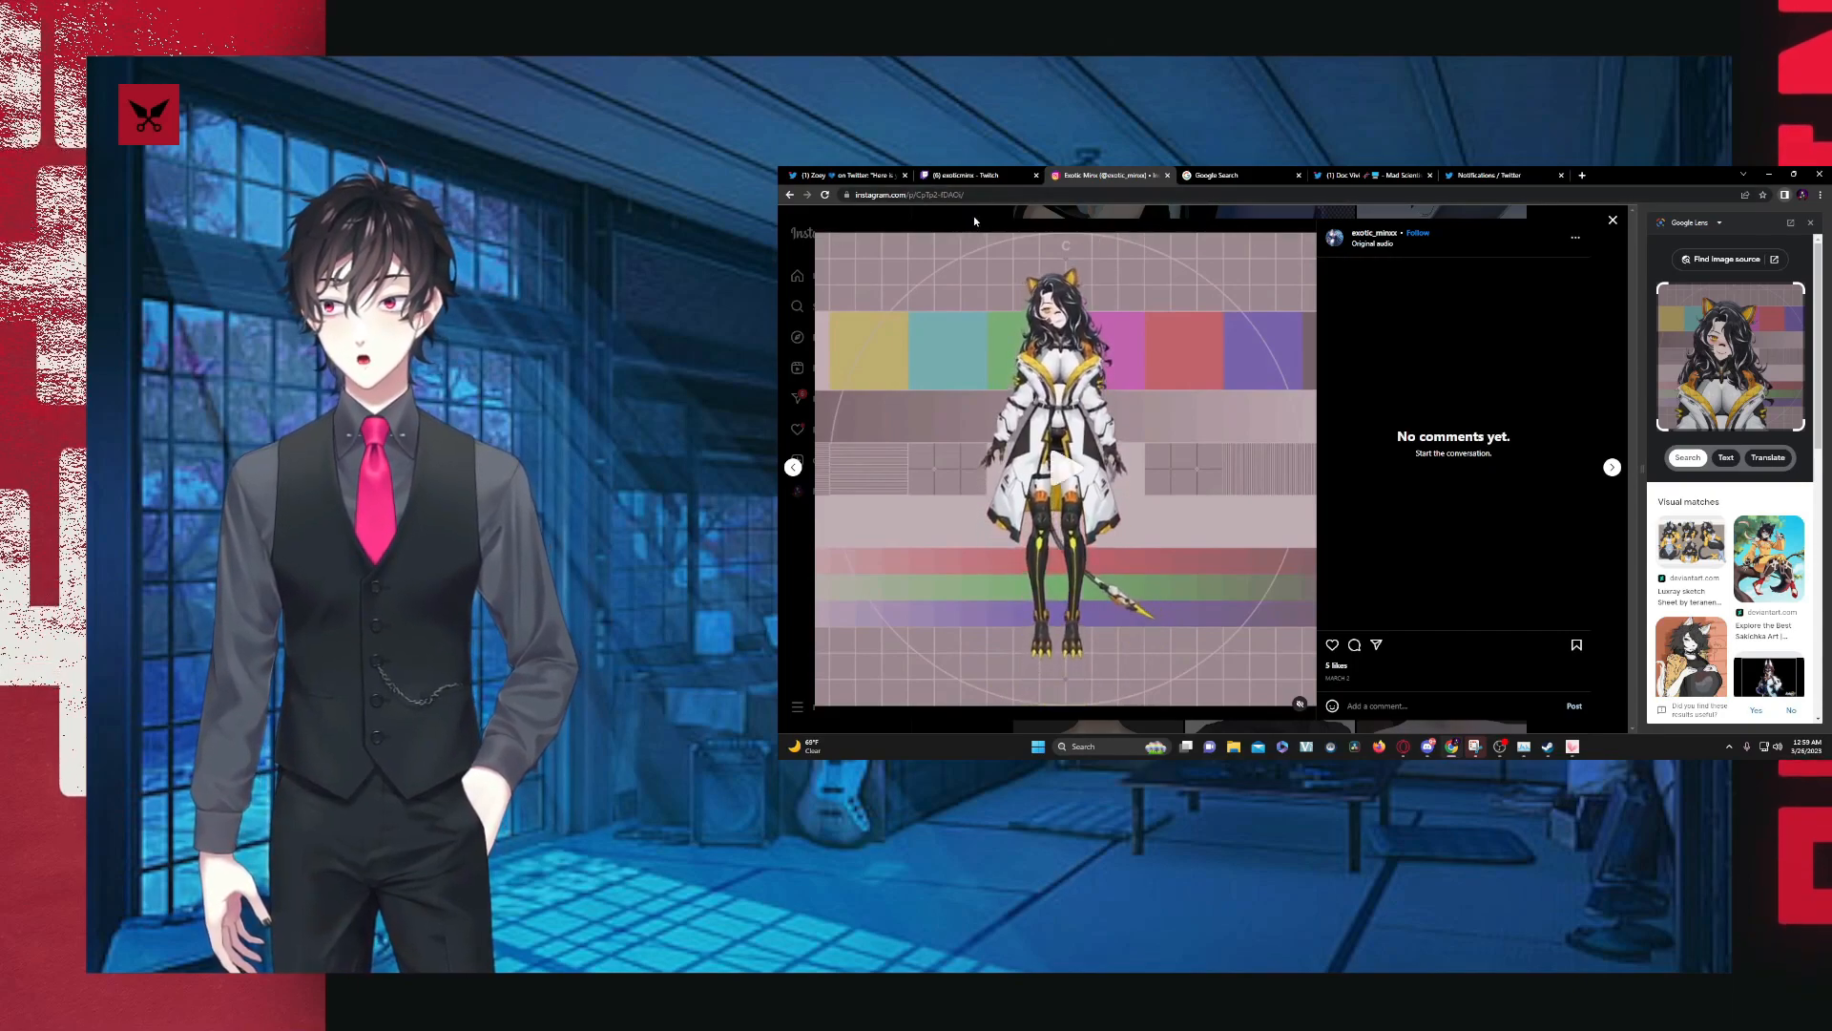
click(977, 174)
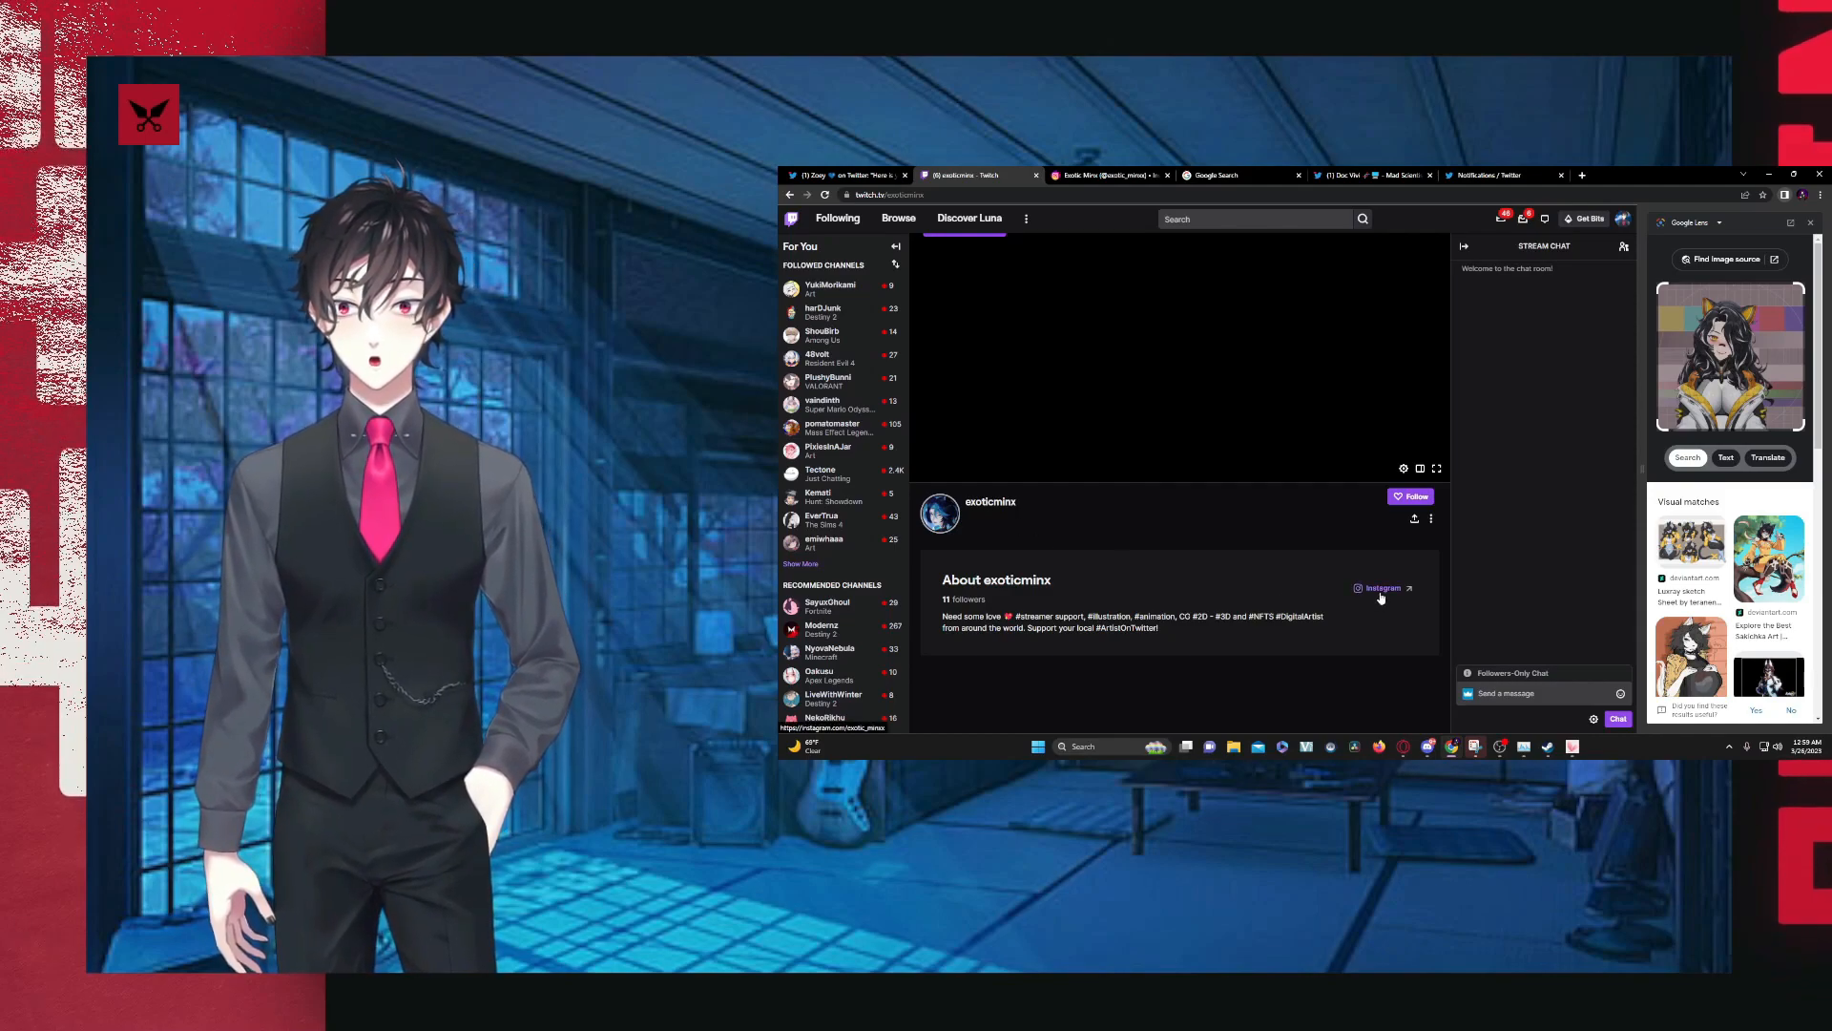
click(1384, 587)
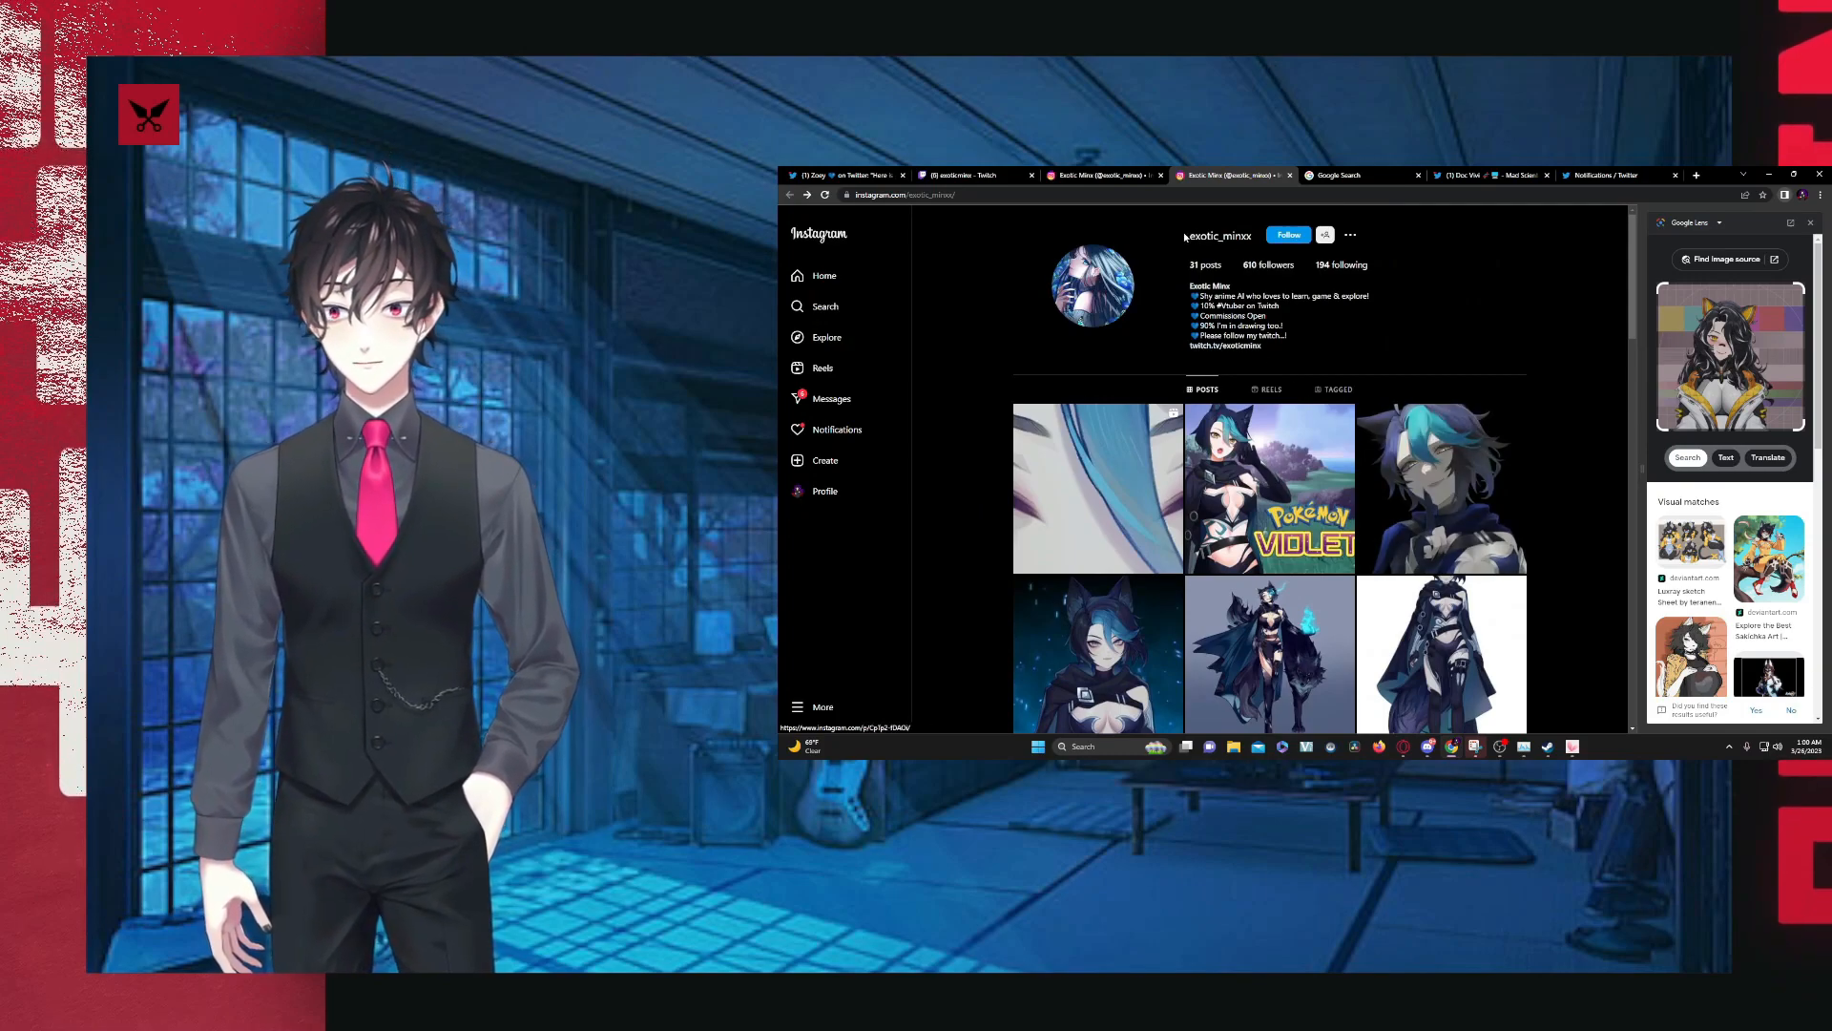
scroll(down, 3)
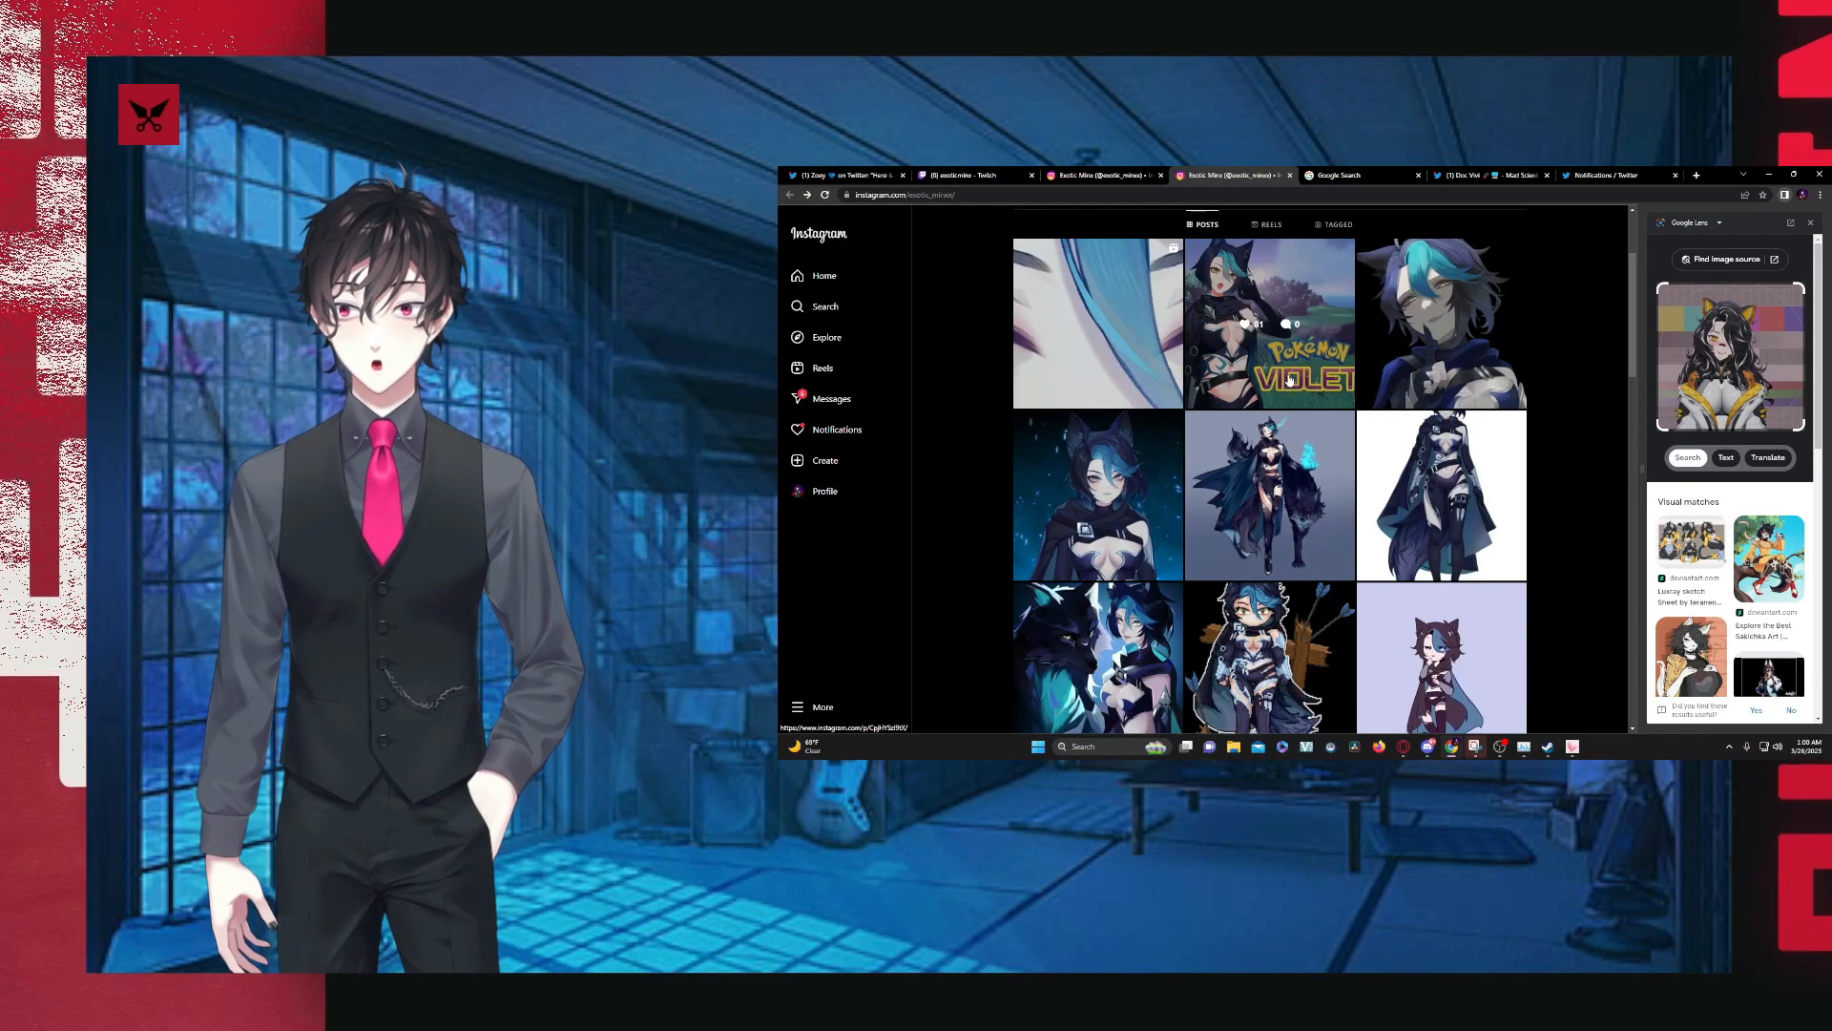
scroll(down, 3)
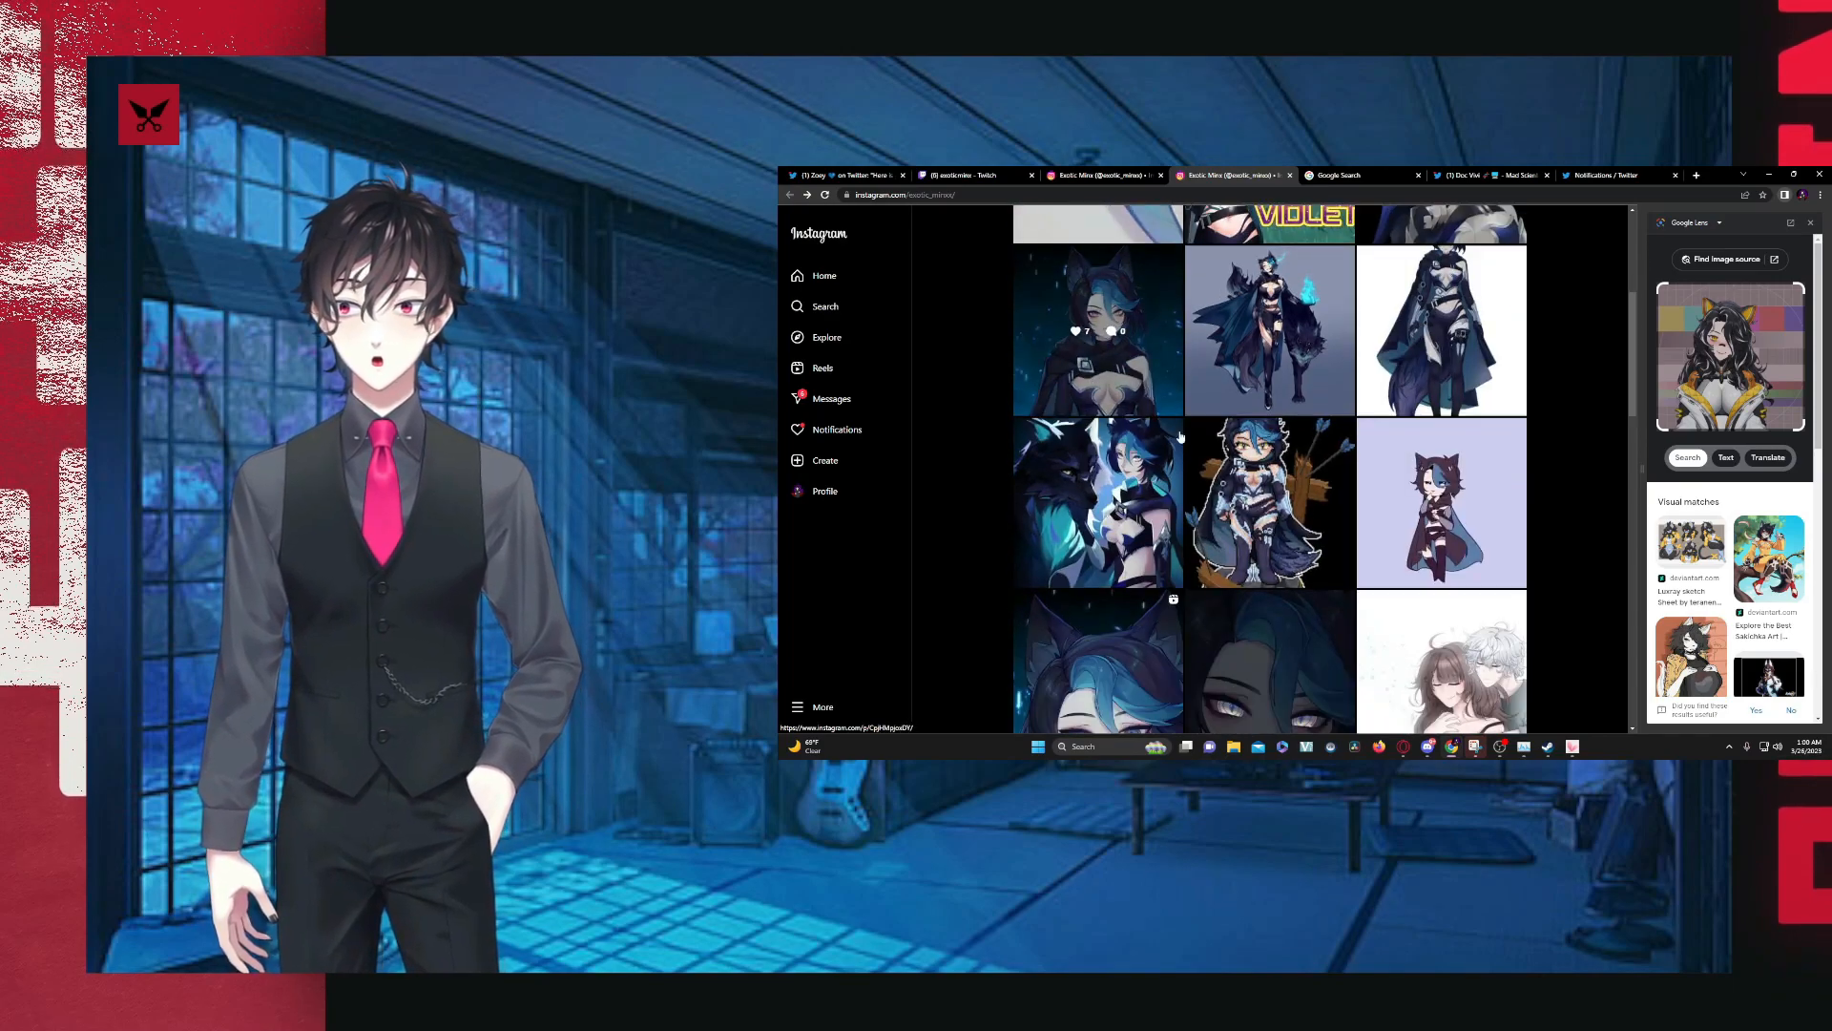
scroll(down, 3)
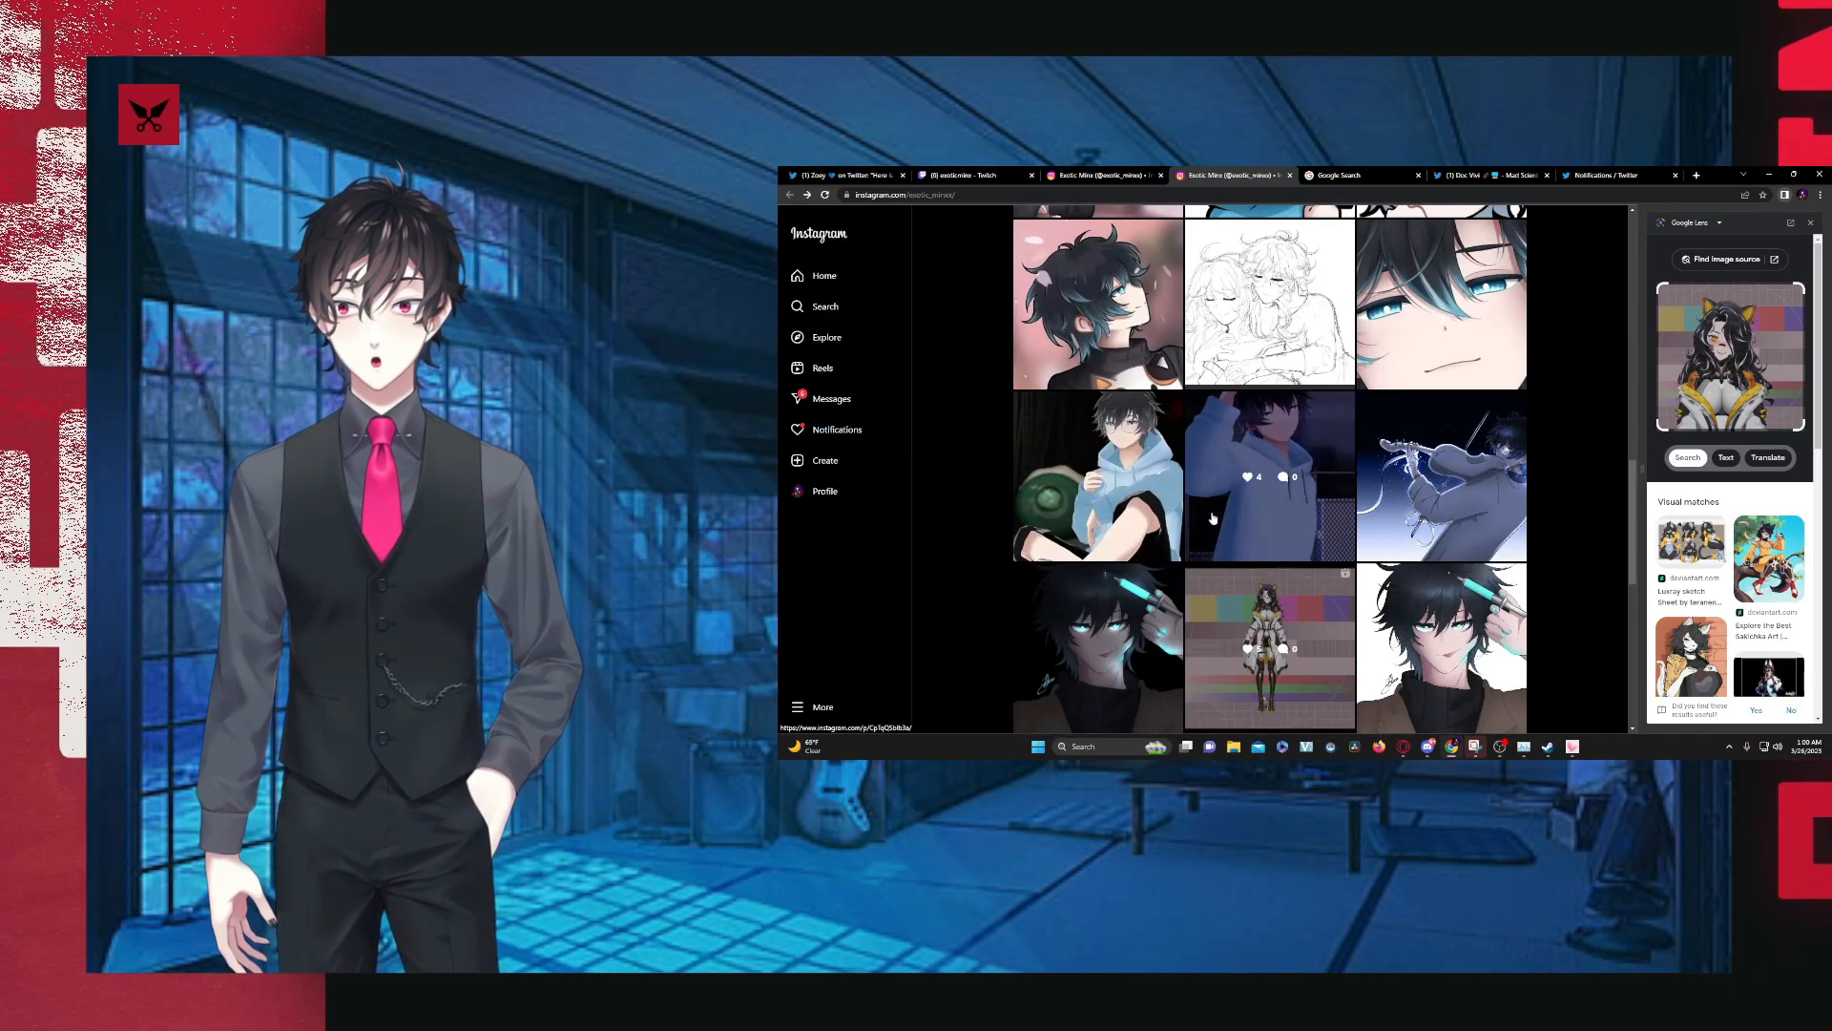
scroll(down, 3)
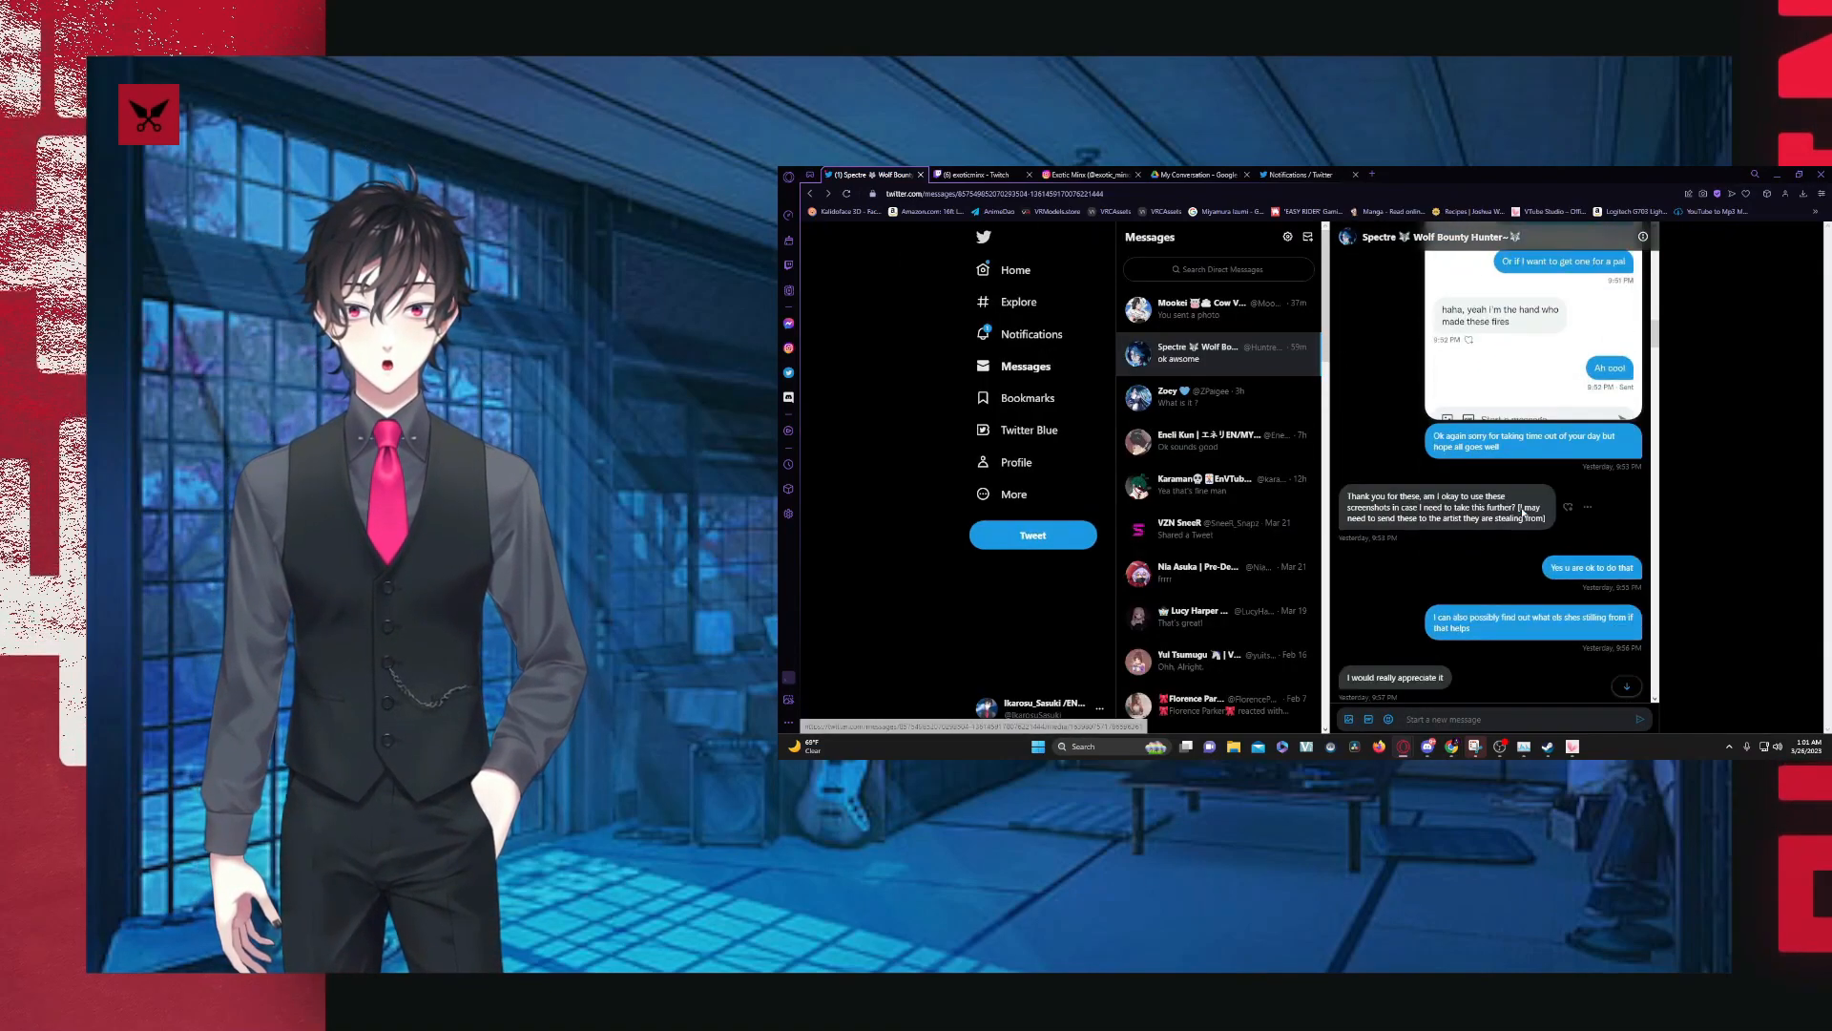
- Scroll down through the current Twitter DM thread toward its latest messages
scroll(down, 3)
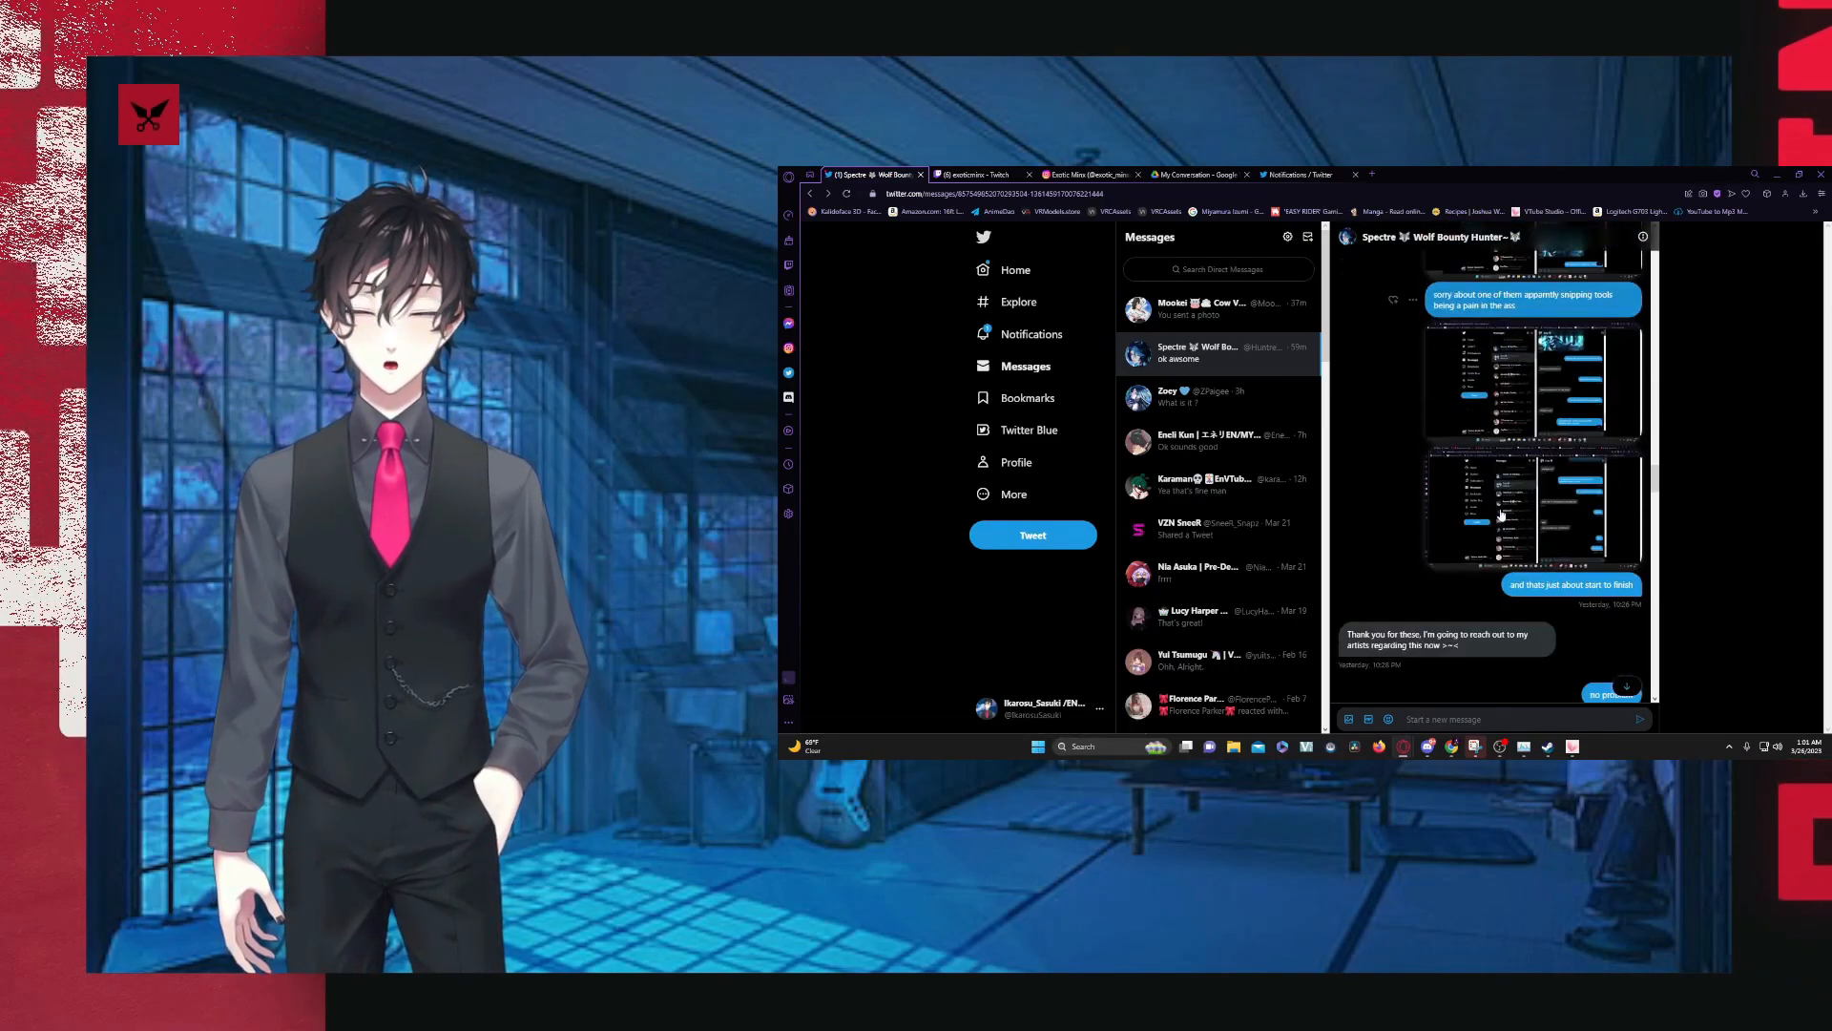
scroll(down, 3)
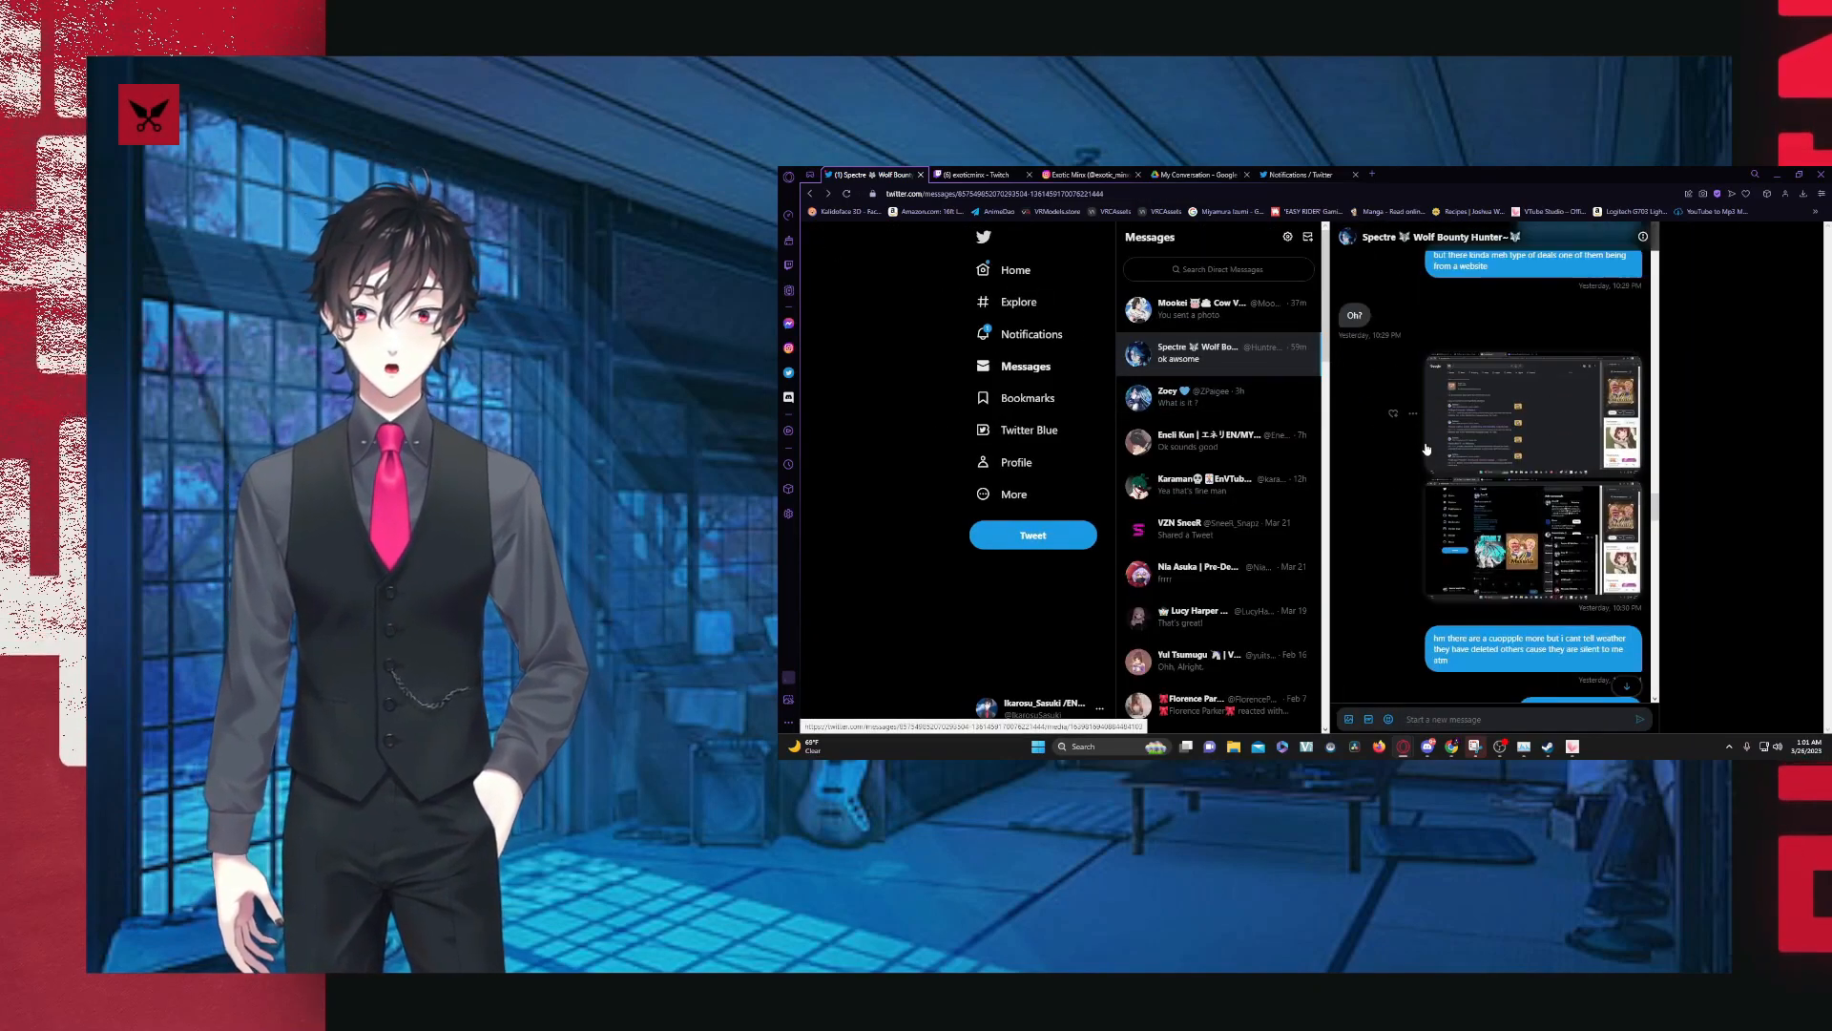
scroll(down, 3)
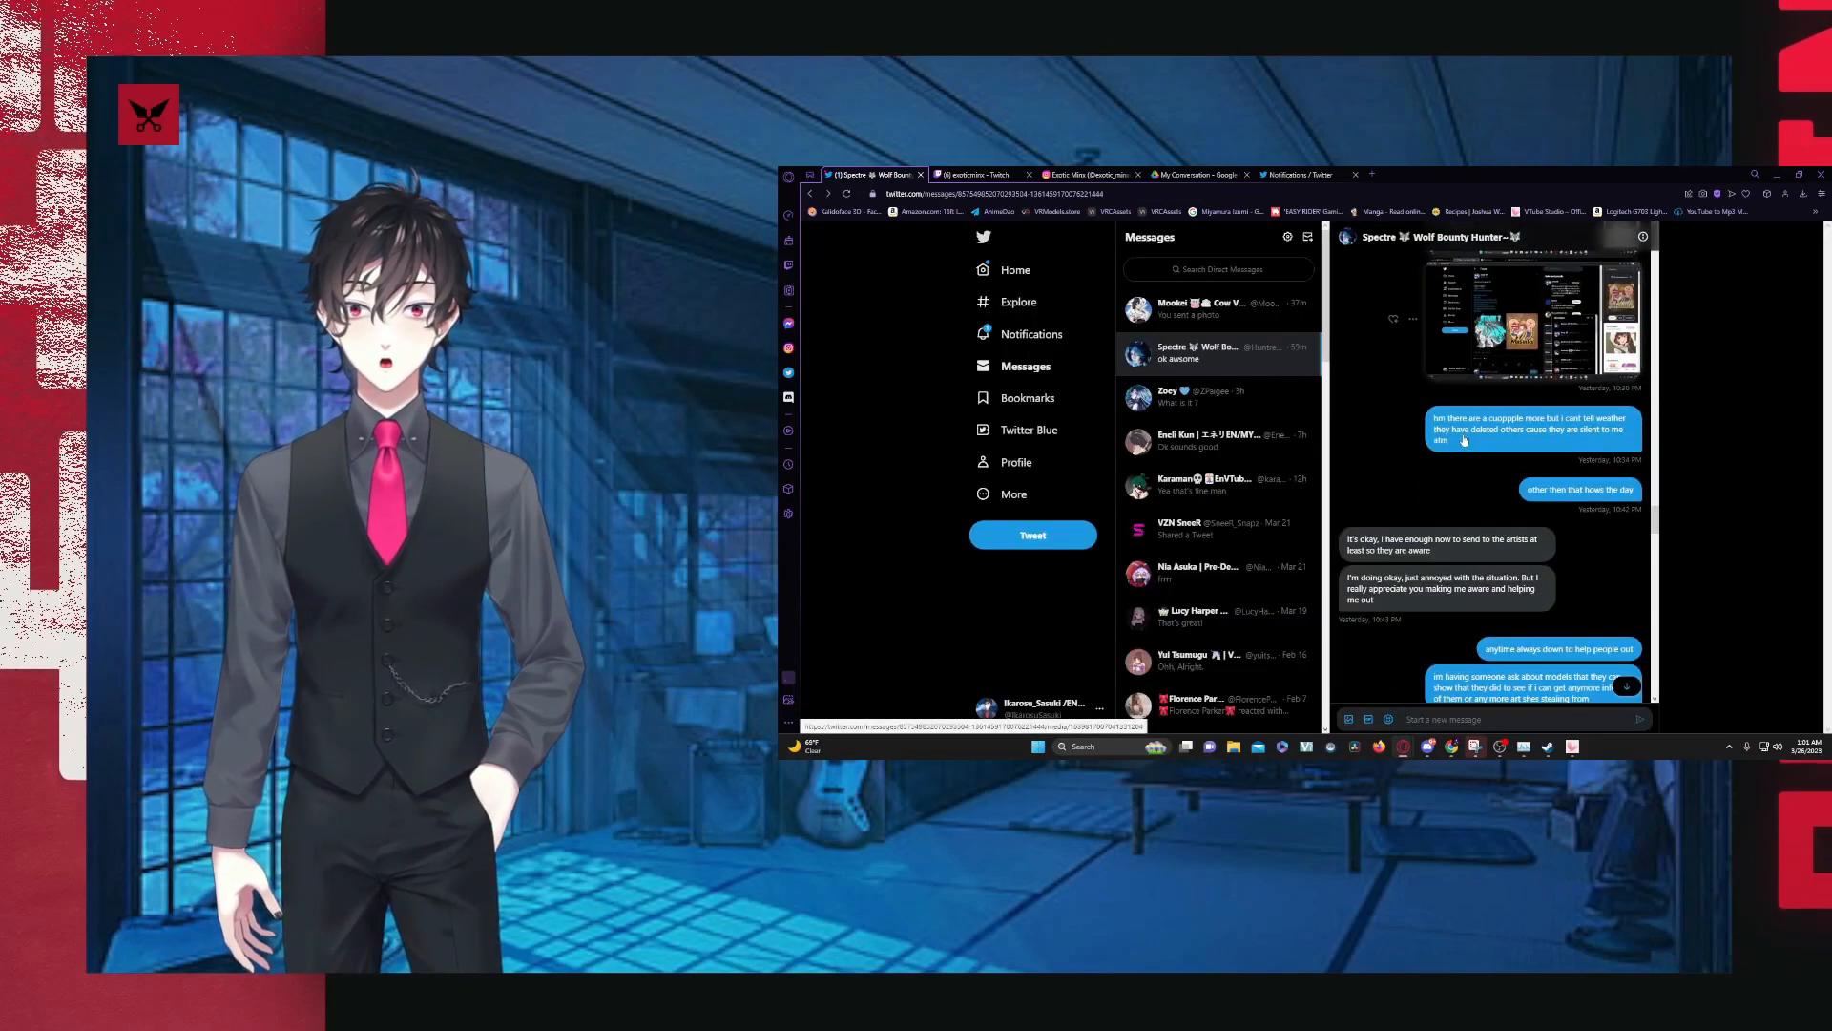
scroll(down, 3)
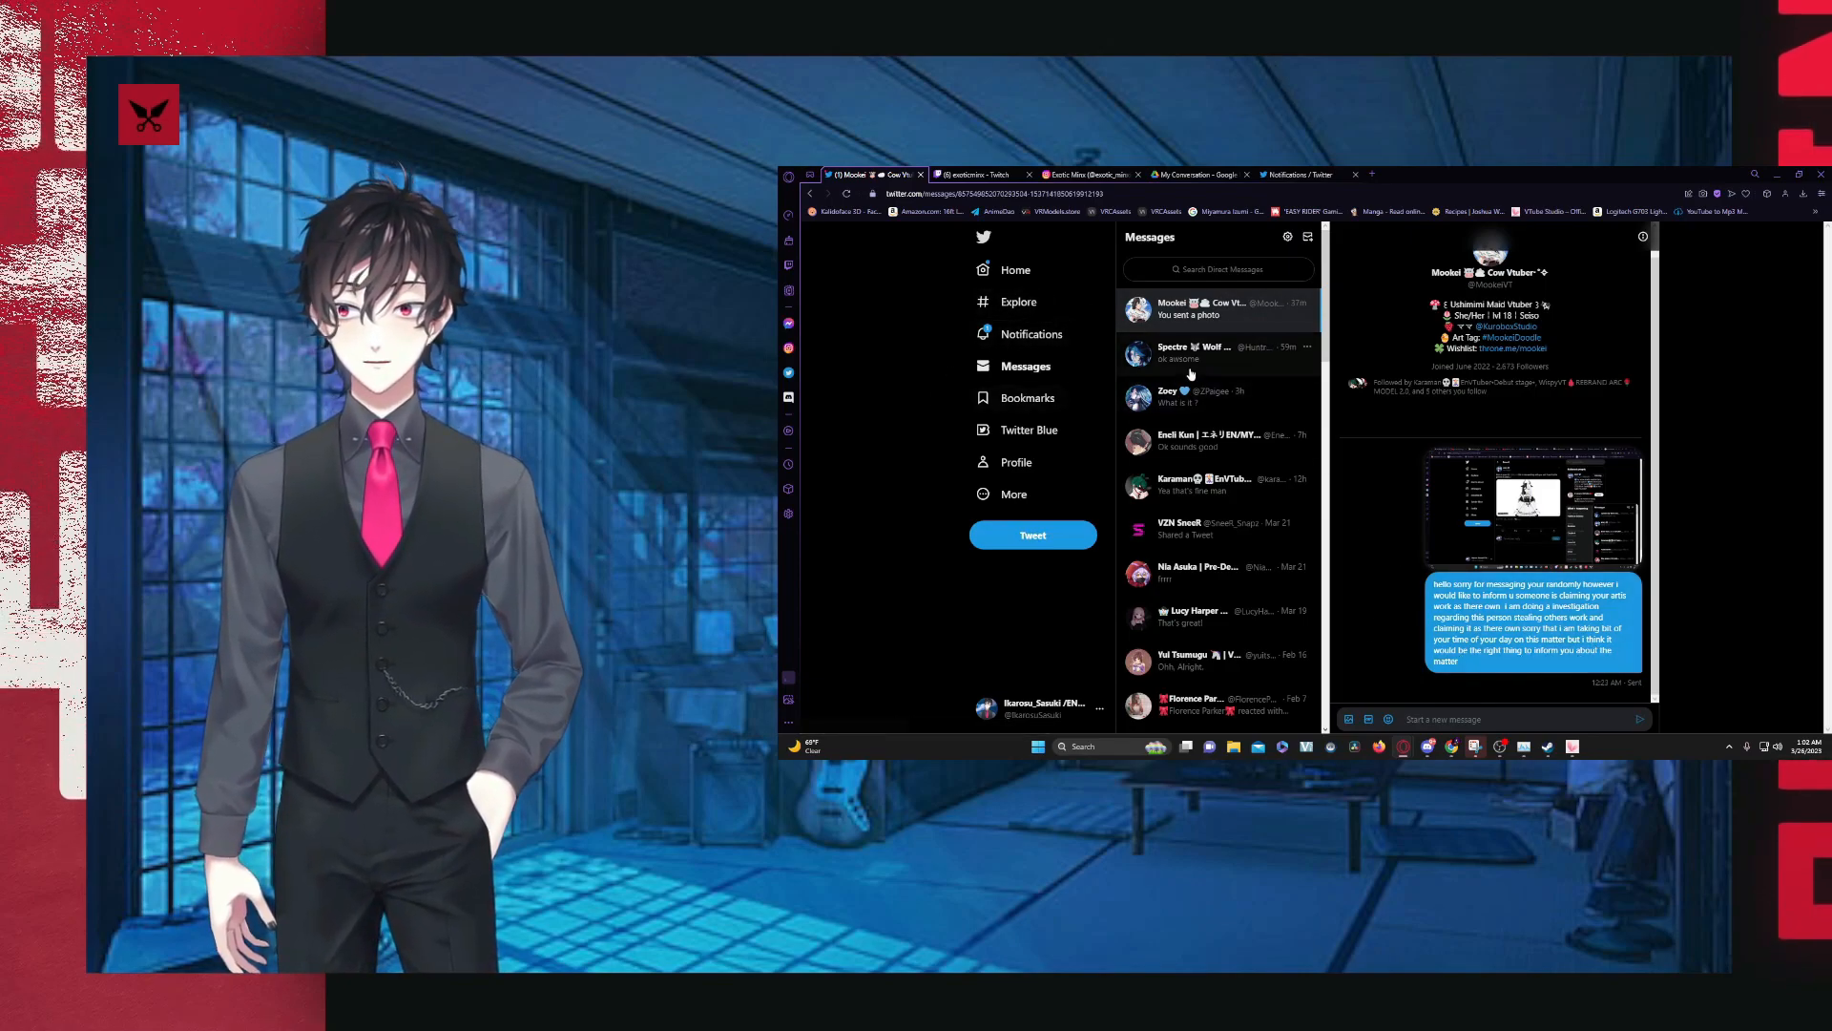
- Reread the earlier DM thread, then switch to the Google Drive screenshots folder
click(1216, 353)
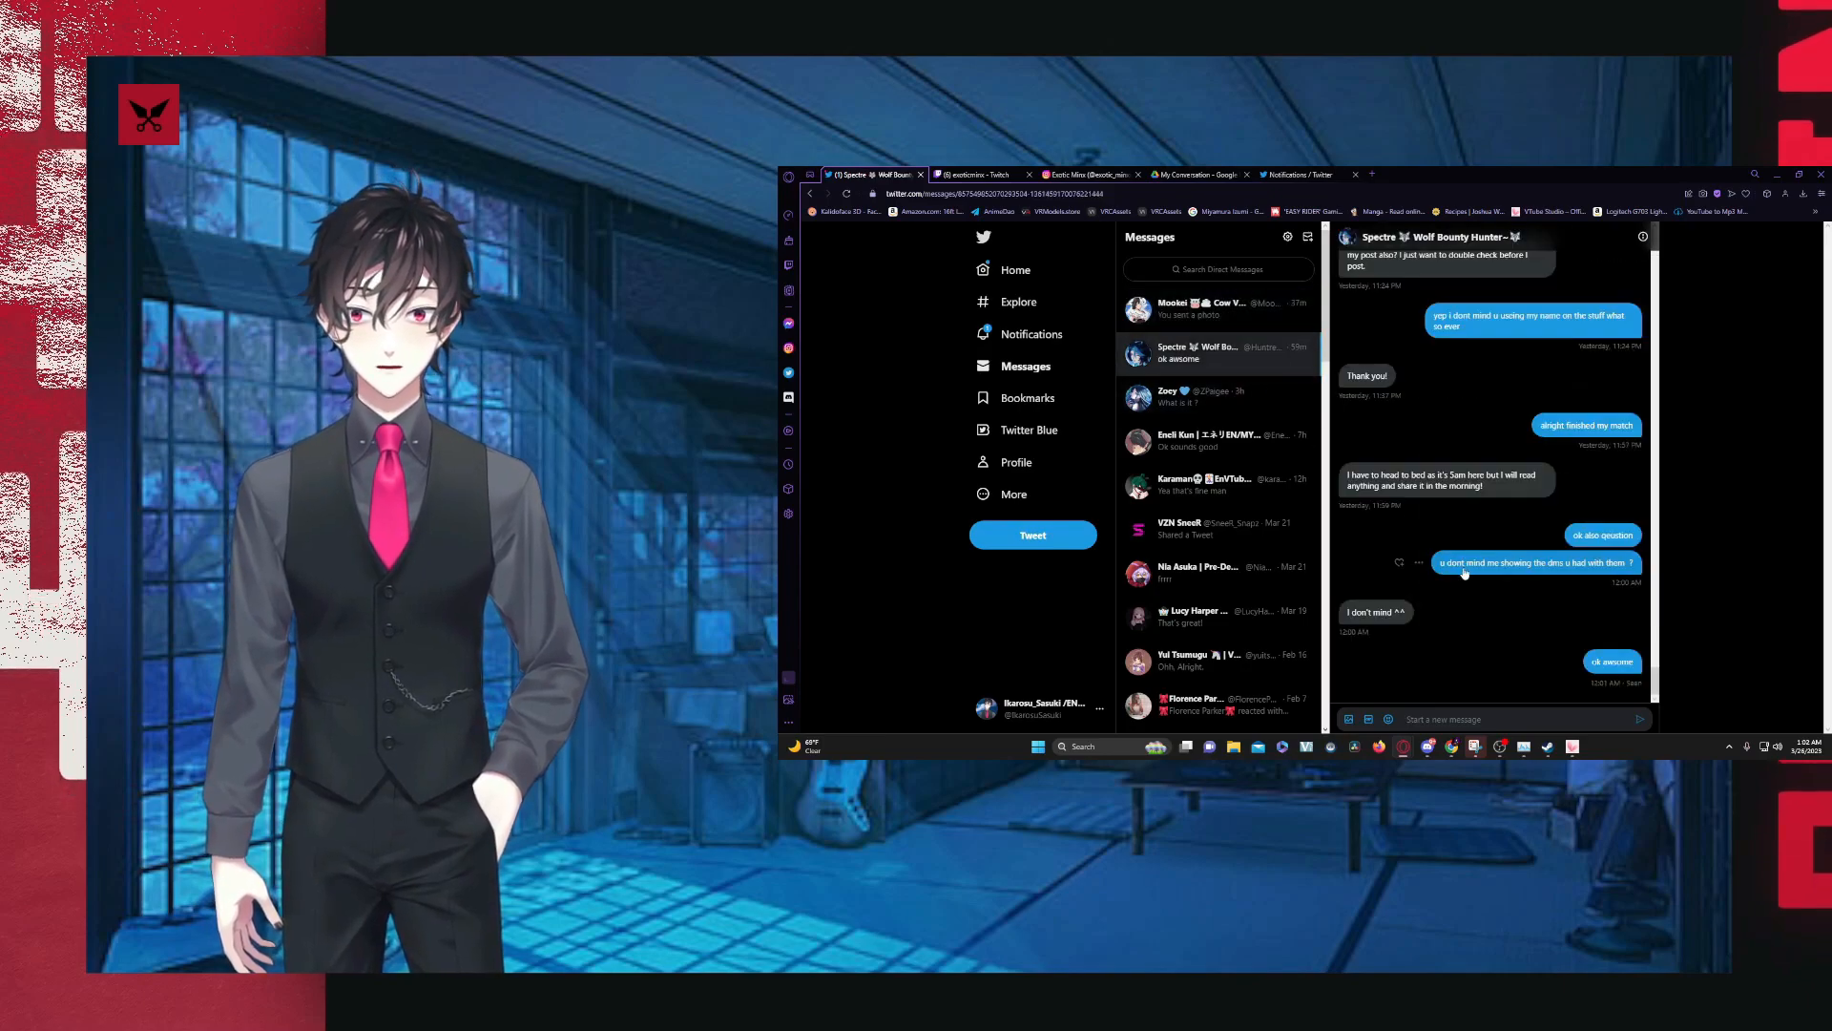
scroll(down, 3)
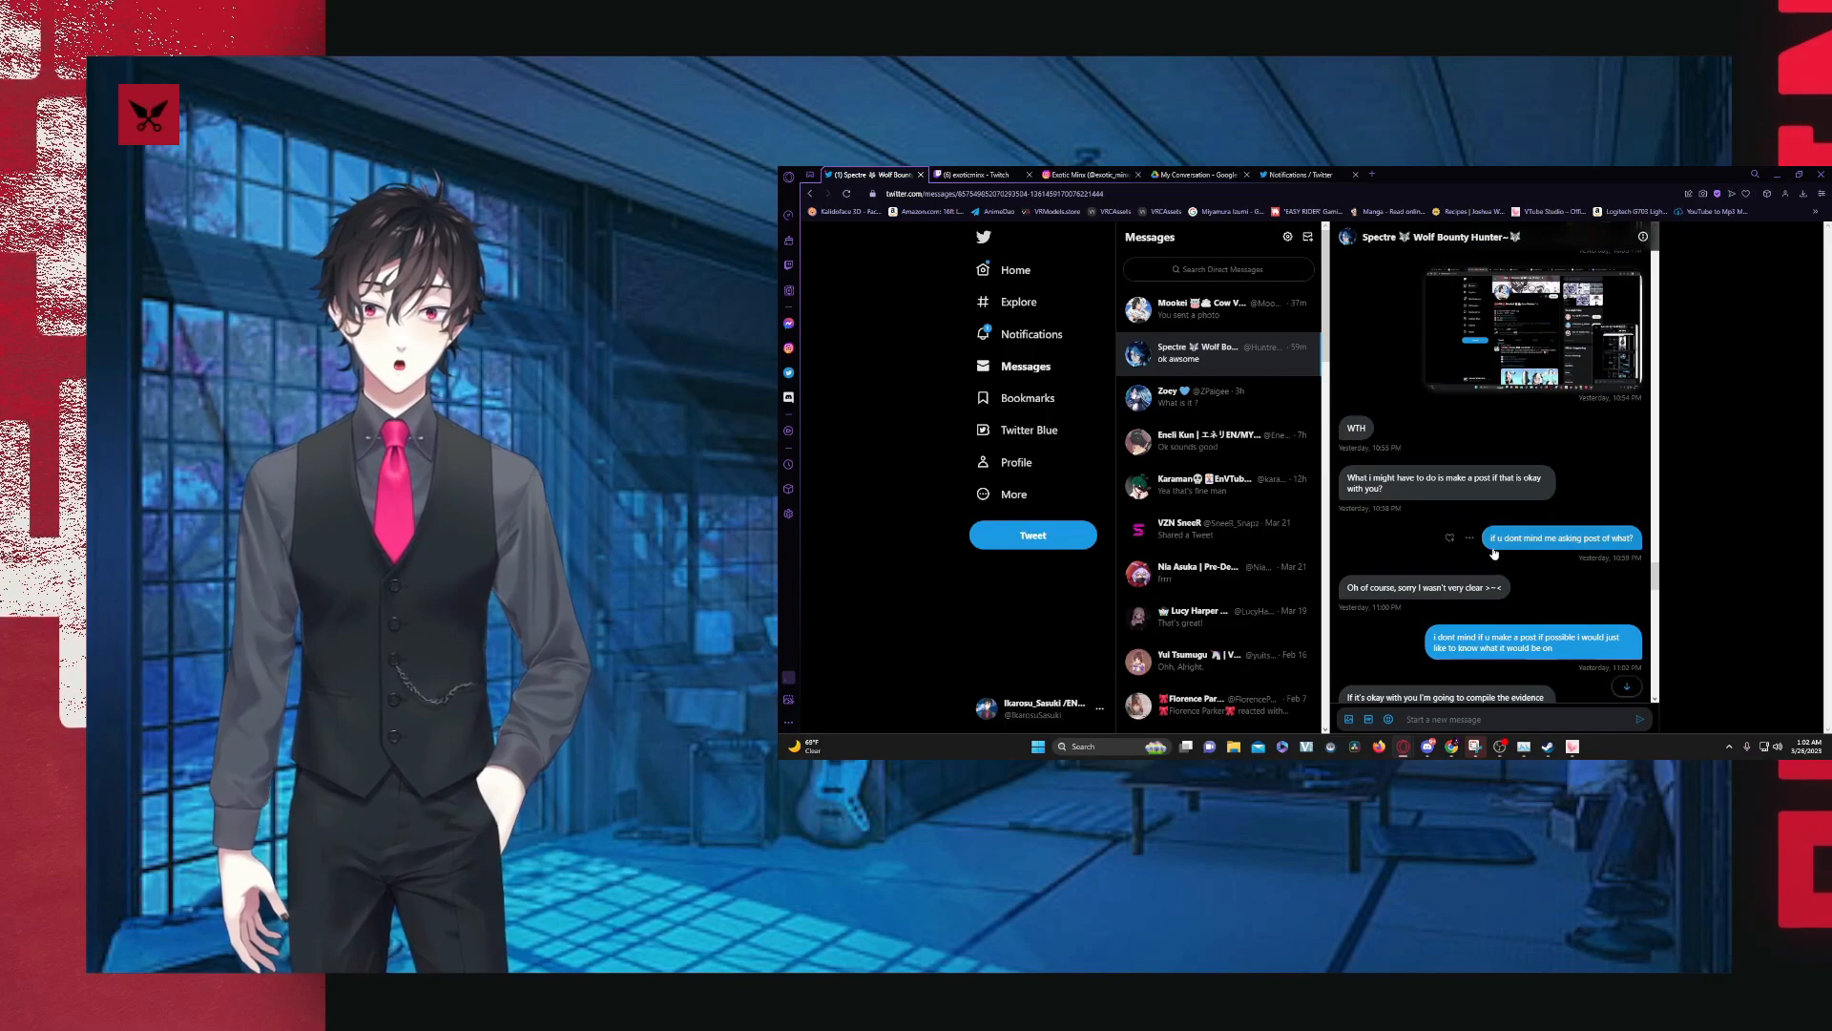
scroll(down, 3)
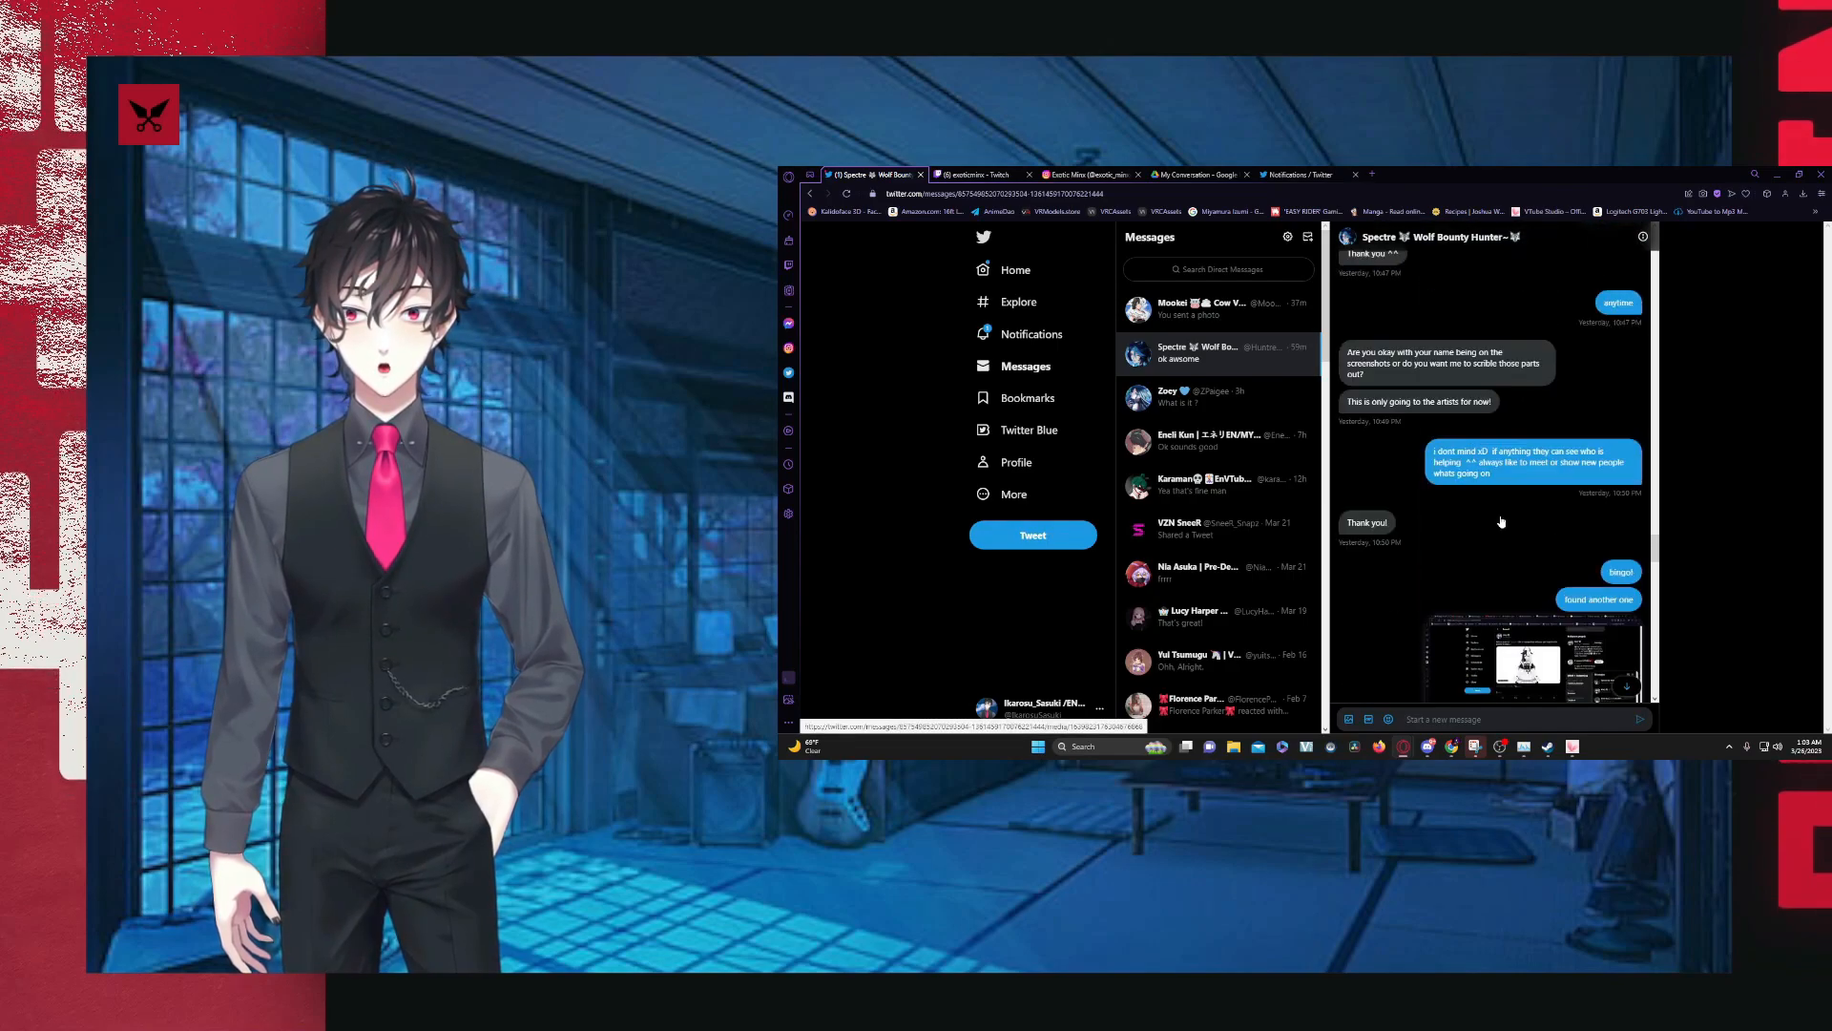
click(1195, 174)
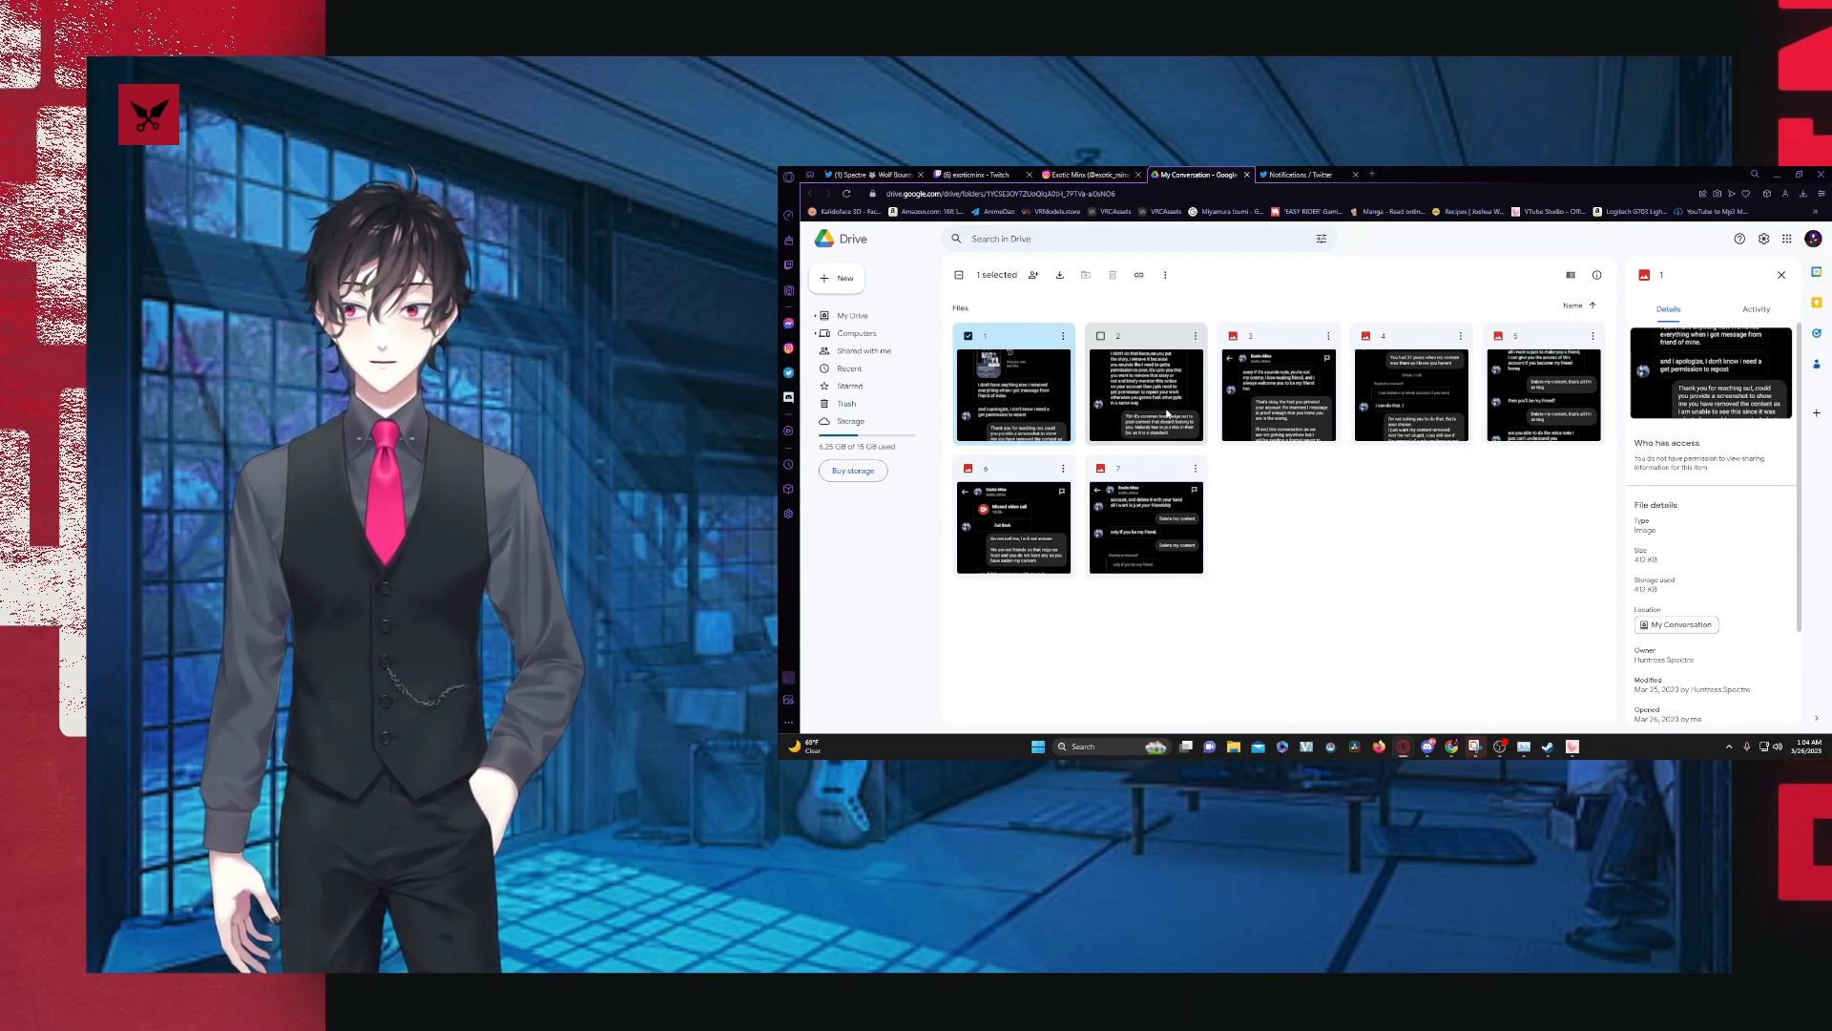
click(1145, 392)
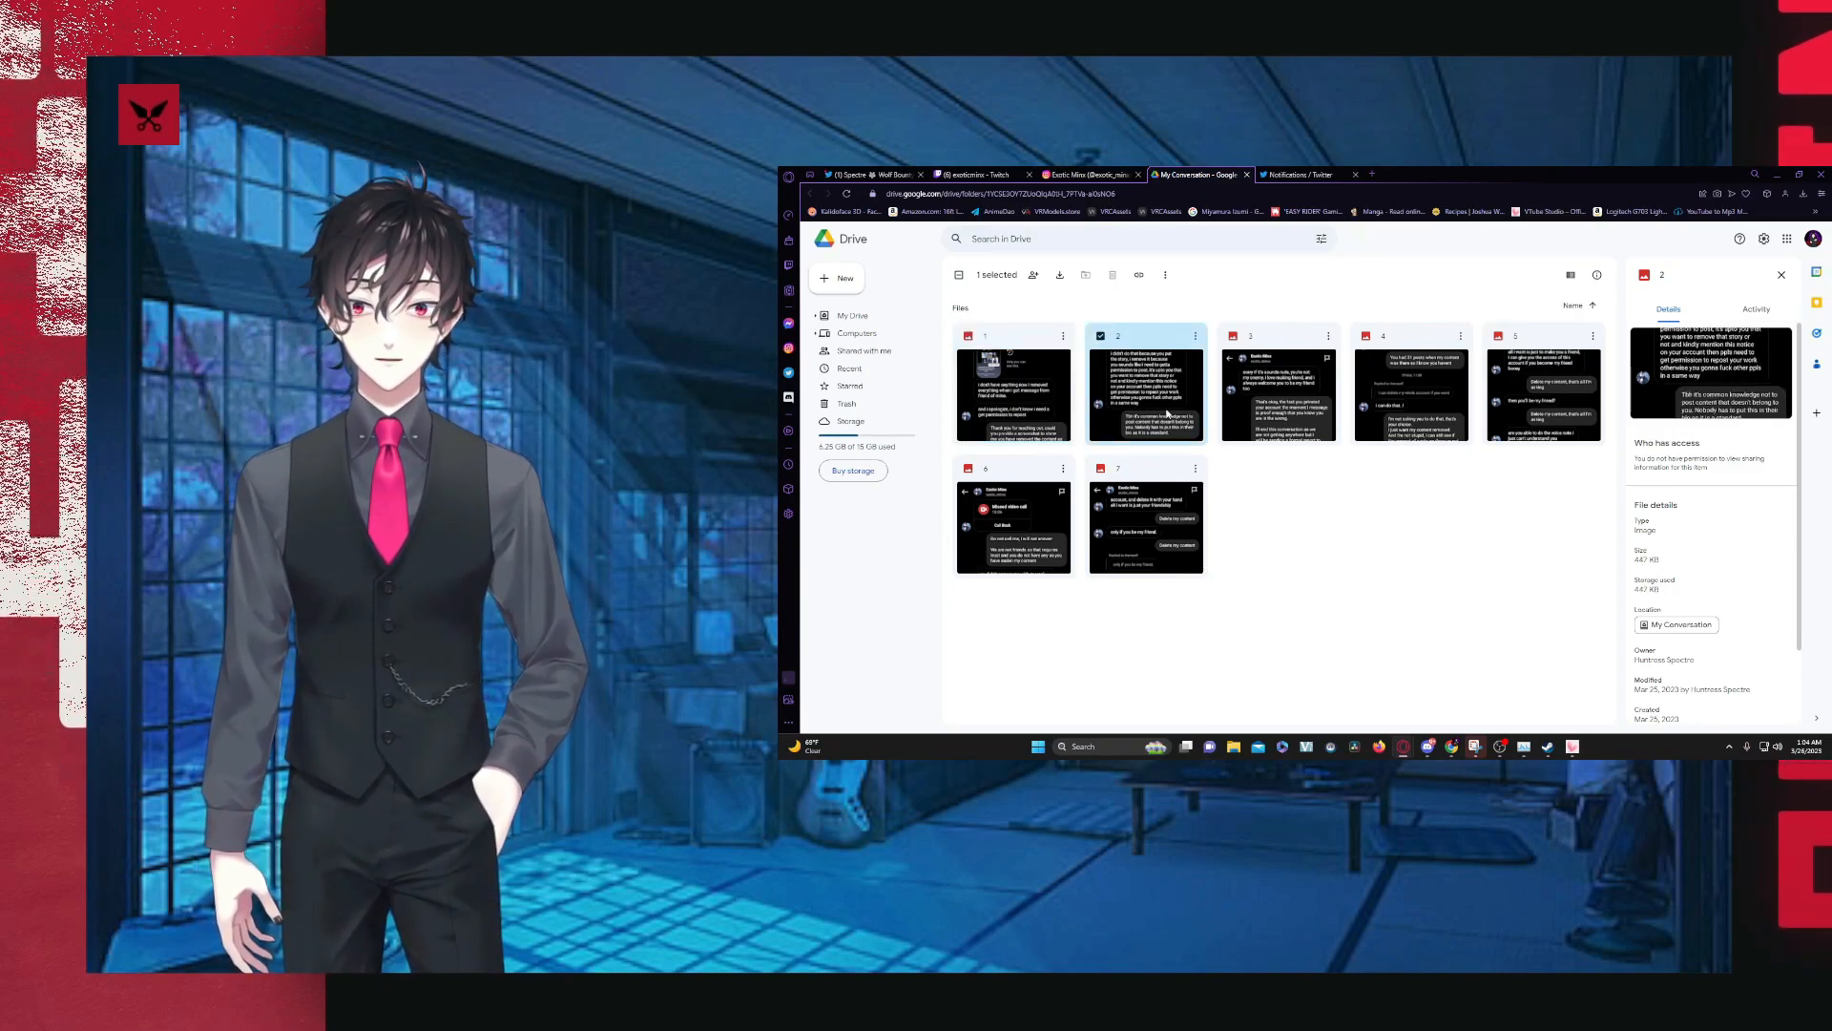
double_click(1145, 393)
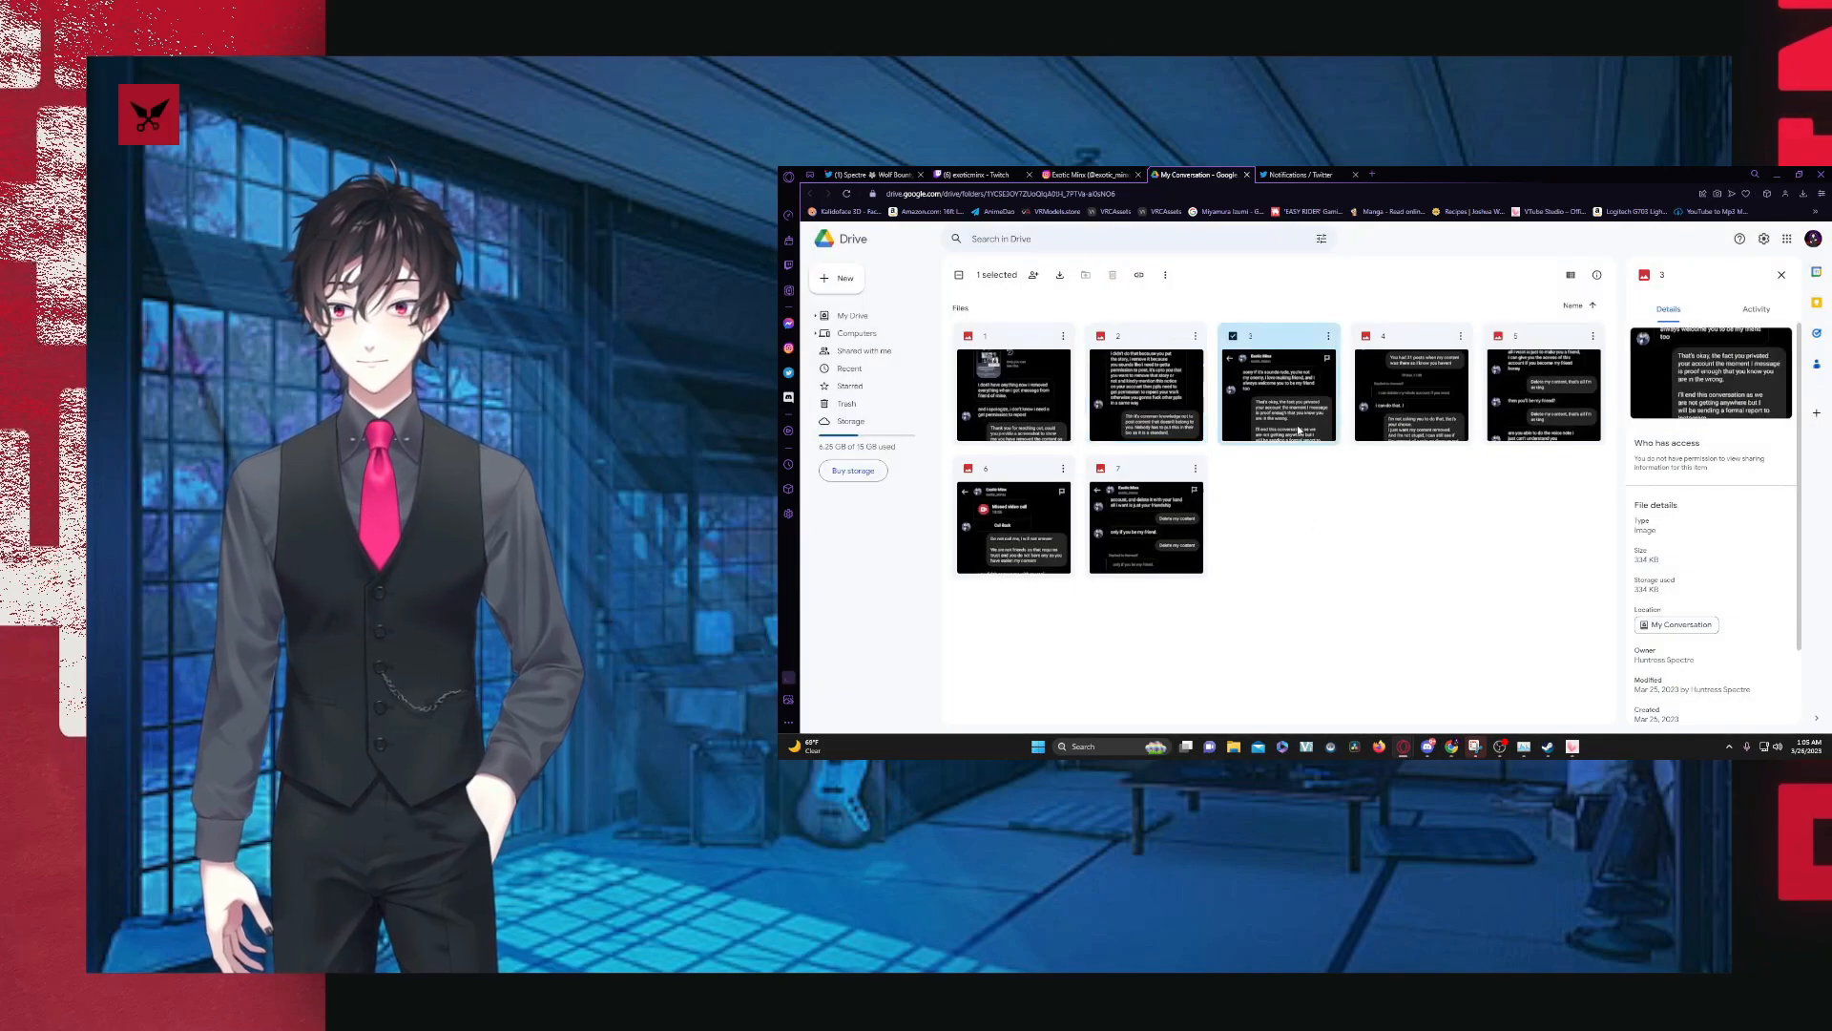
double_click(1279, 393)
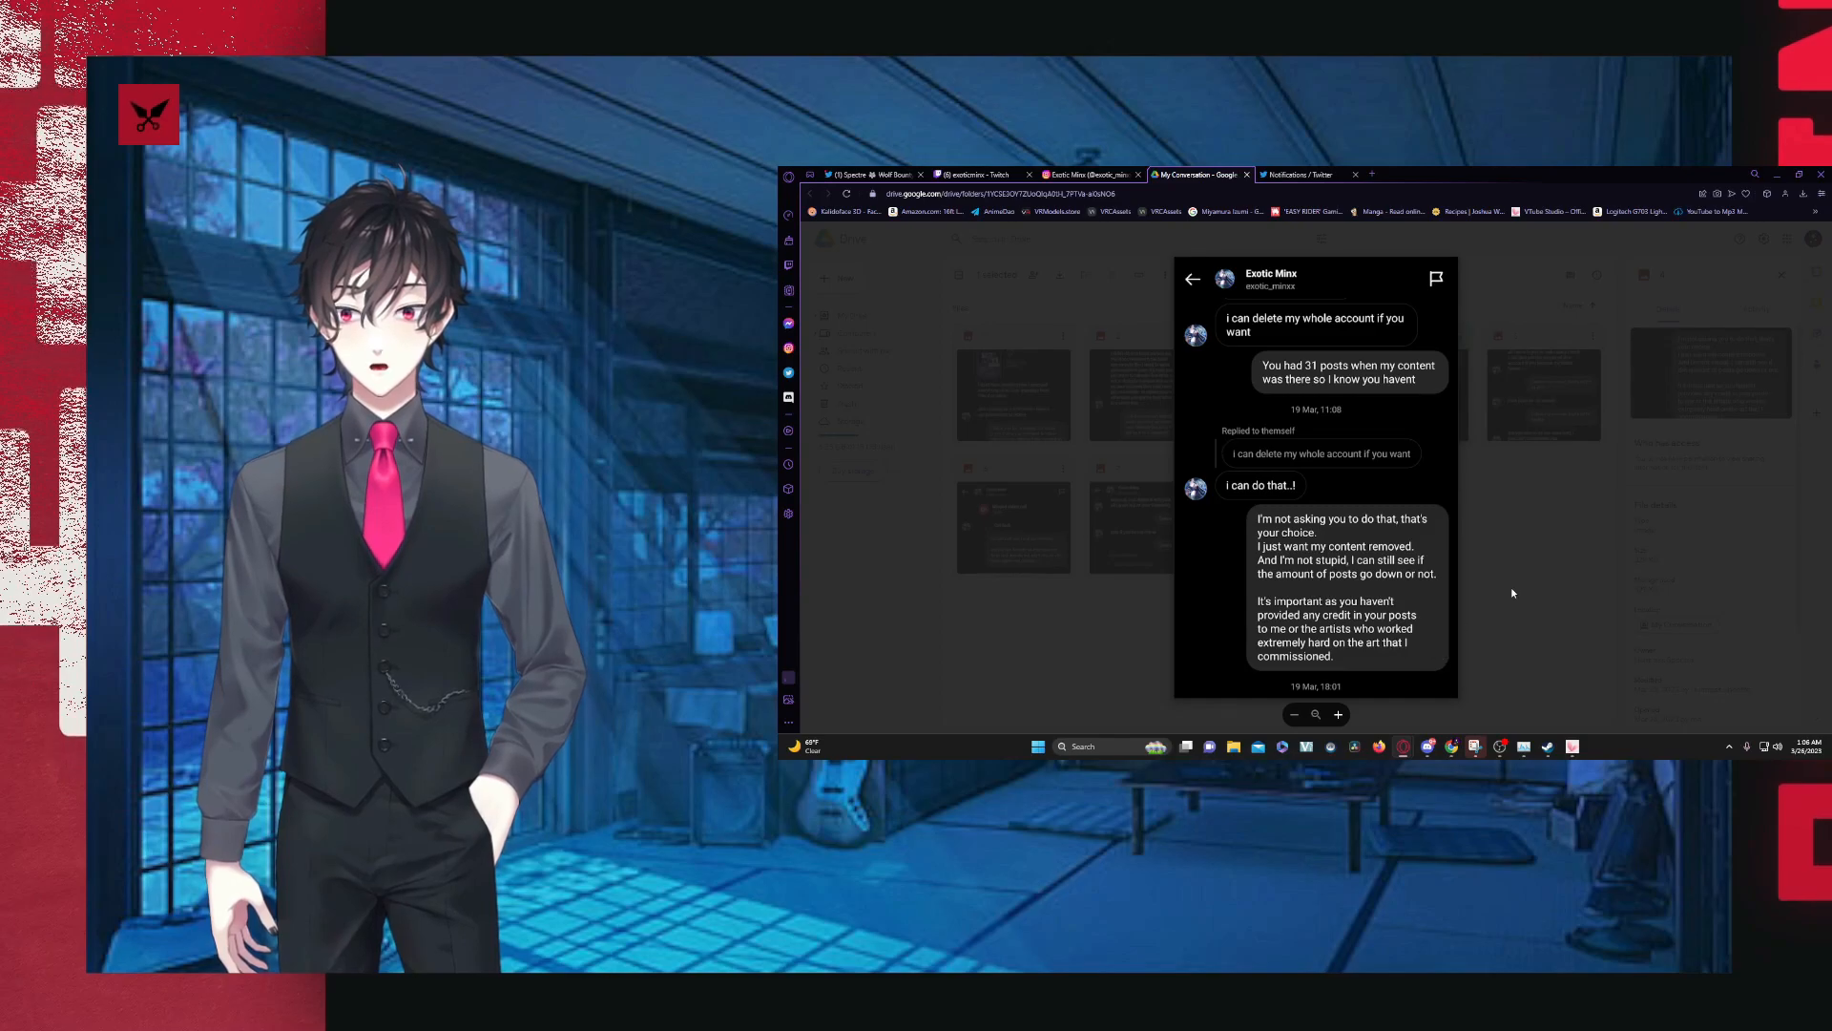
click(1192, 279)
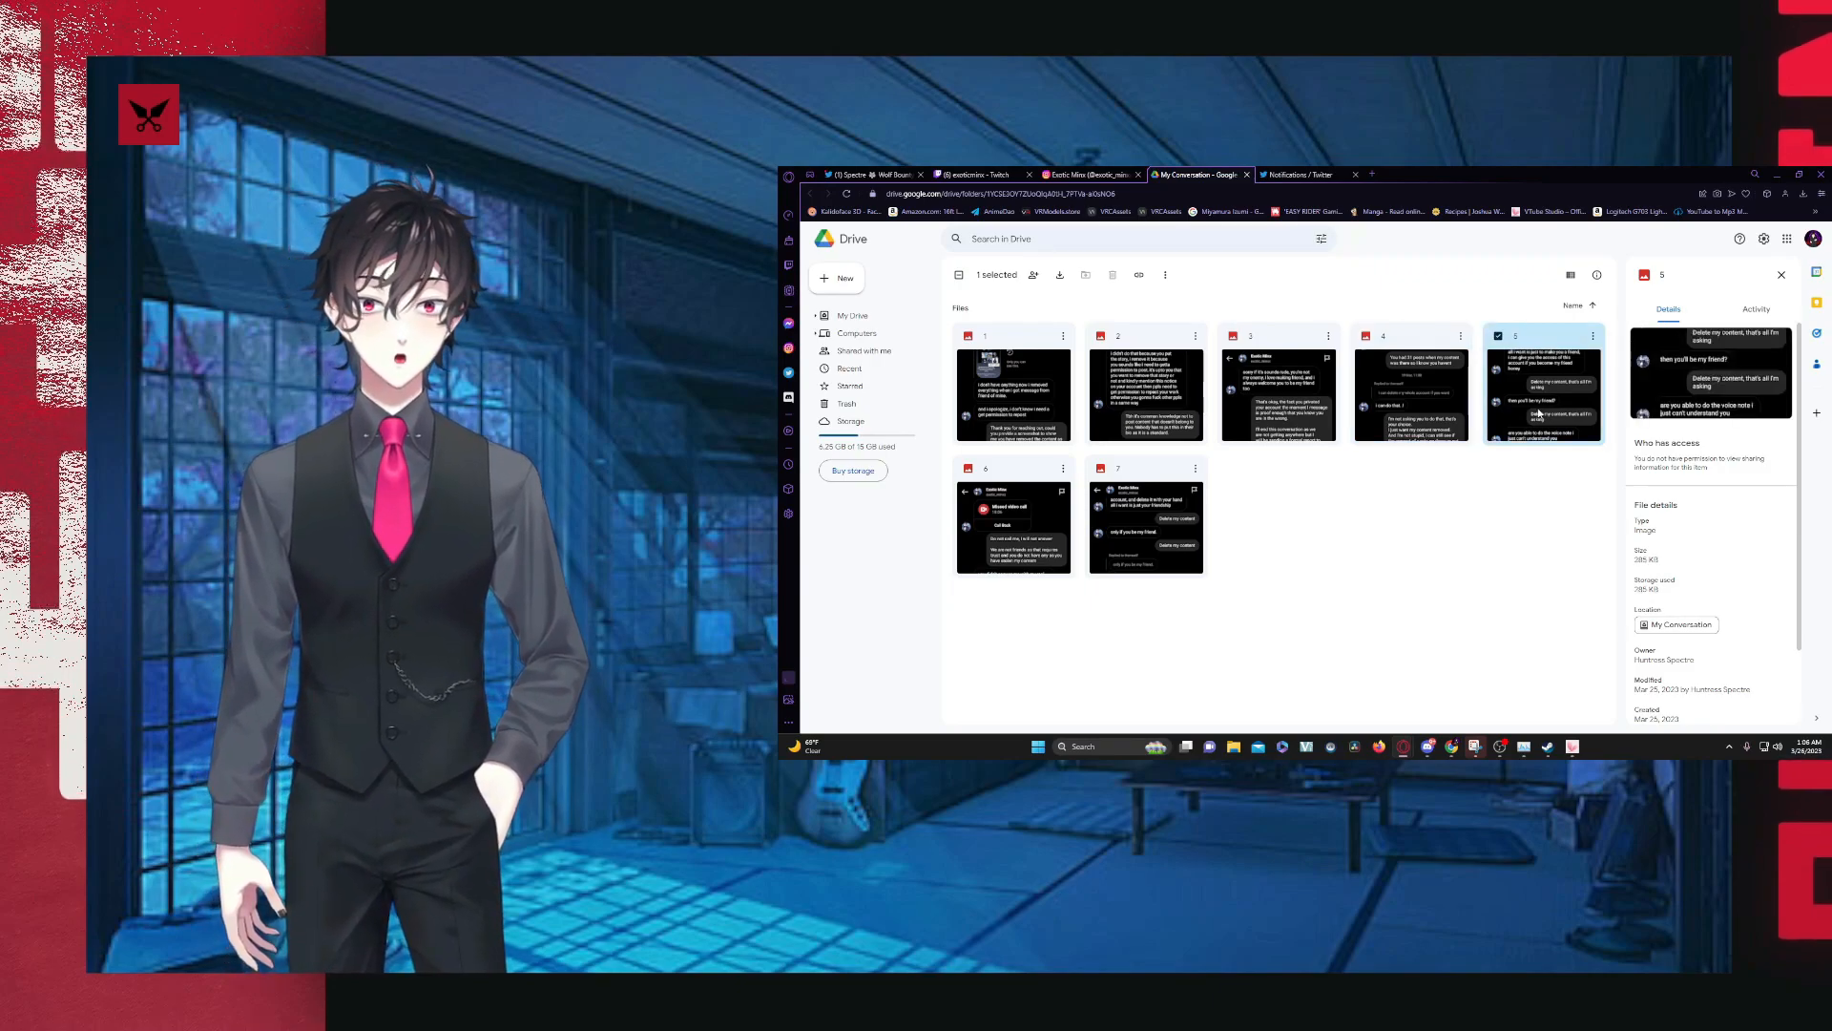
double_click(1542, 391)
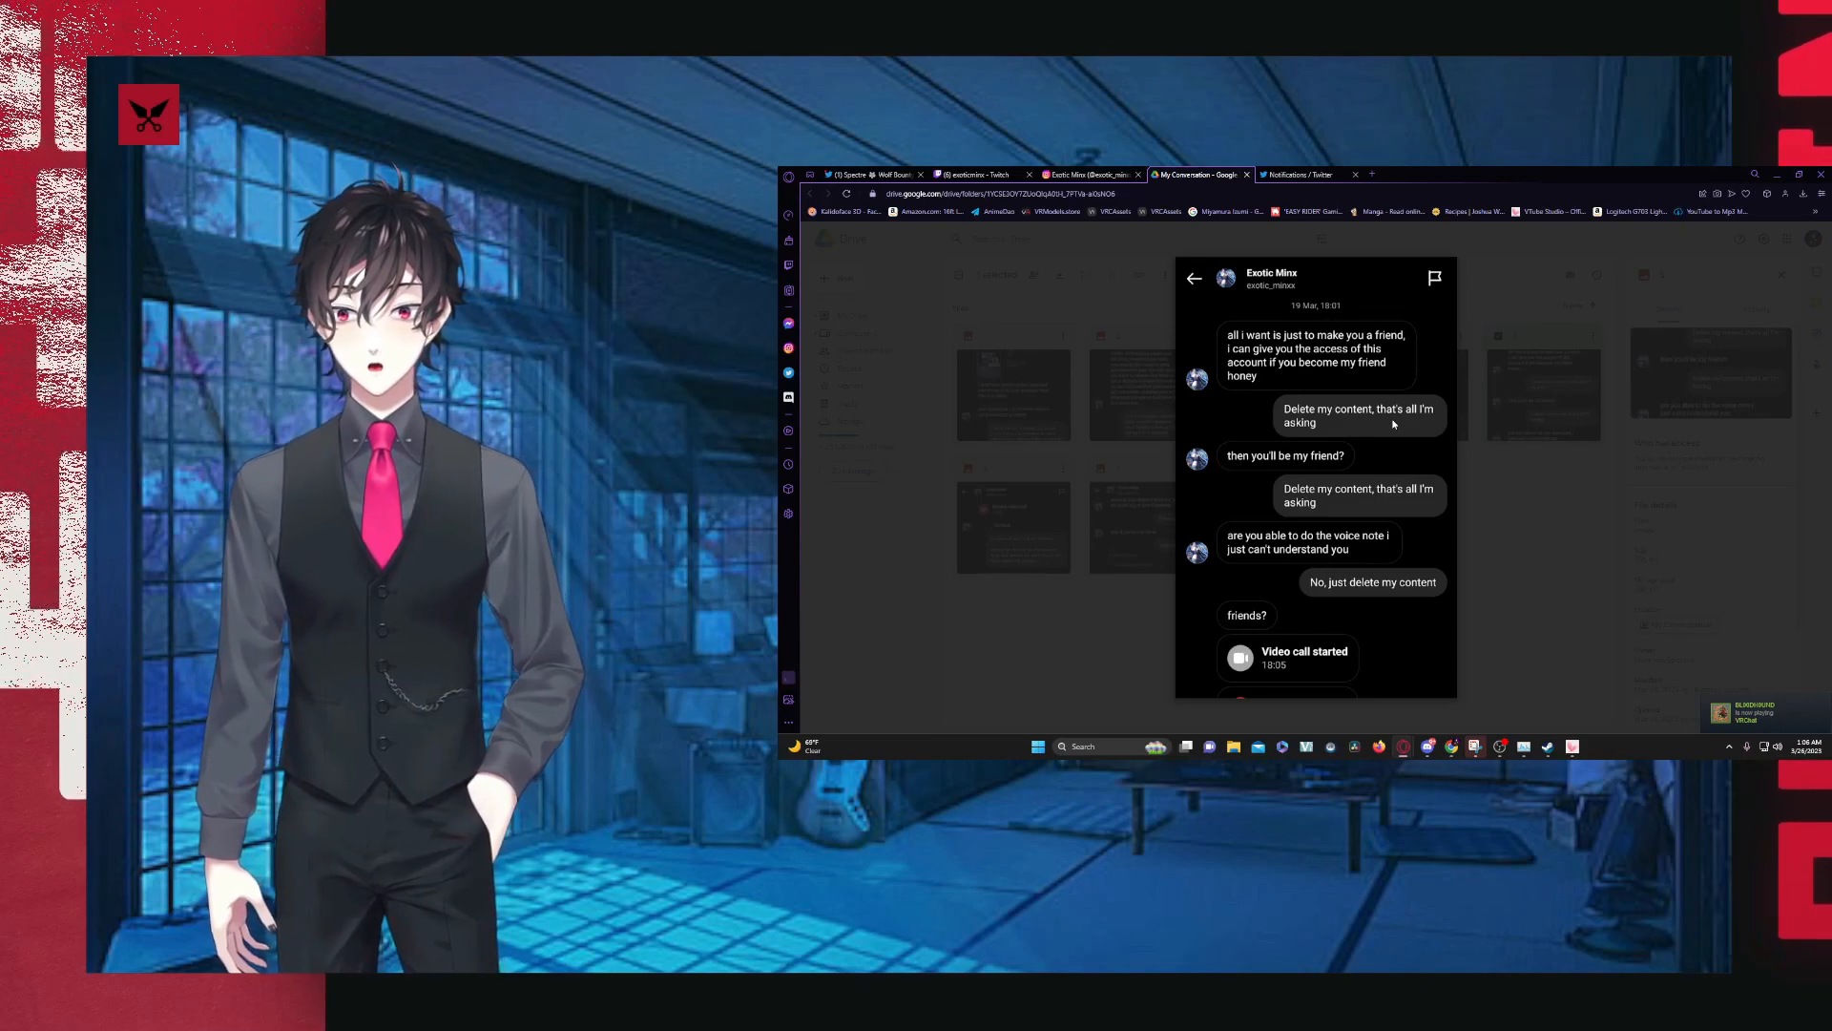
click(1195, 278)
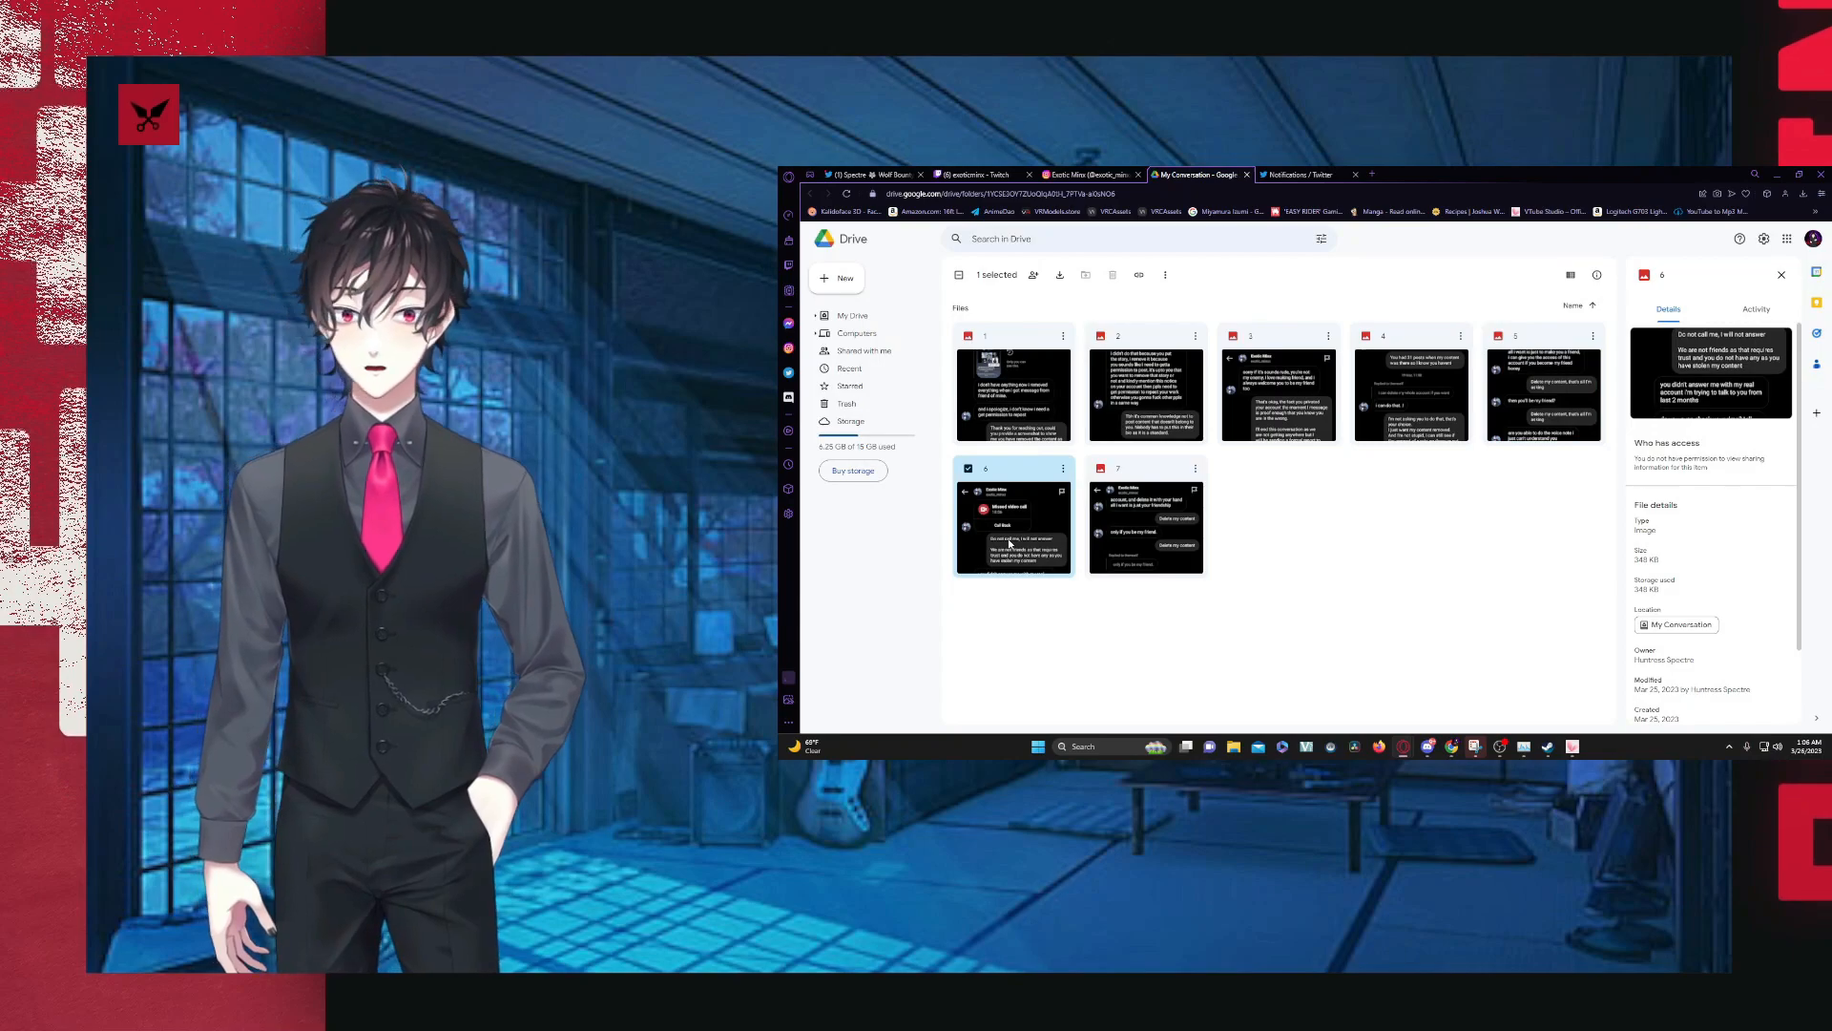
- Read the sixth and seventh screenshots full size, then return to the My Conversation folder
double_click(1013, 526)
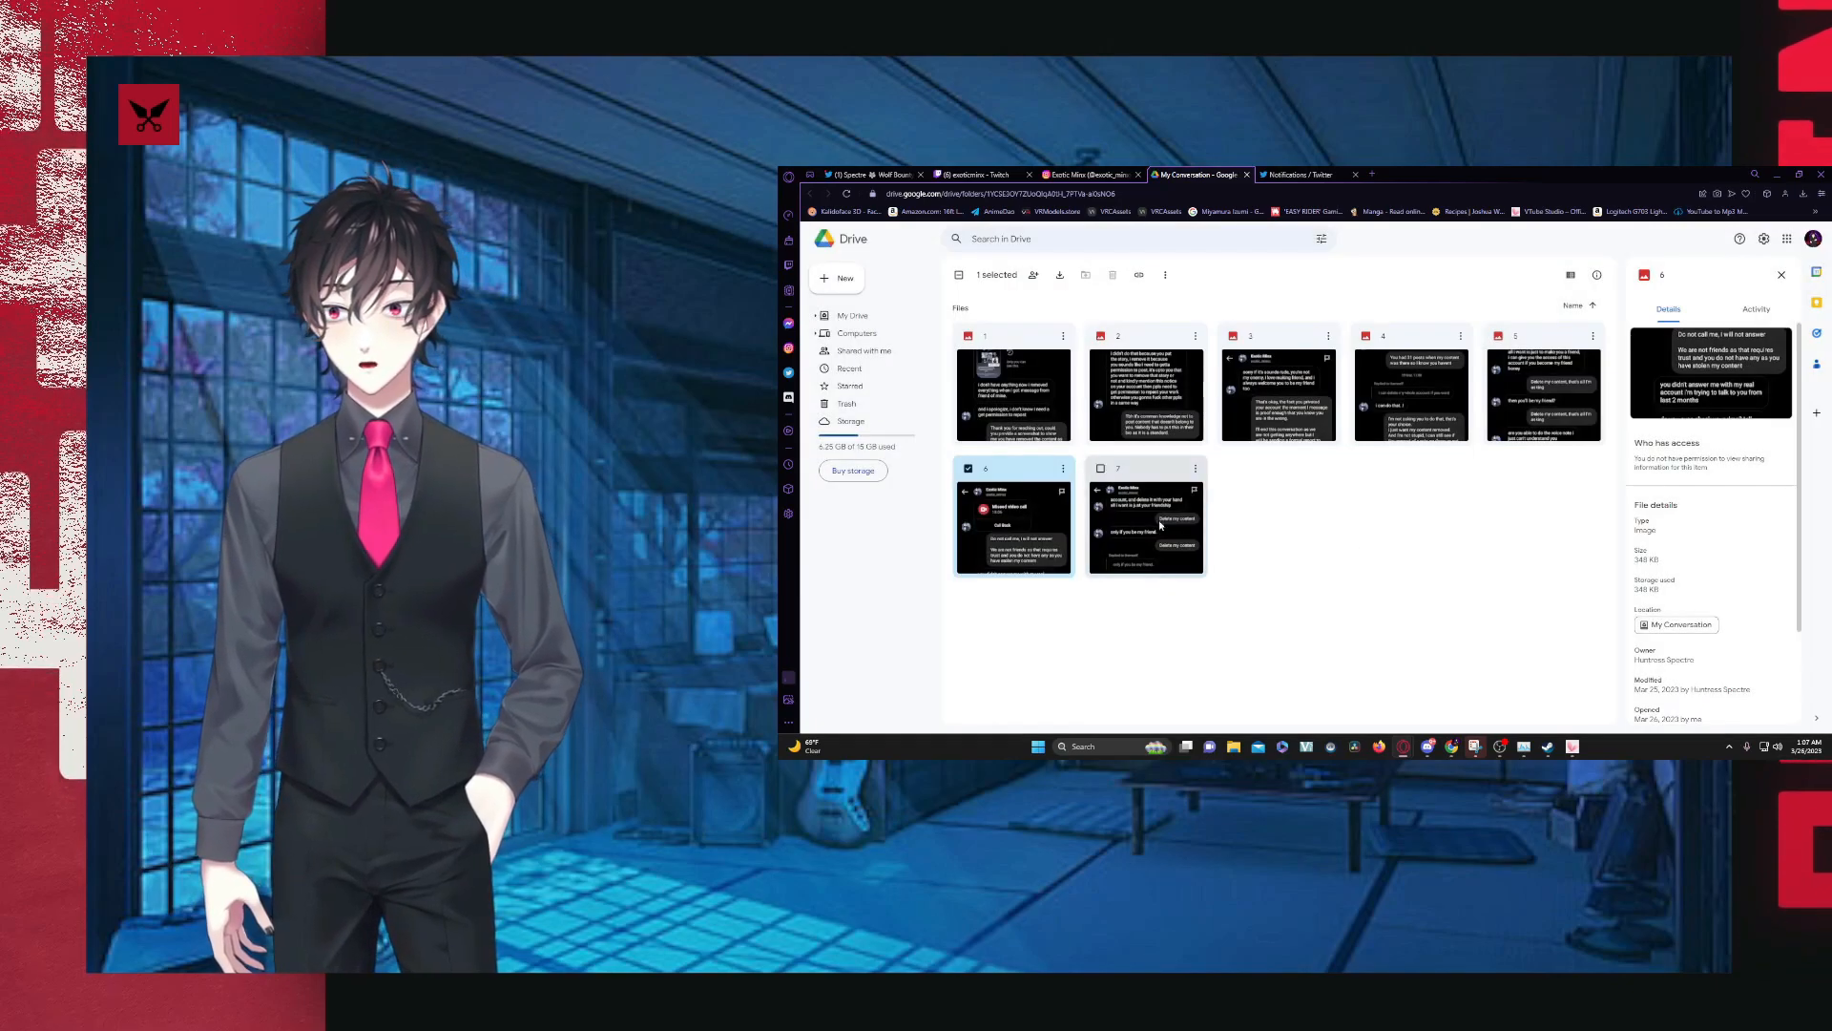
double_click(1145, 527)
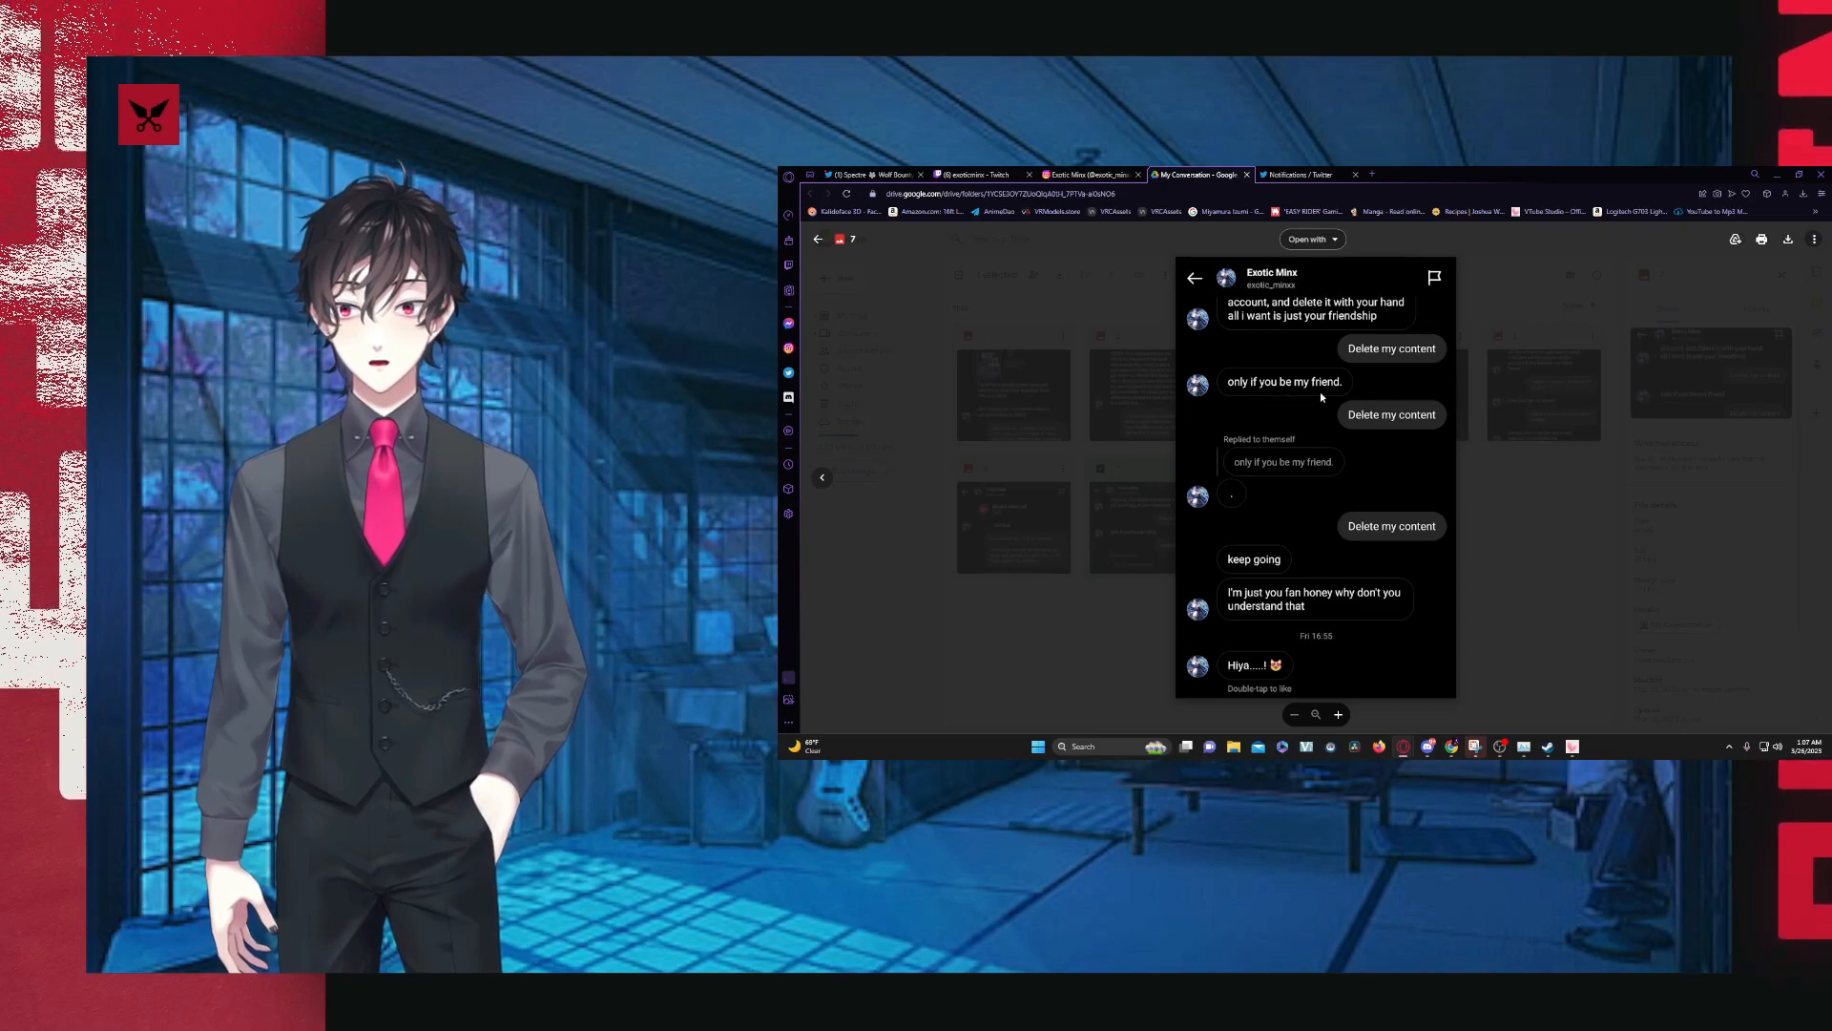
mouse_move(1383, 550)
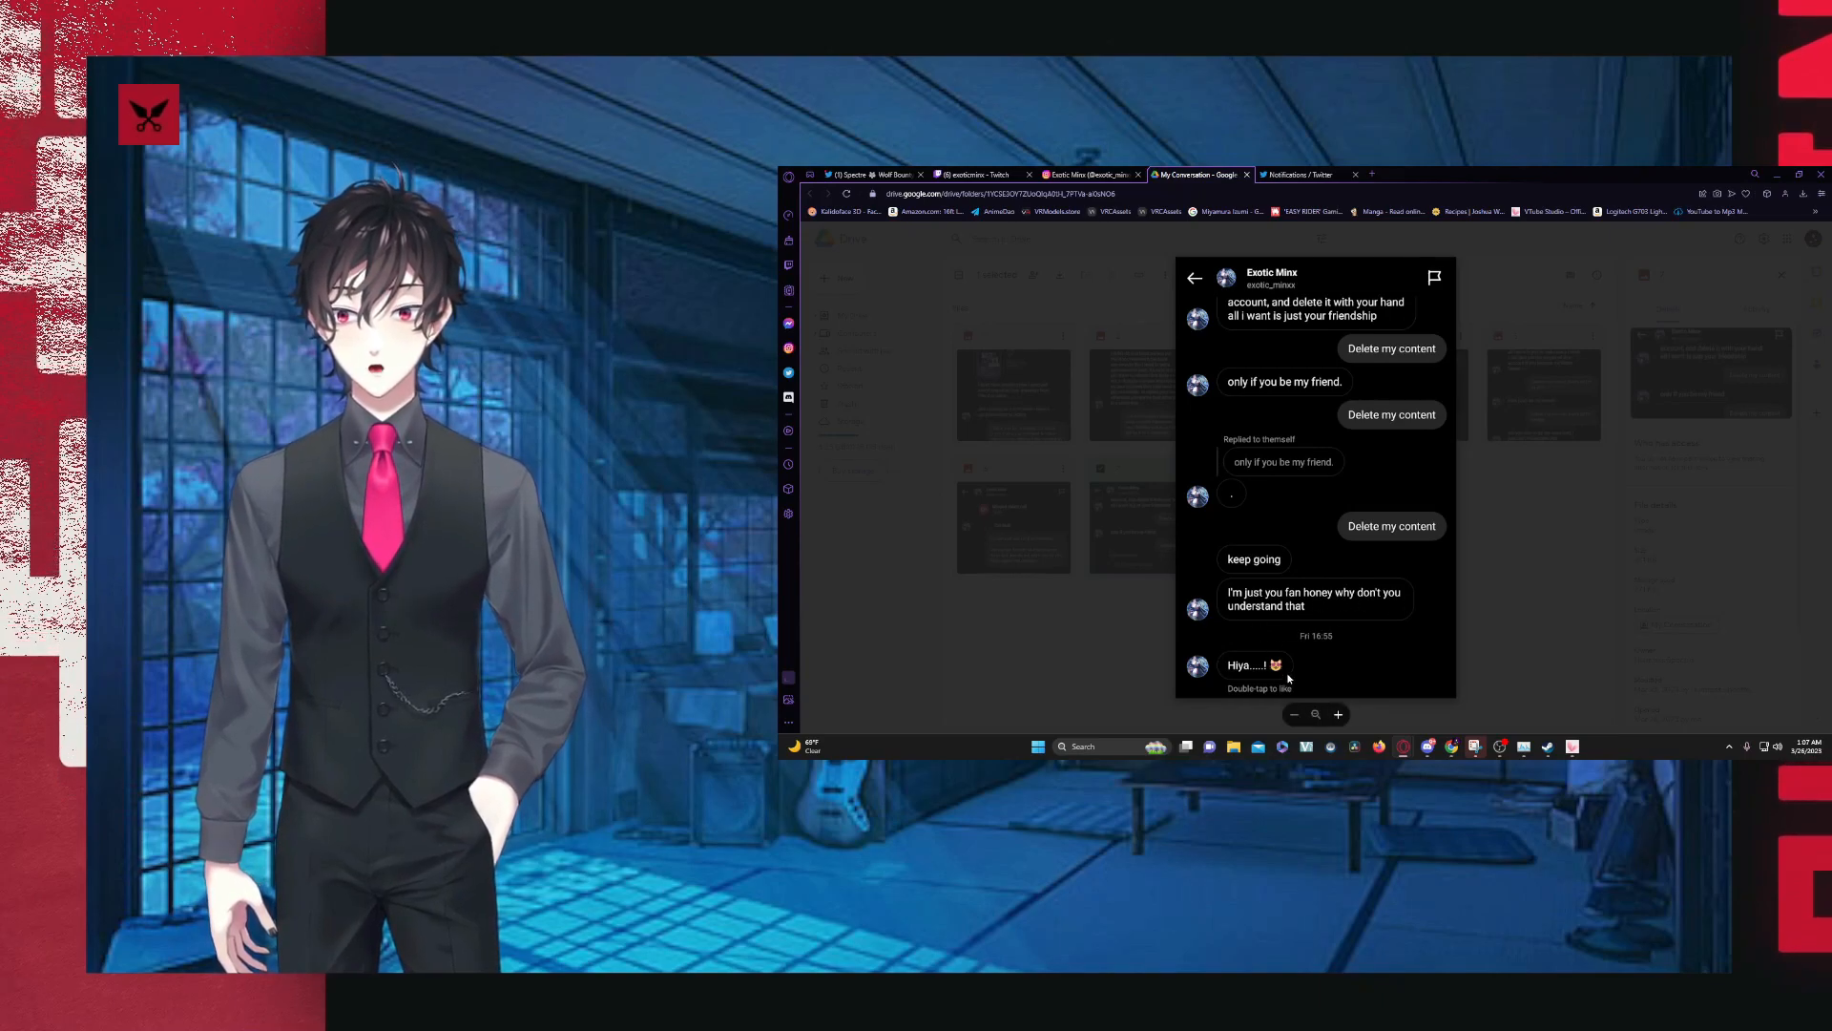
click(1194, 277)
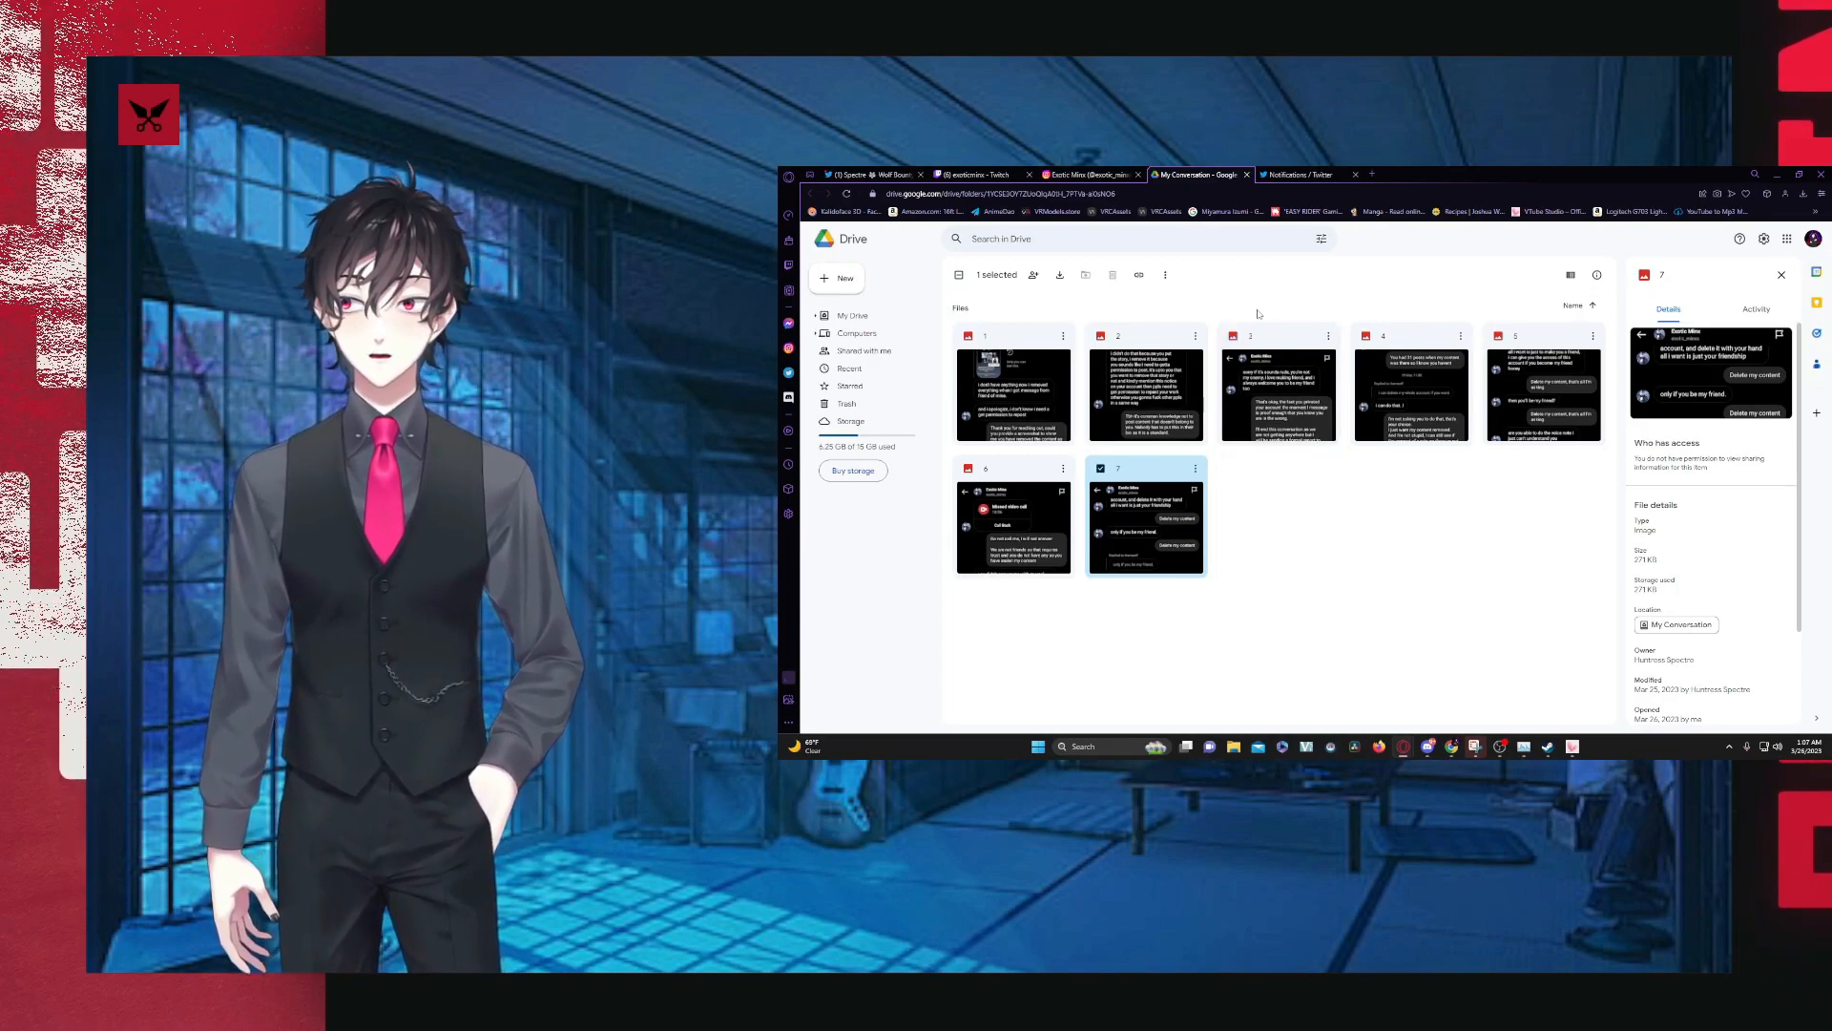
mouse_move(1263, 645)
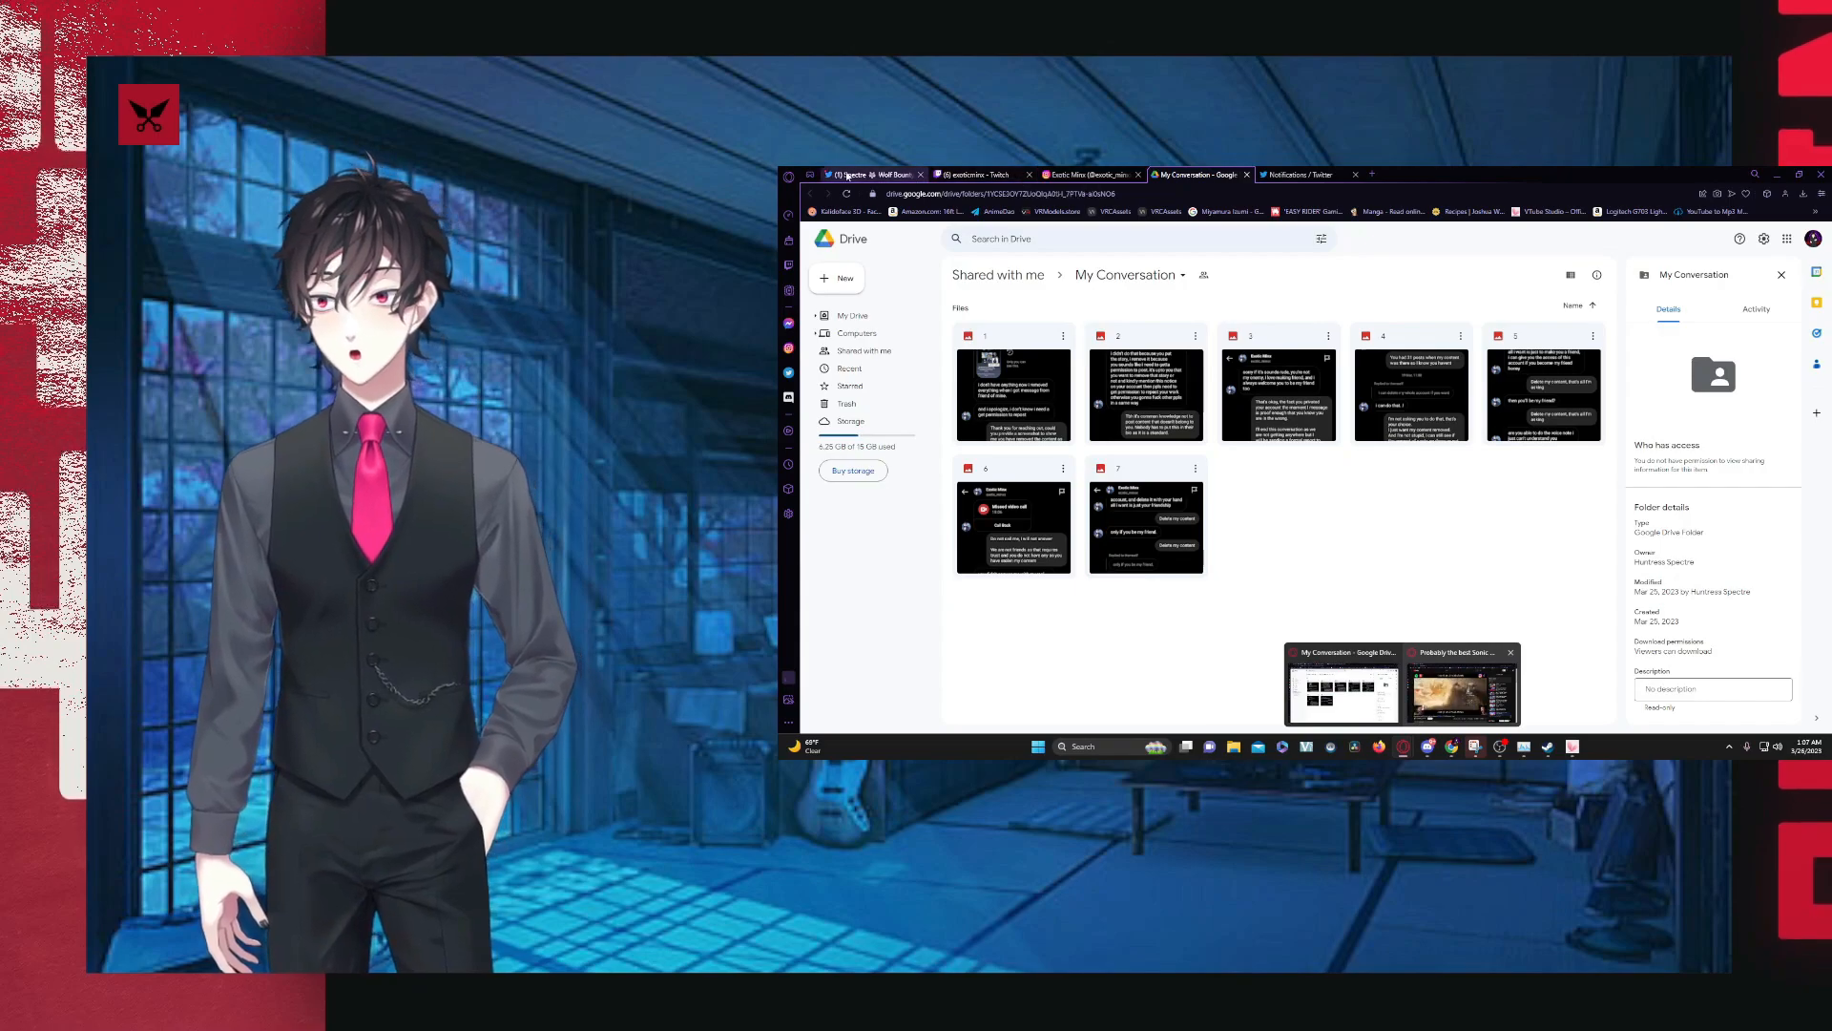
- Switch back to the Twitter direct messages with Spectre
click(865, 174)
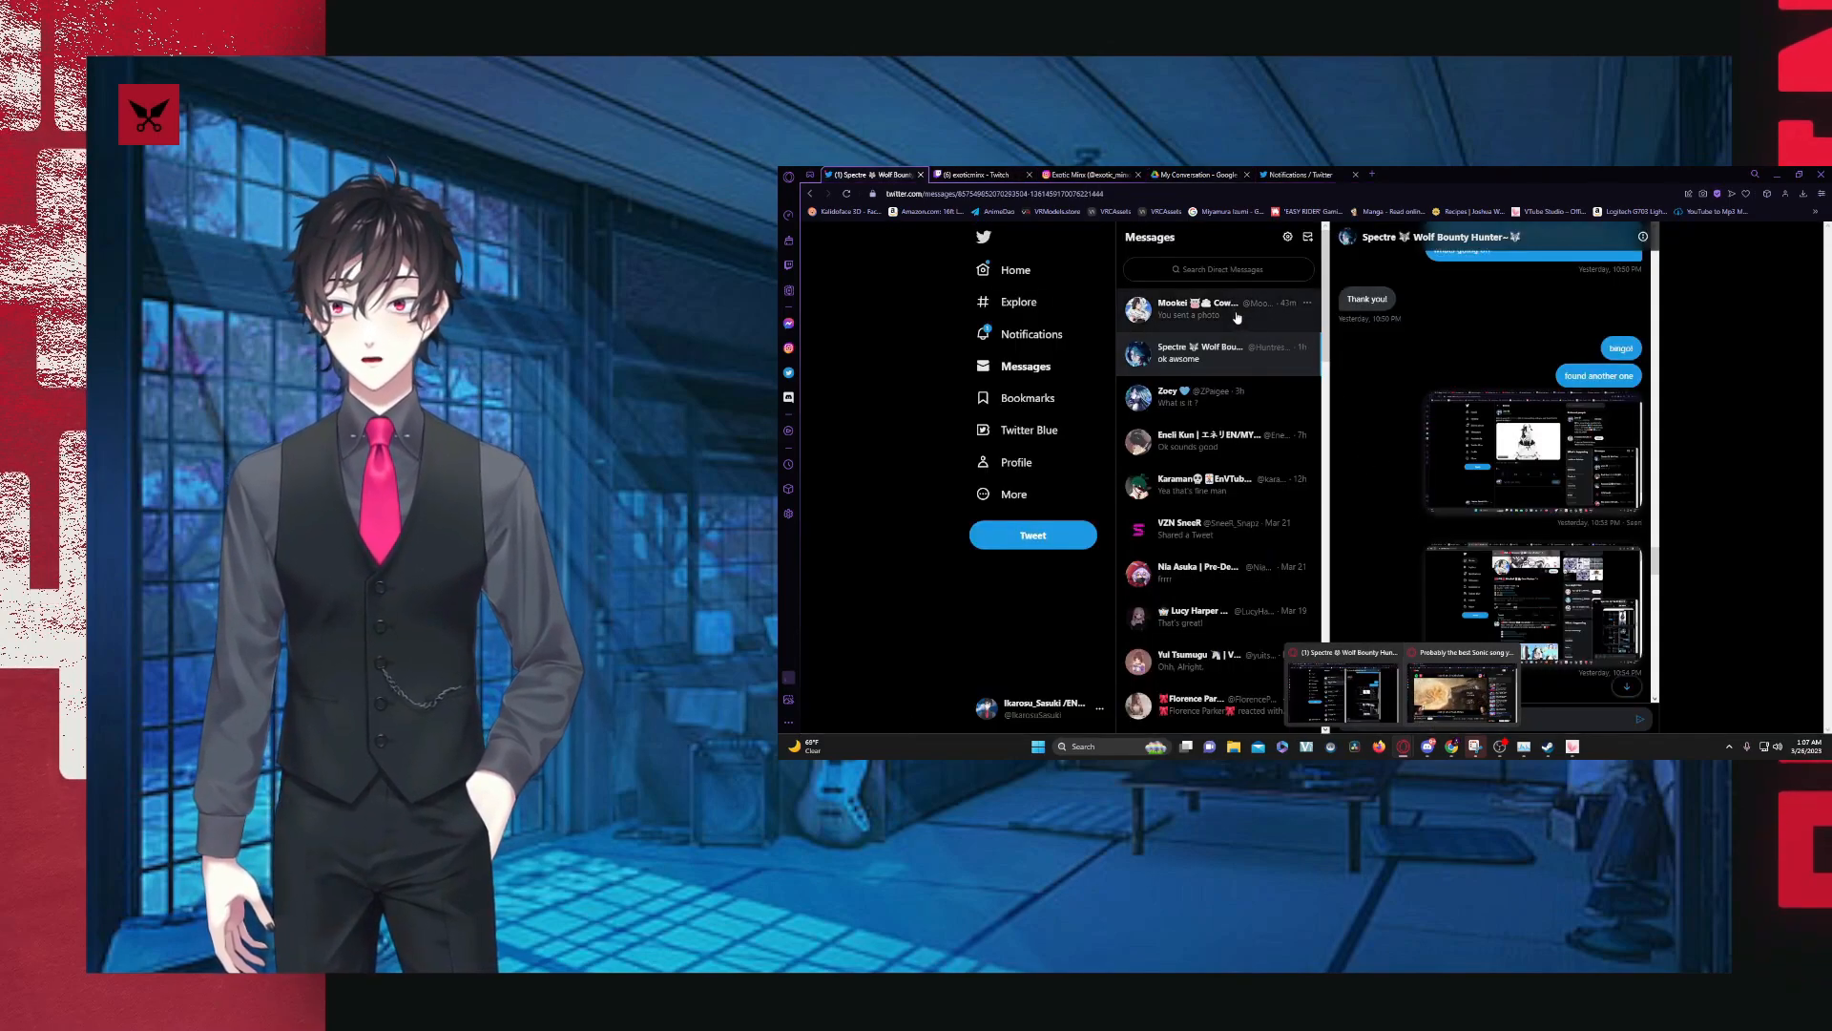